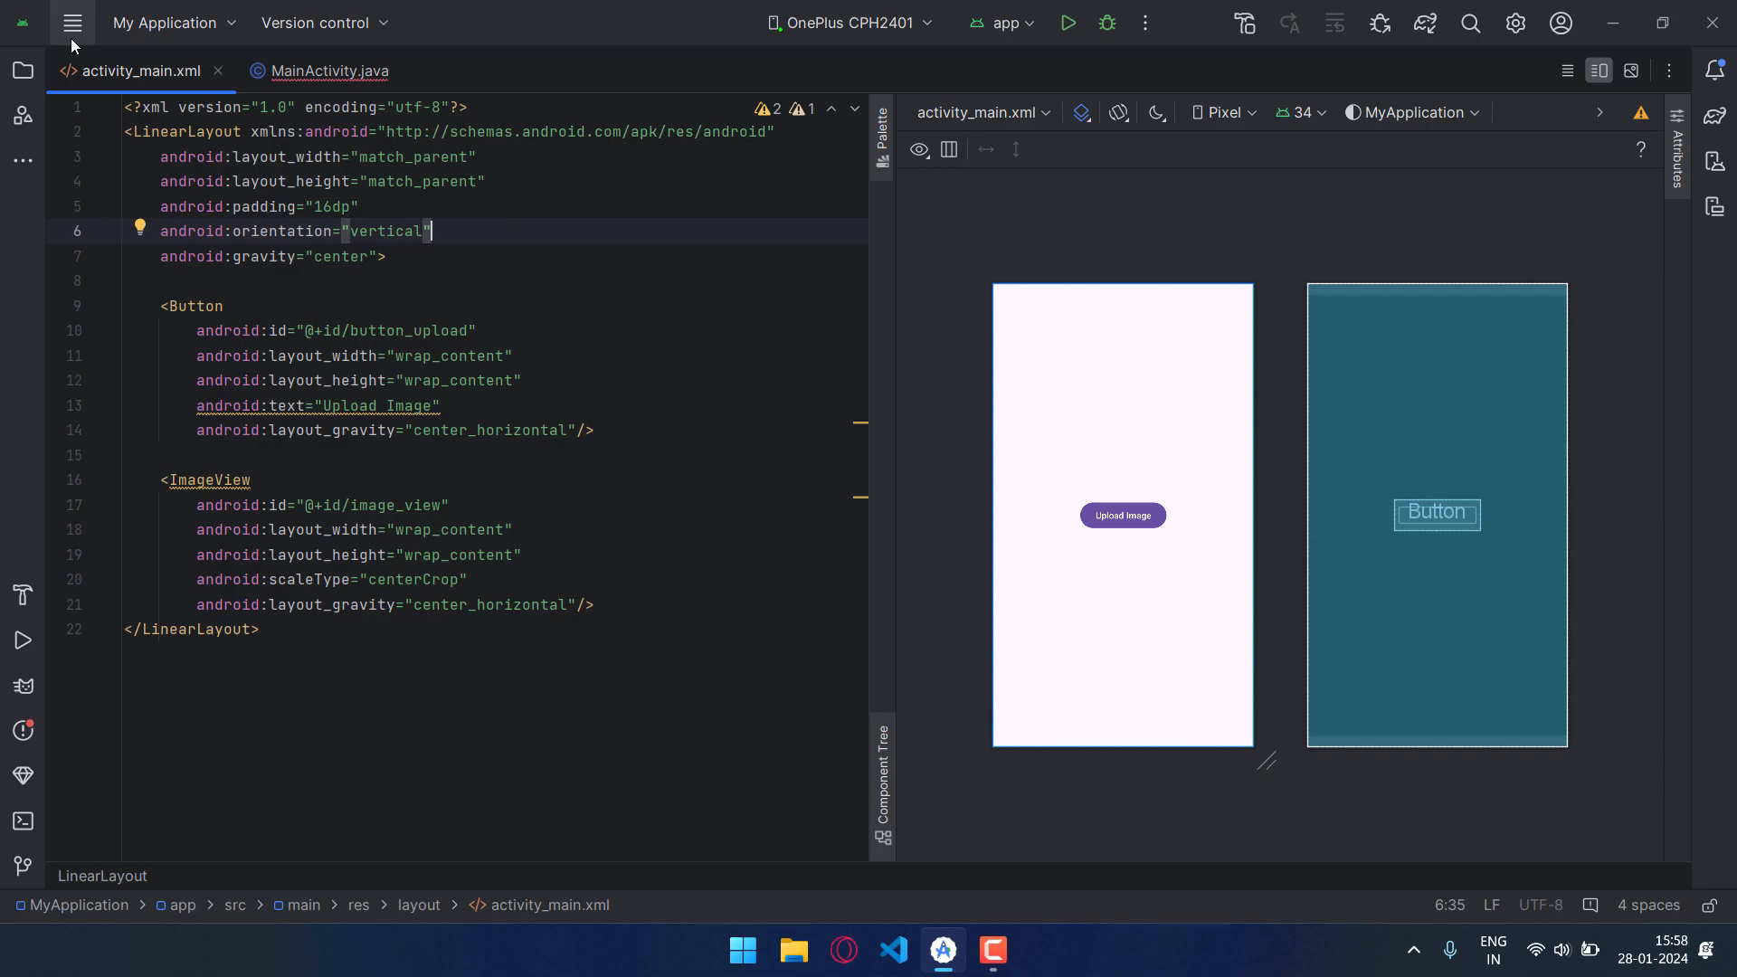
# - From Tools > Firebase, open Get started with Cloud Storage [Java] and begin Connect to Firebase
pyautogui.click(70, 24)
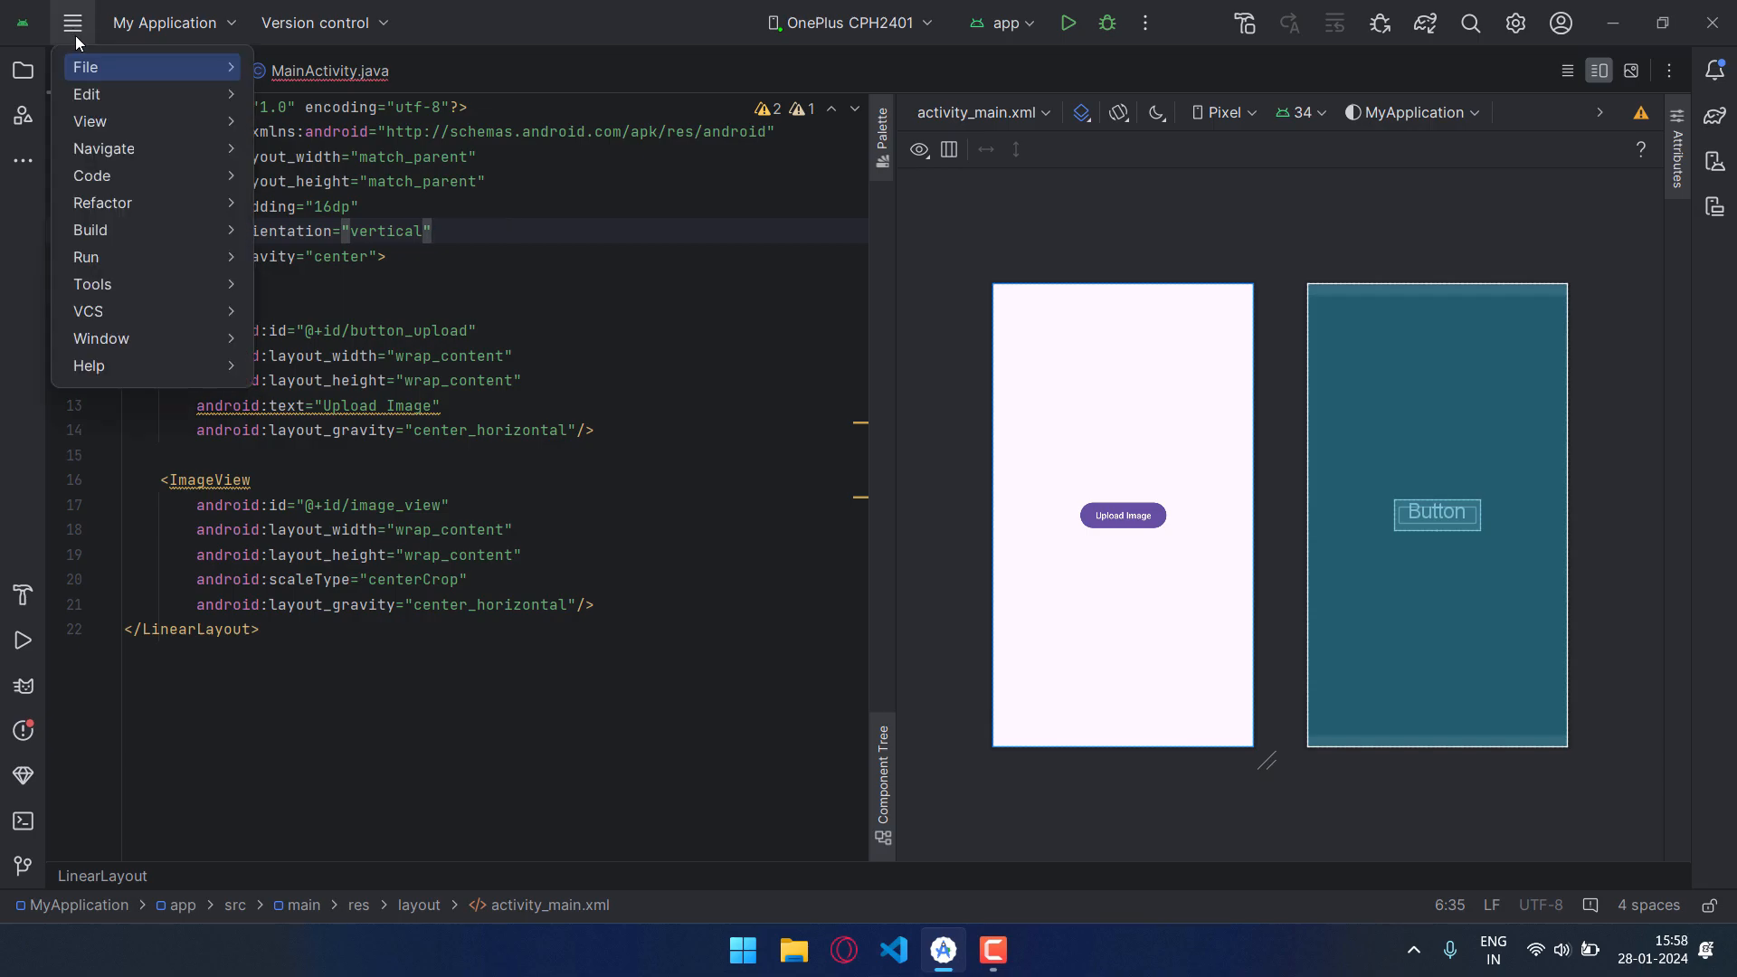
pyautogui.click(92, 284)
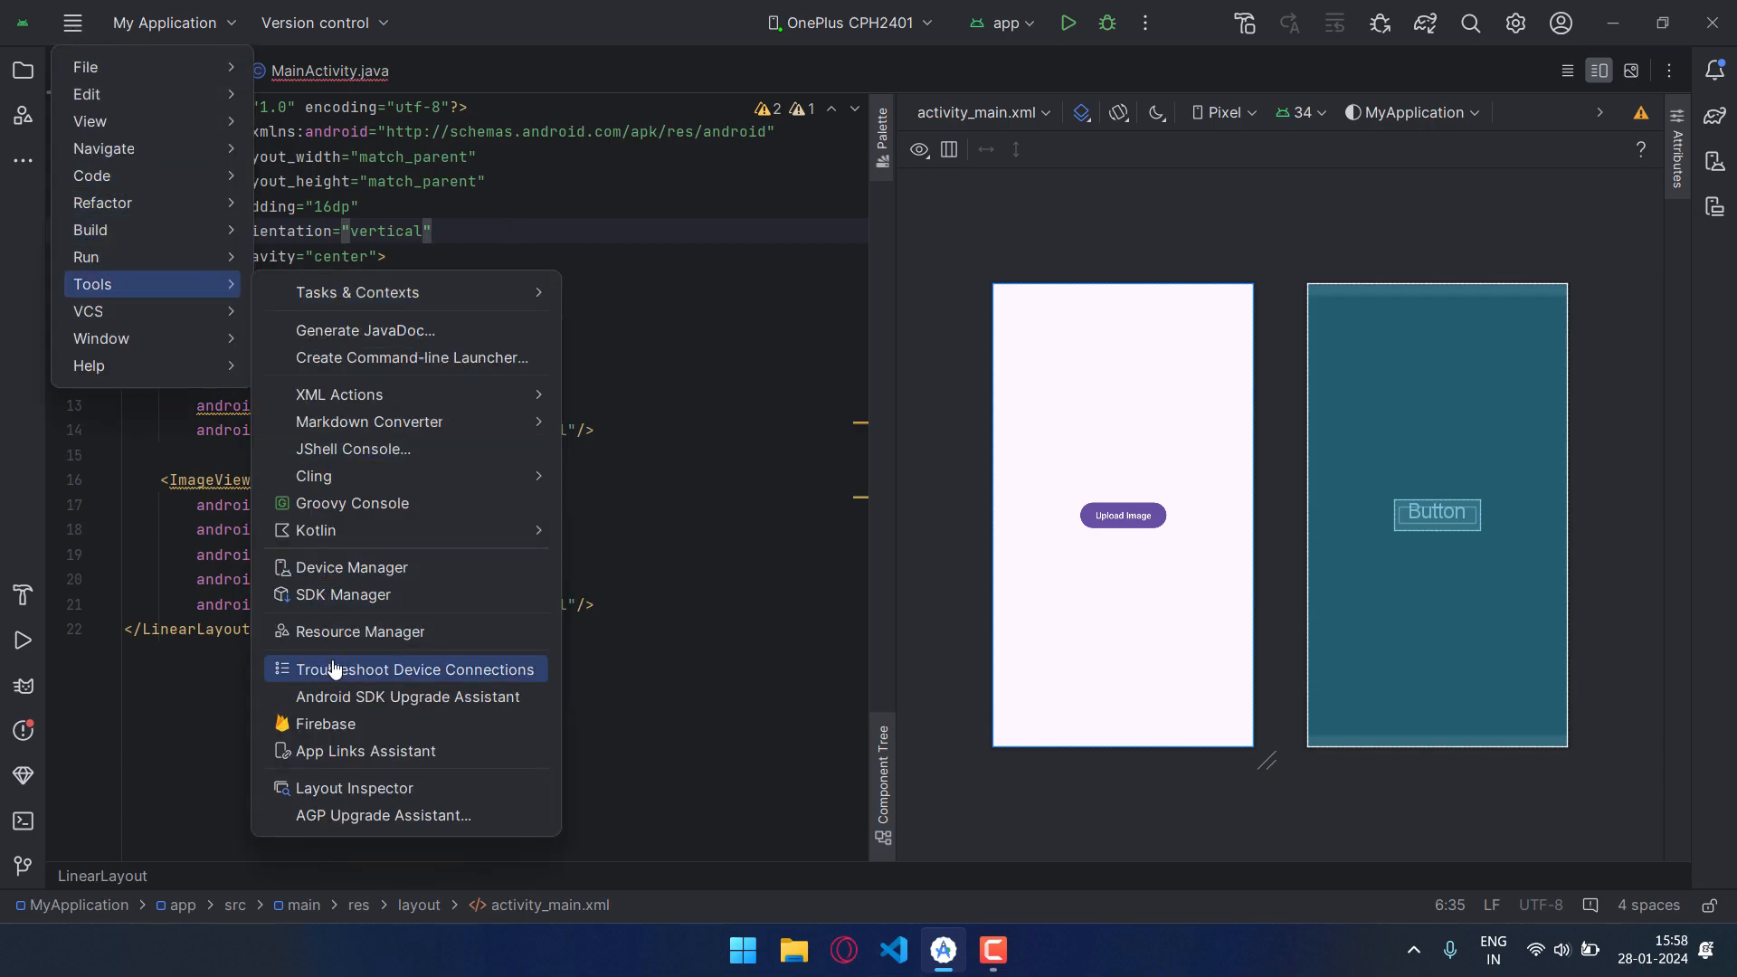
pyautogui.click(326, 723)
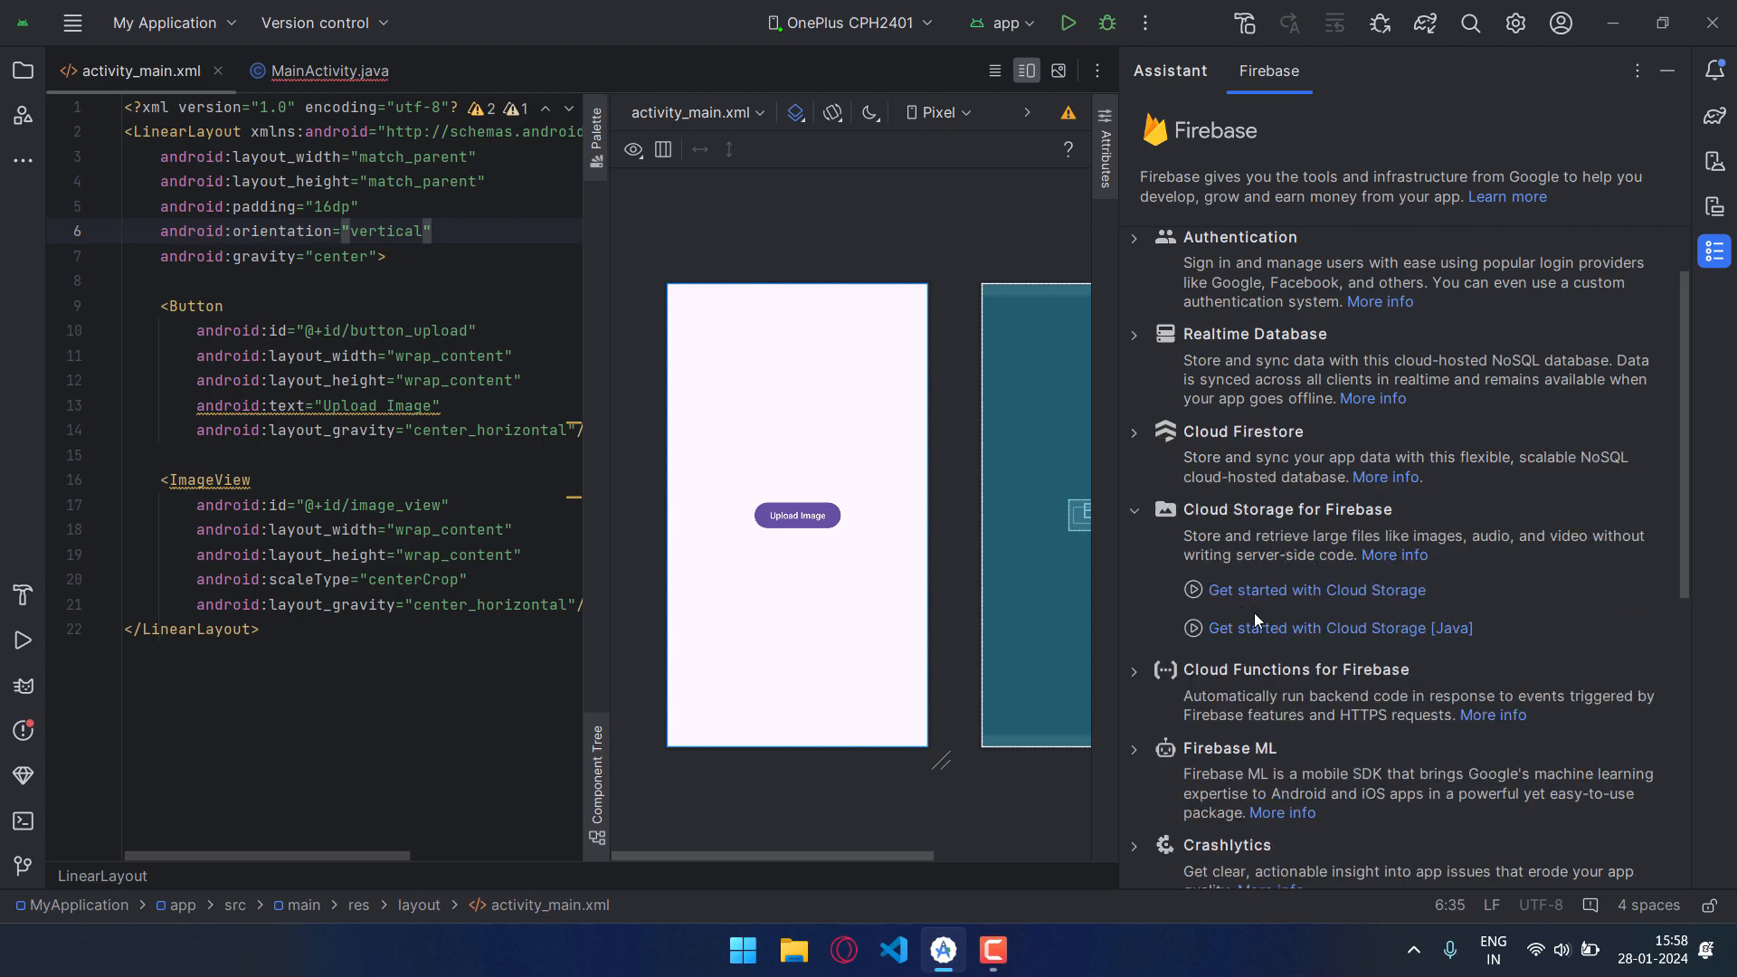
pyautogui.click(1339, 627)
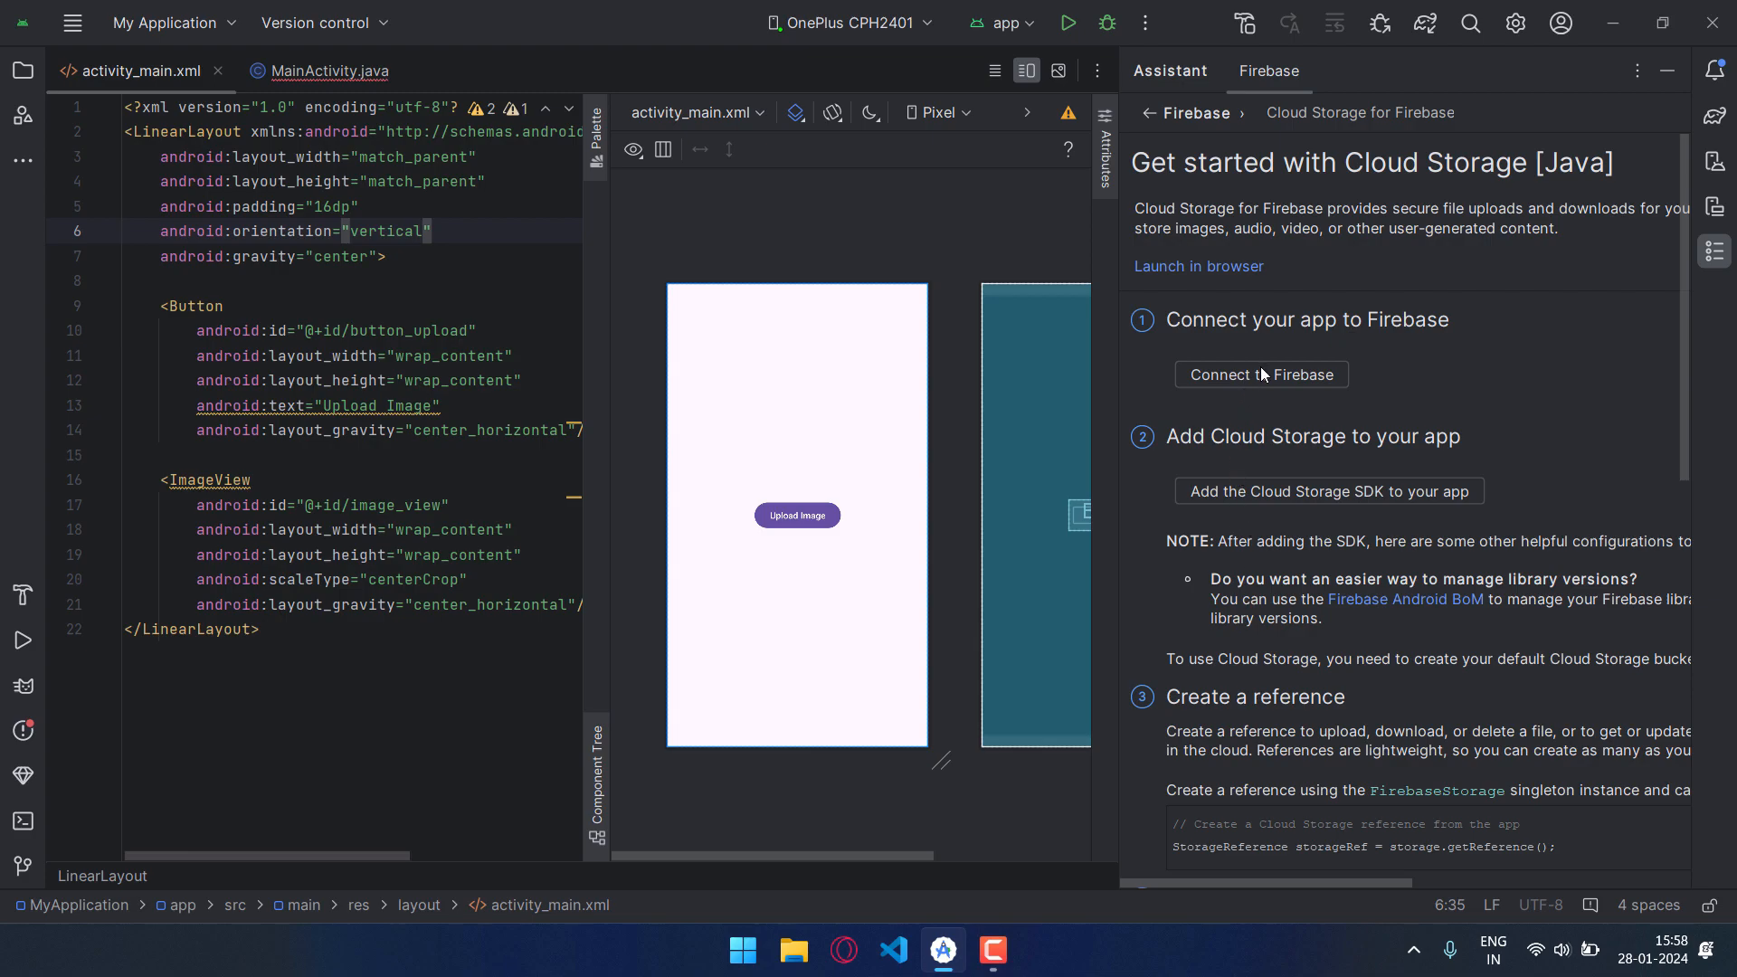
pyautogui.click(1261, 374)
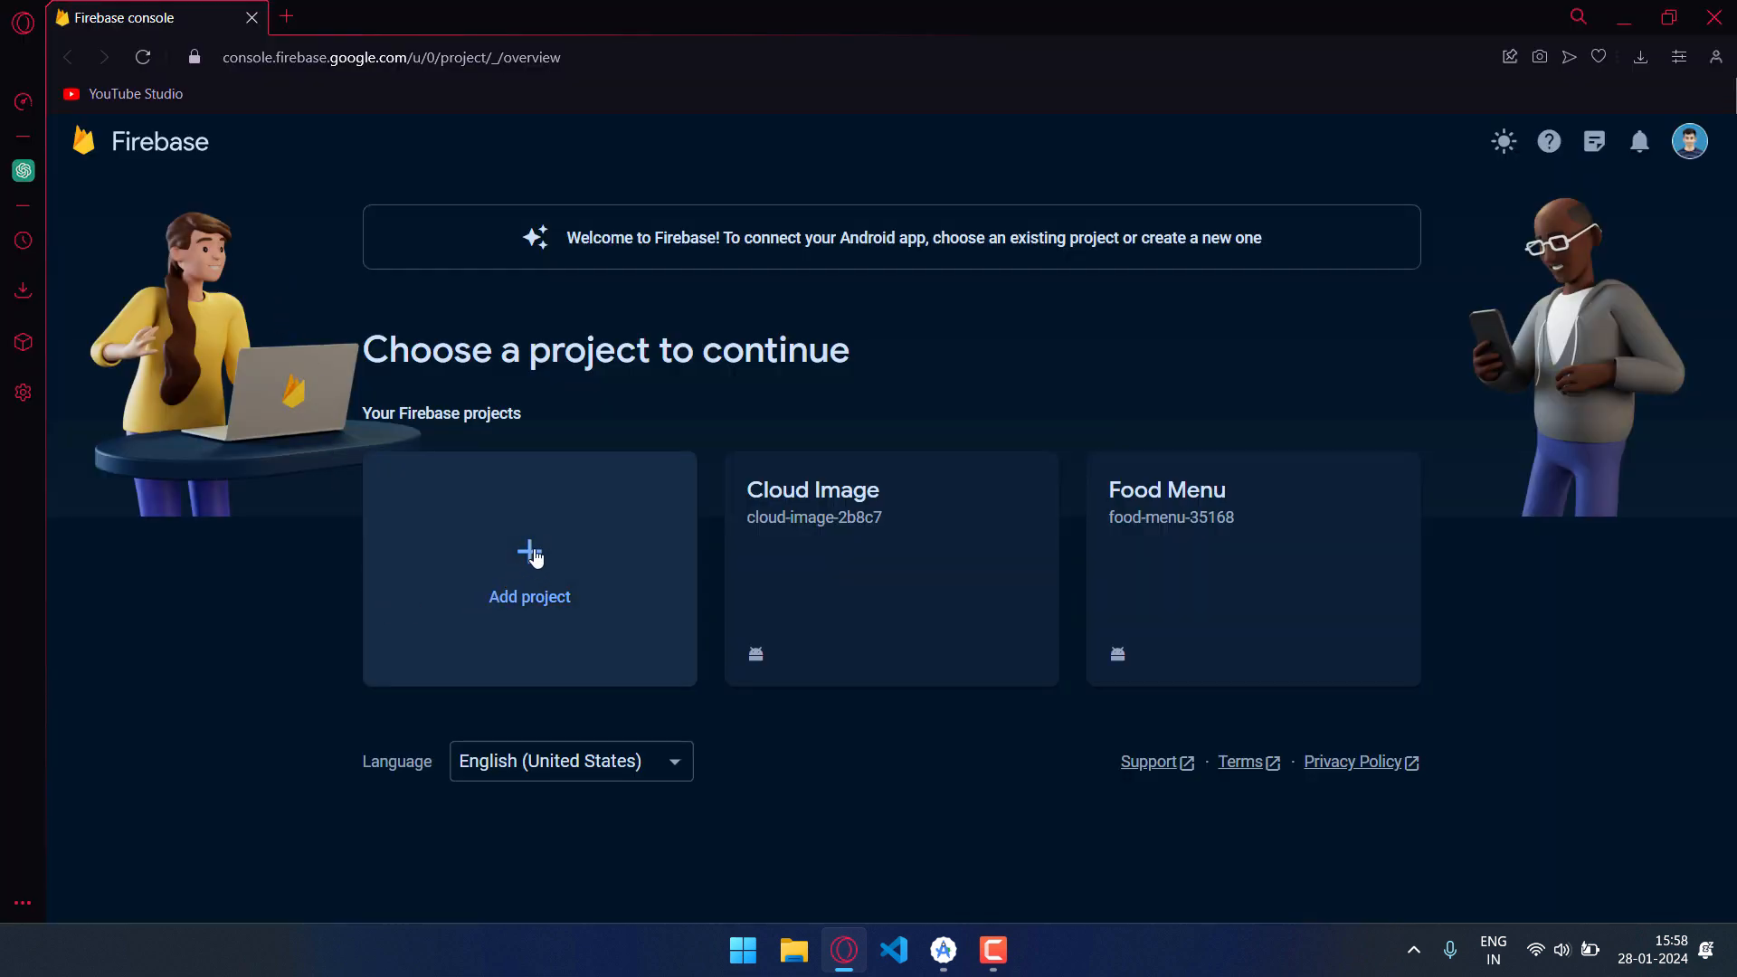
# - Create Firebase project 'My Application' with Google Analytics on Default Account for Firebase
pyautogui.click(529, 568)
pyautogui.write('My Application')
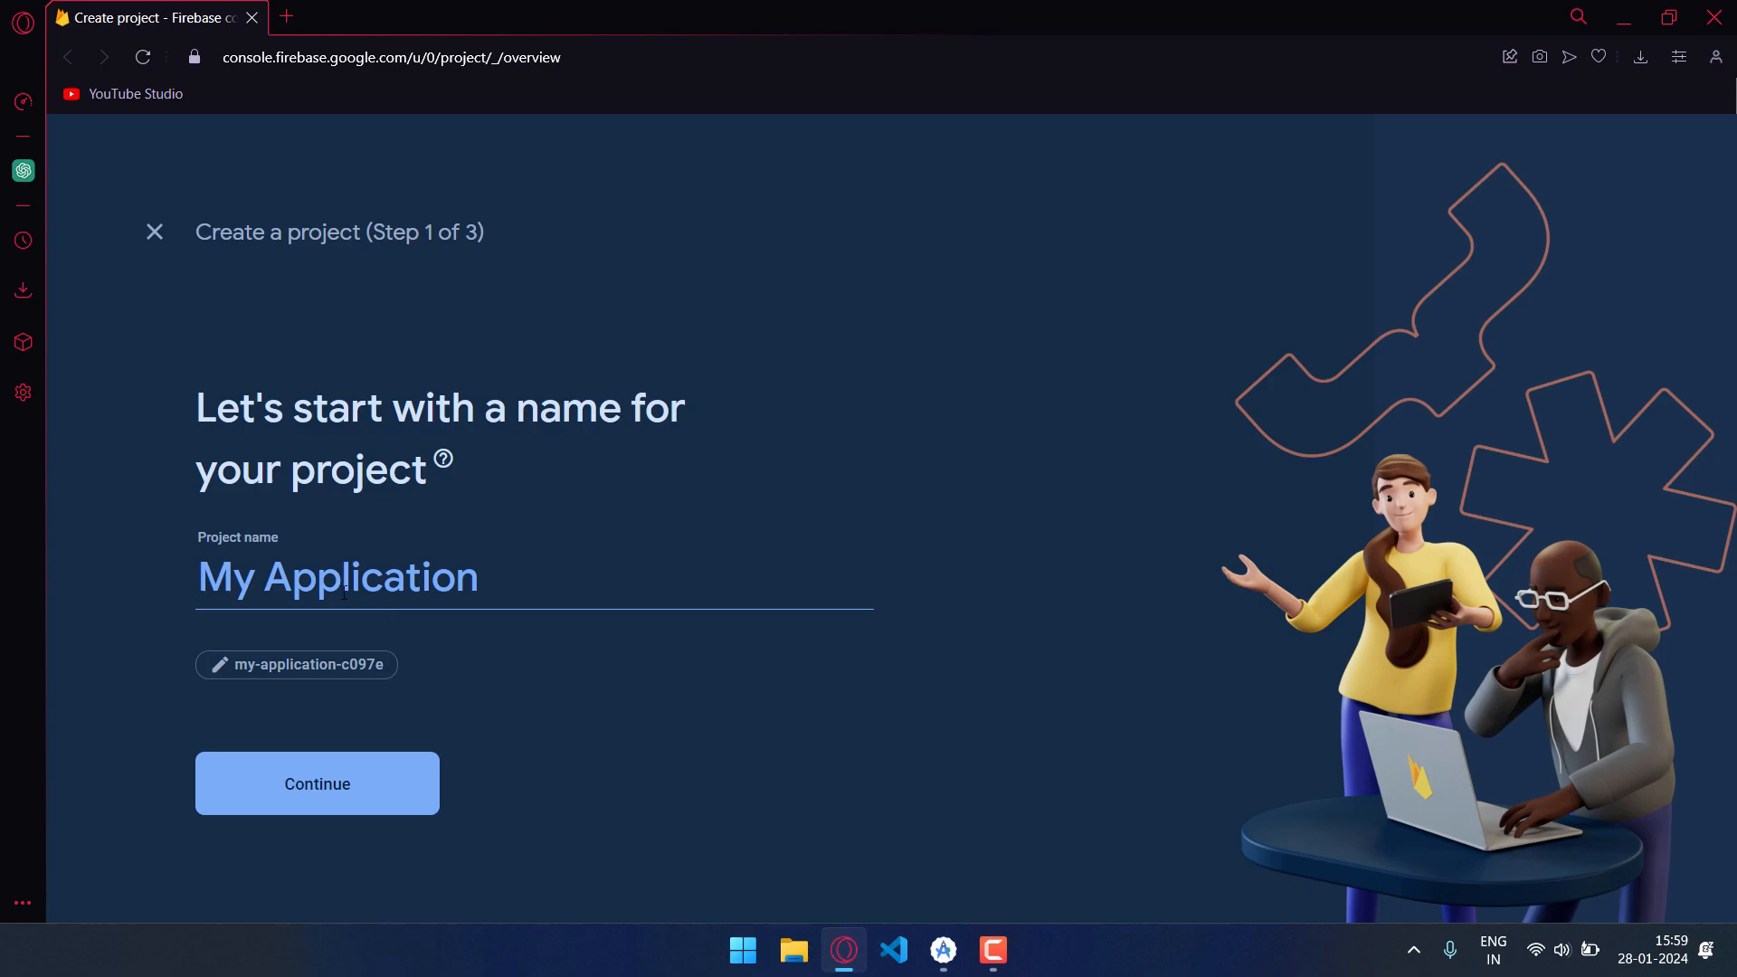
pyautogui.click(317, 784)
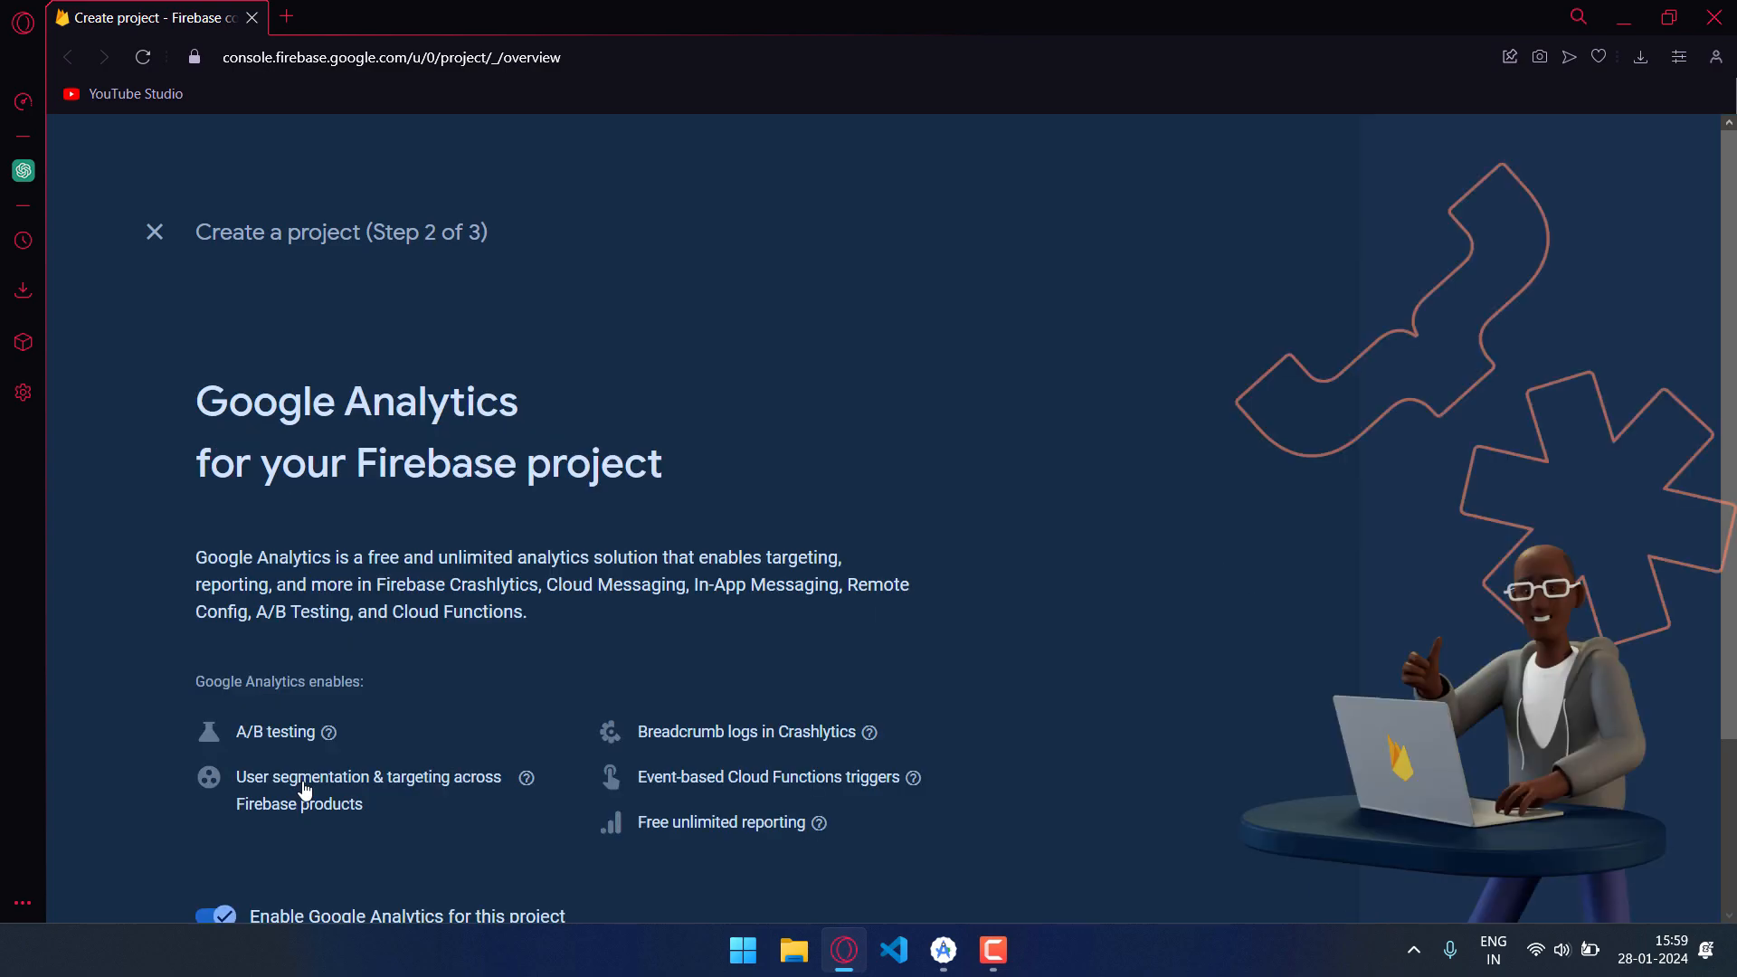
pyautogui.scroll(-3)
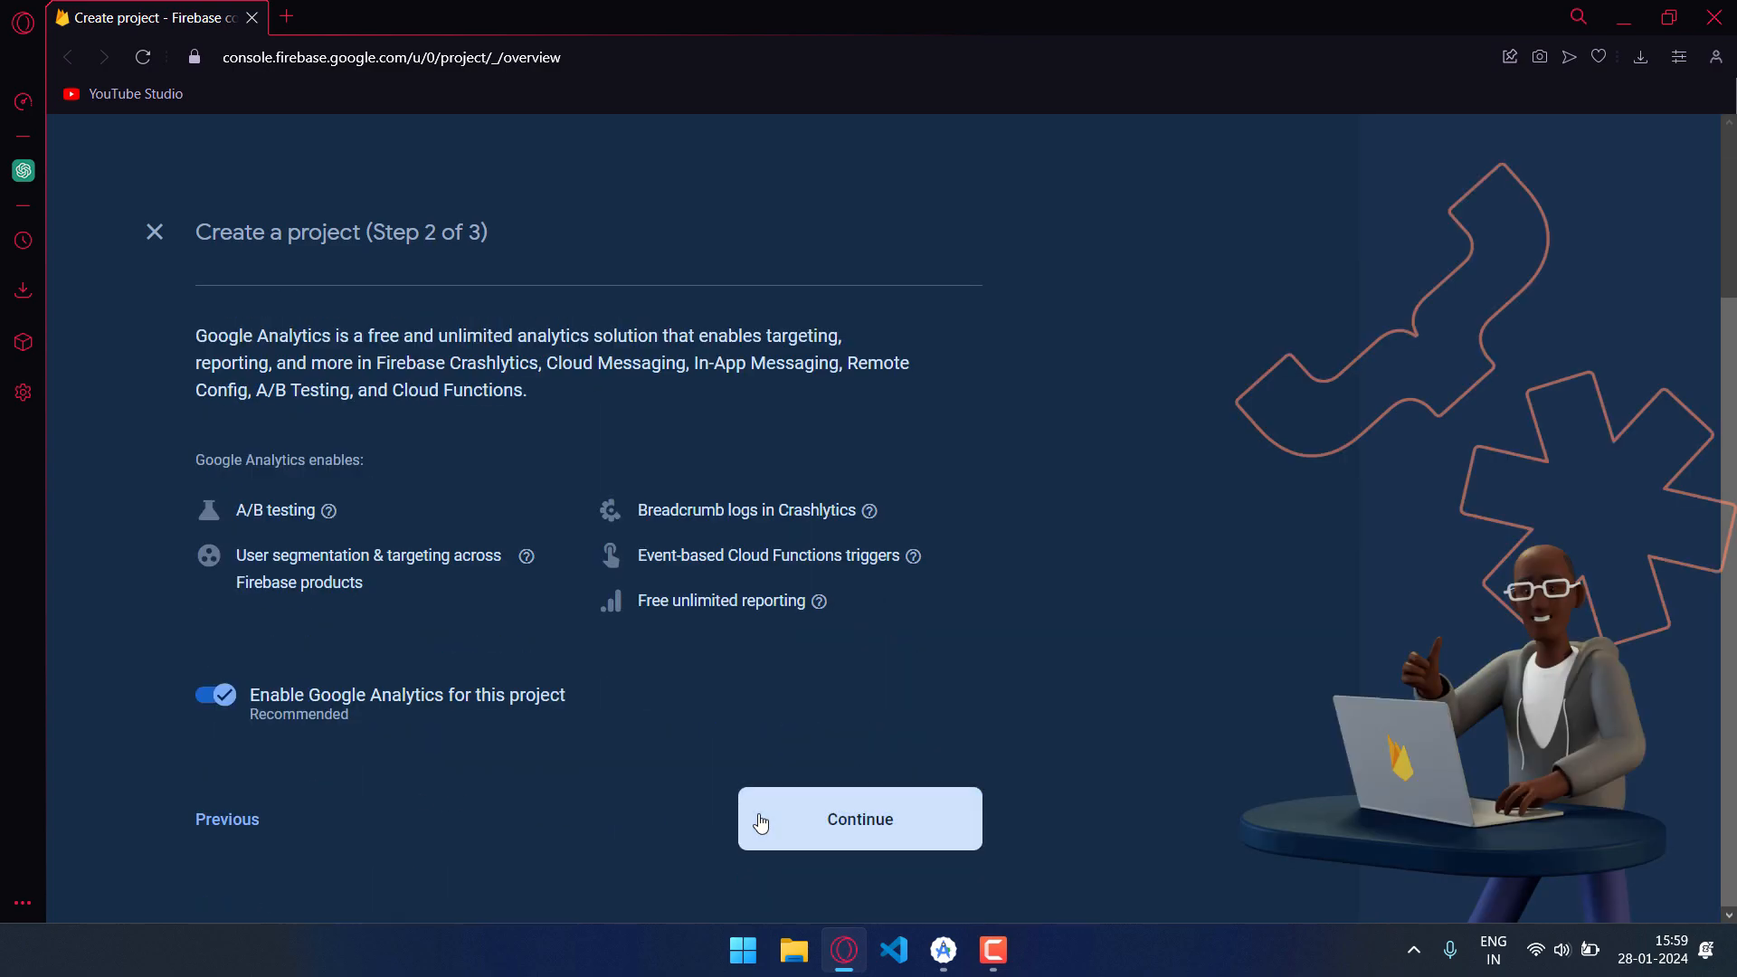
pyautogui.click(859, 818)
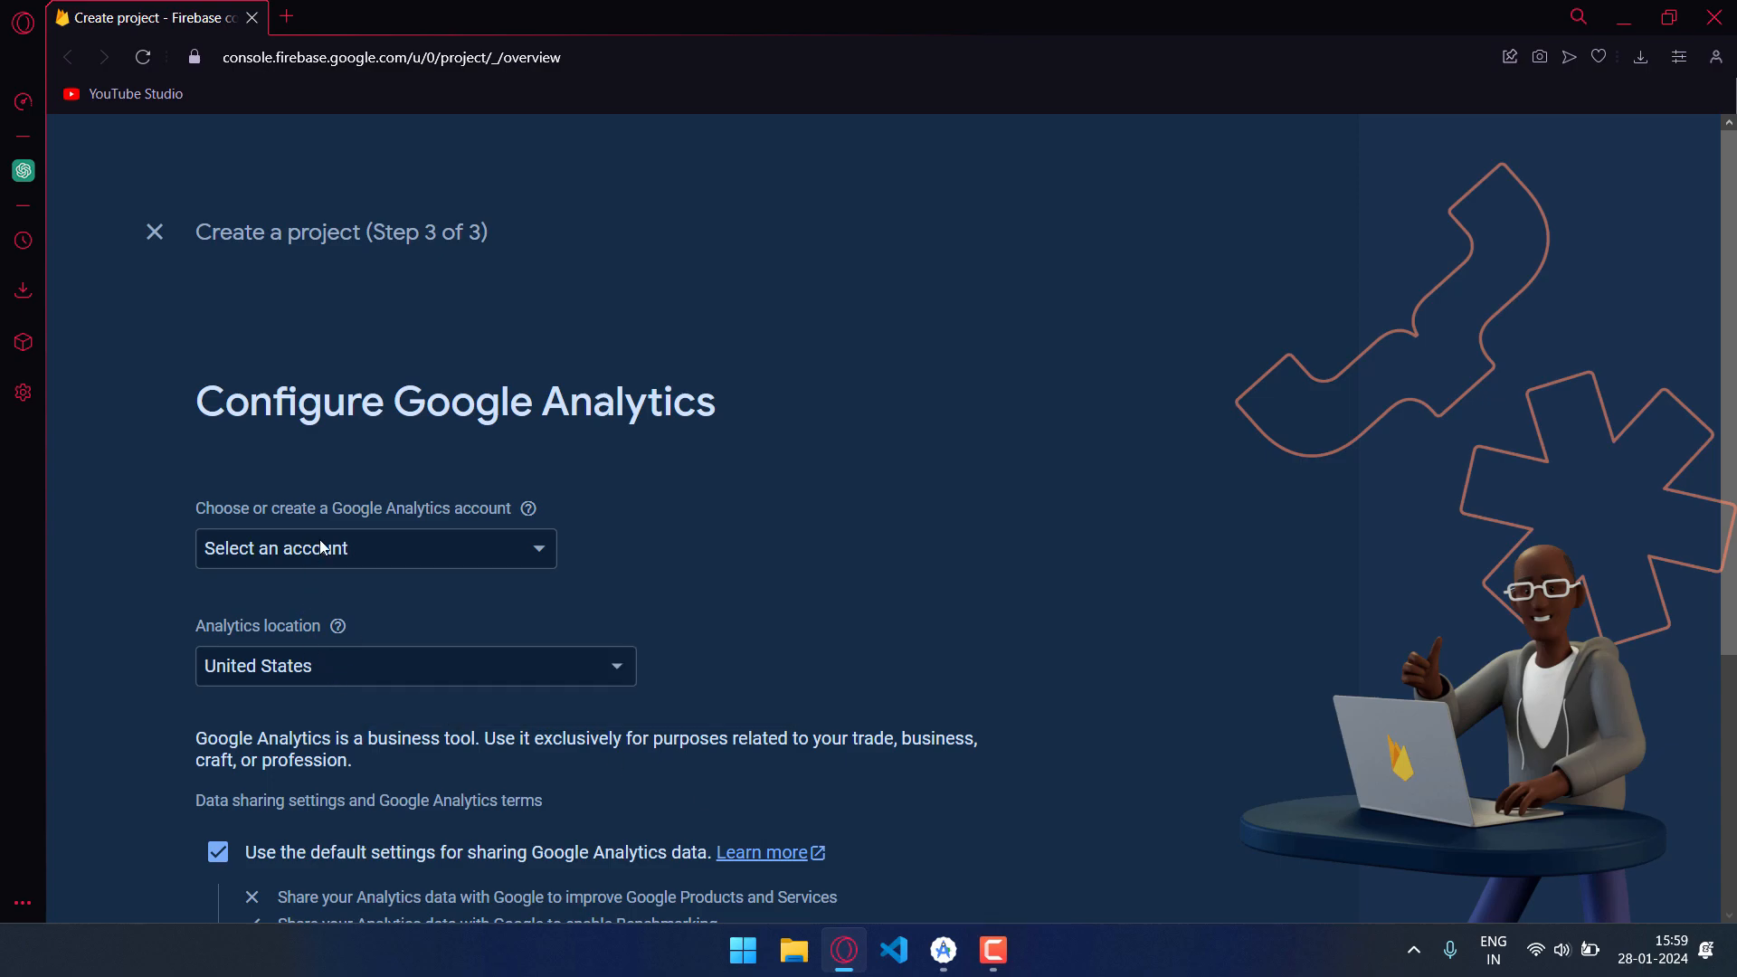
pyautogui.click(375, 548)
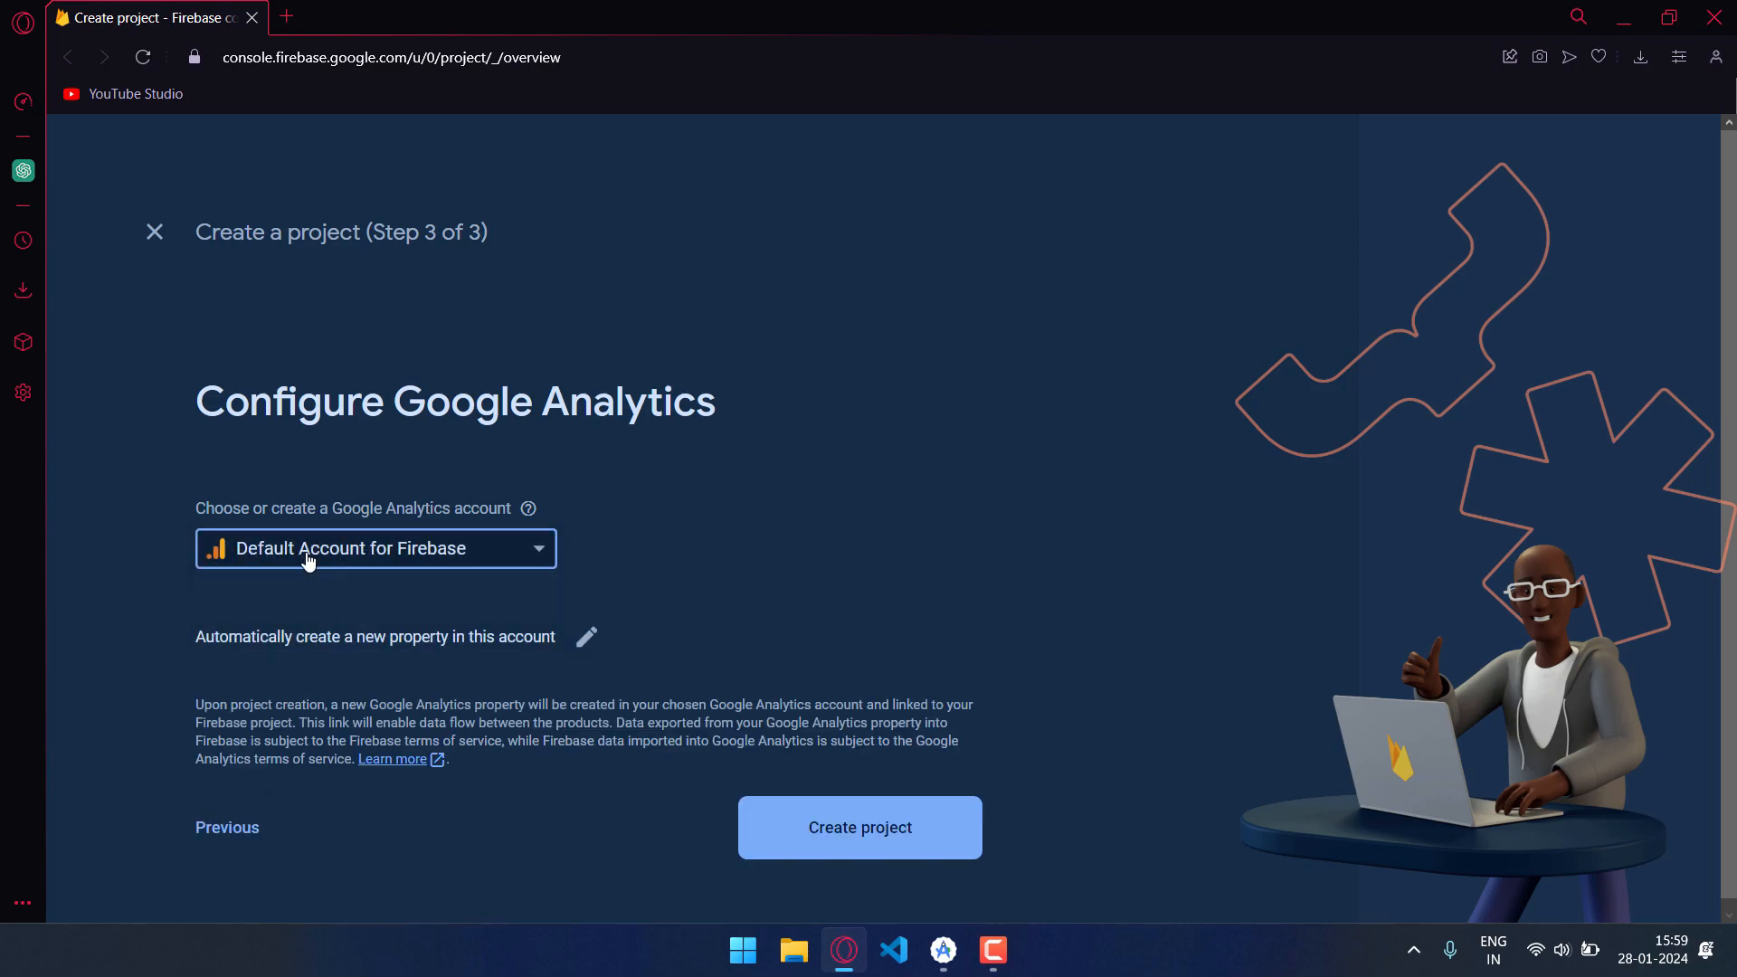
pyautogui.click(860, 827)
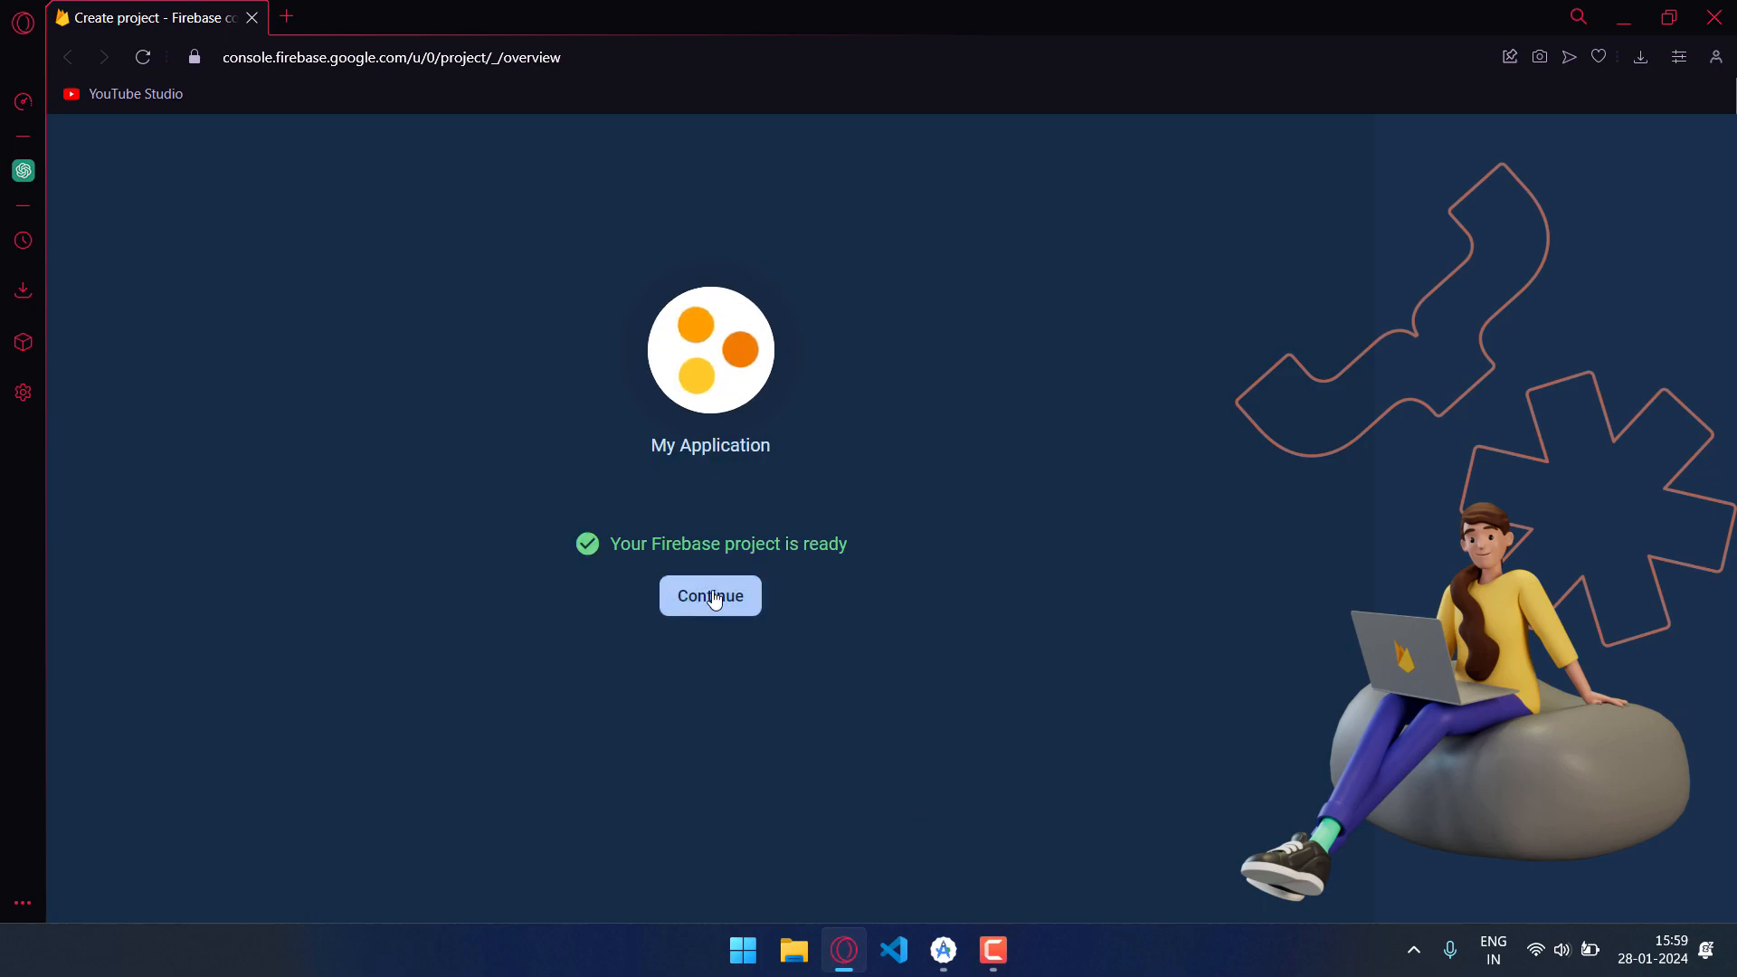
# - Link the Android Studio project to the new My Application Firebase Android app
pyautogui.click(711, 595)
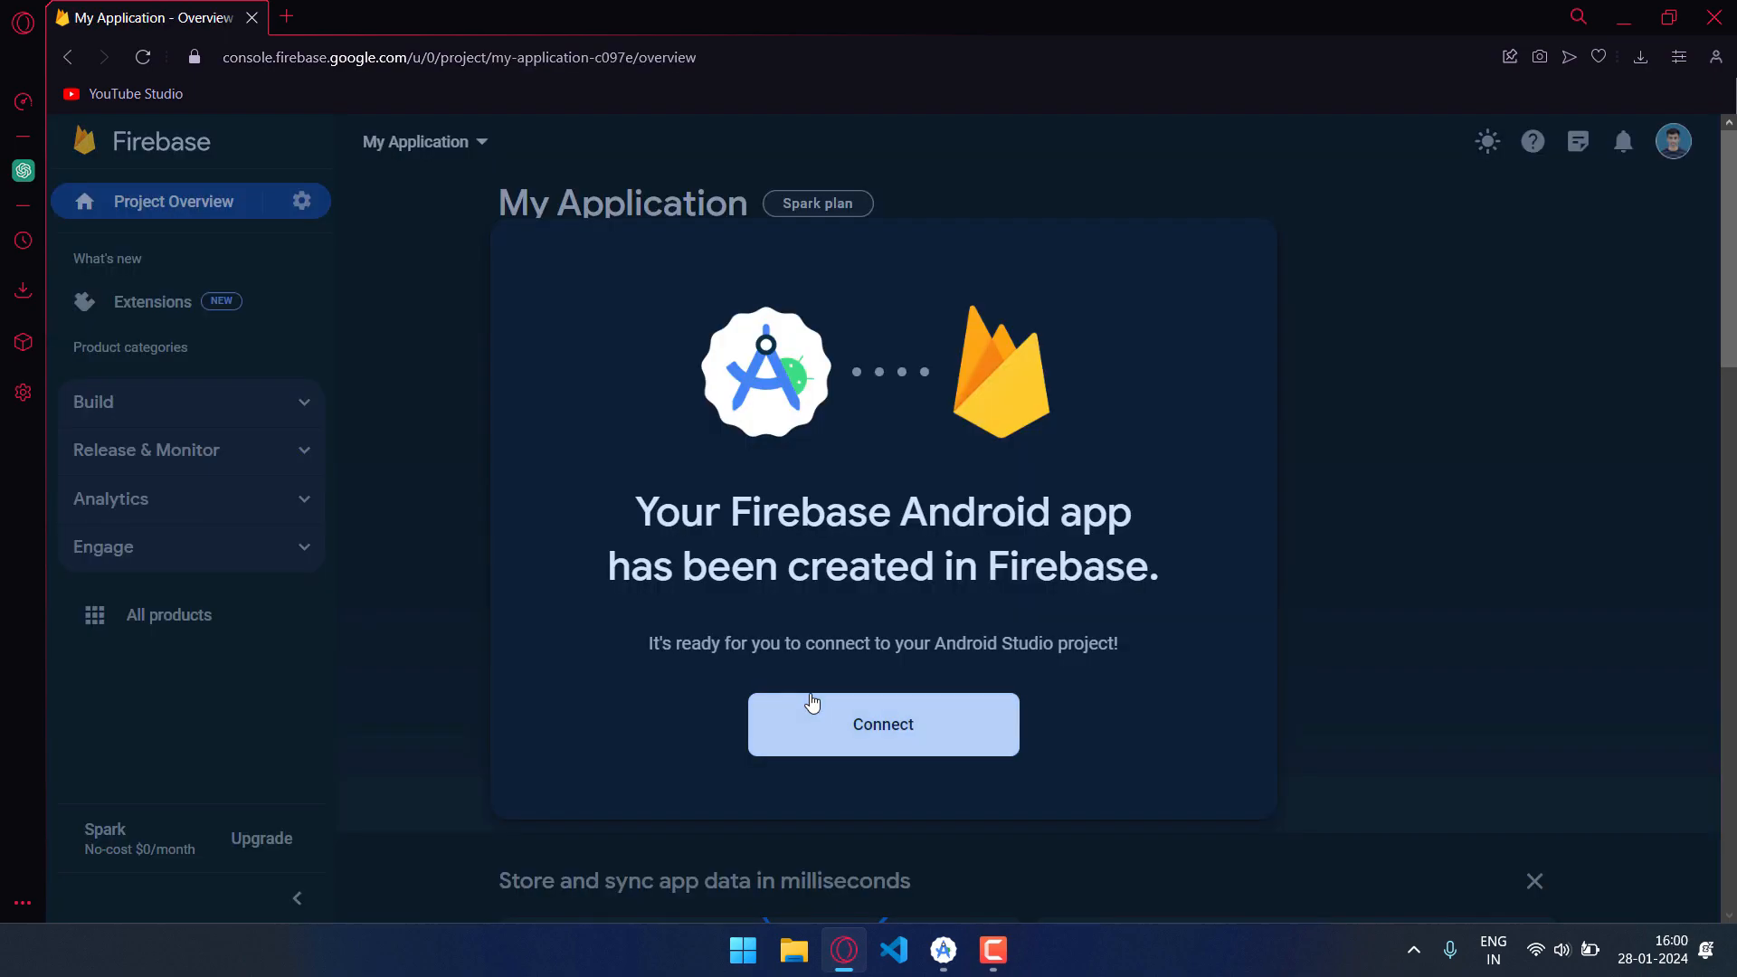
pyautogui.click(882, 724)
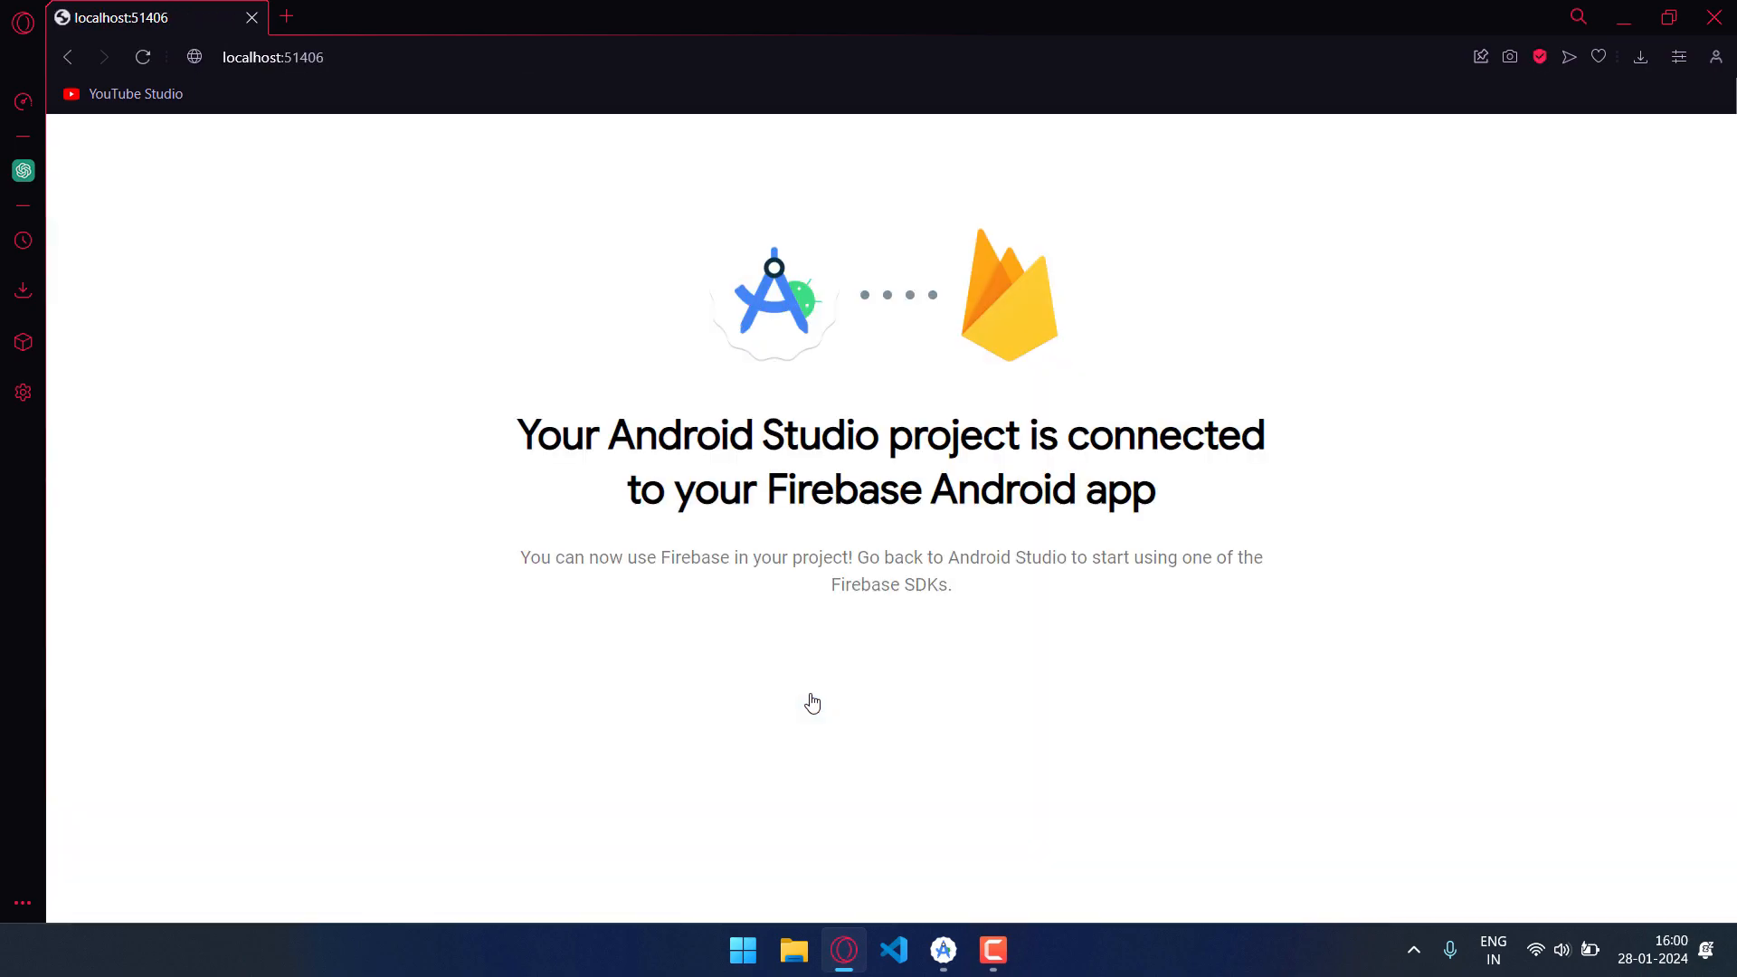
pyautogui.click(942, 950)
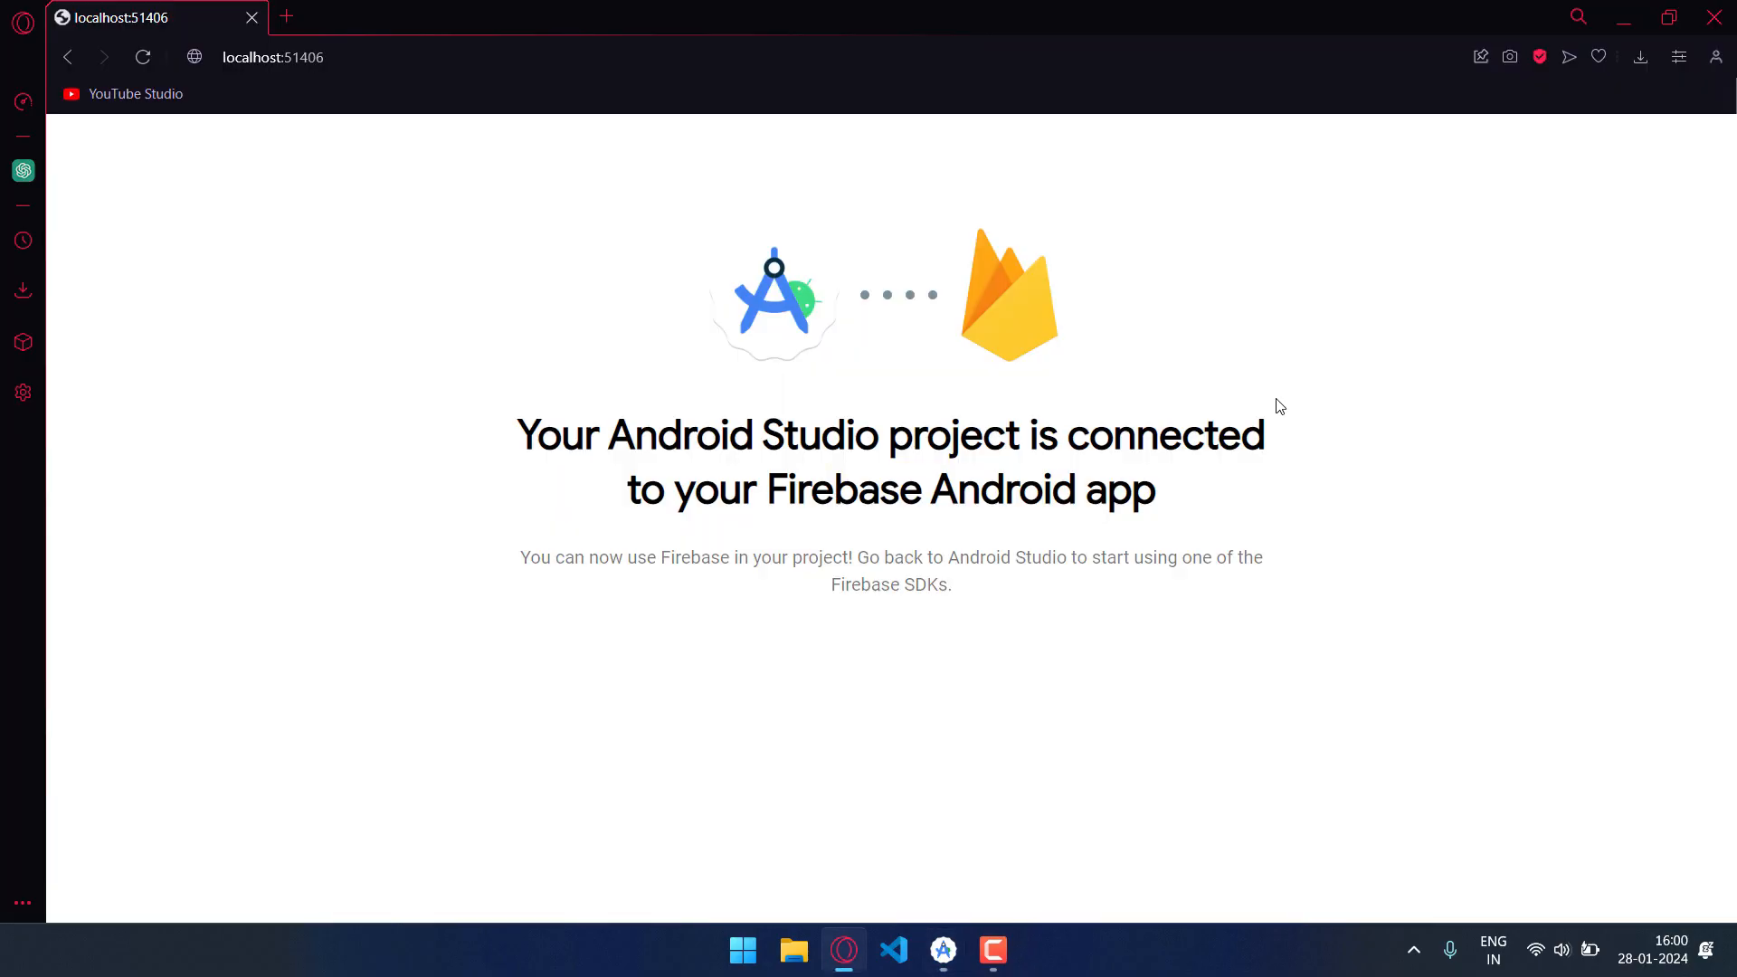
pyautogui.click(142, 57)
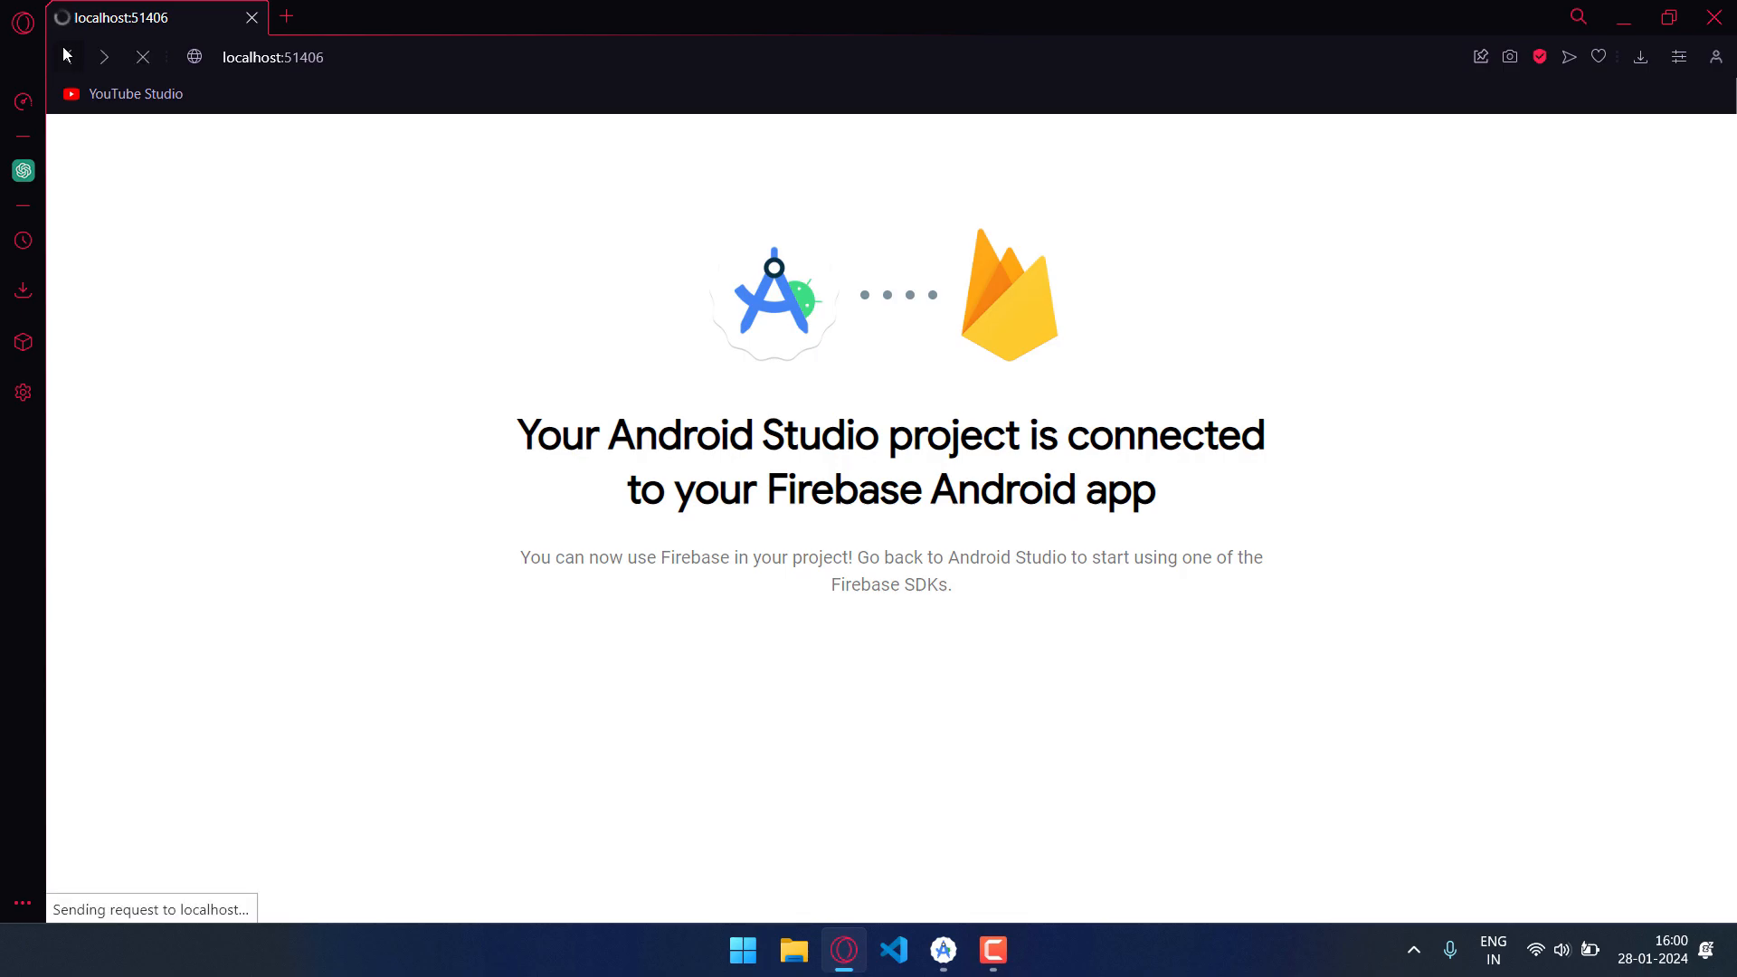
pyautogui.click(943, 950)
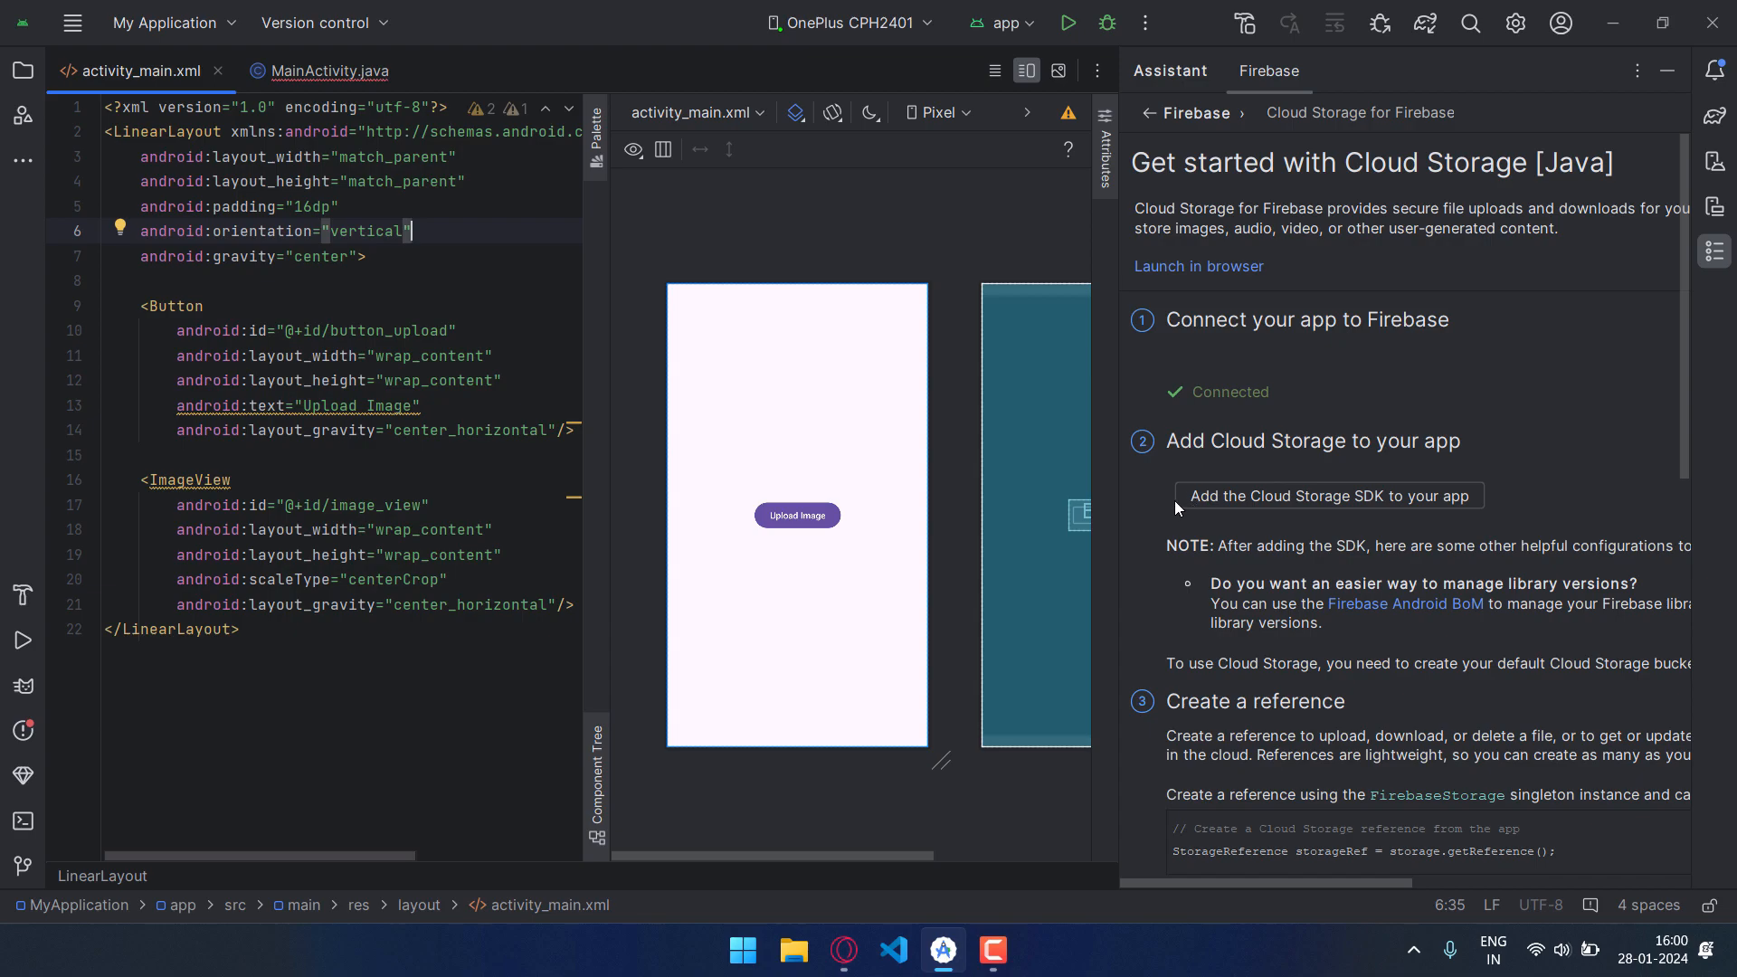
# - Add the Cloud Storage SDK, accept the build changes, and reopen the browser window
pyautogui.click(1329, 495)
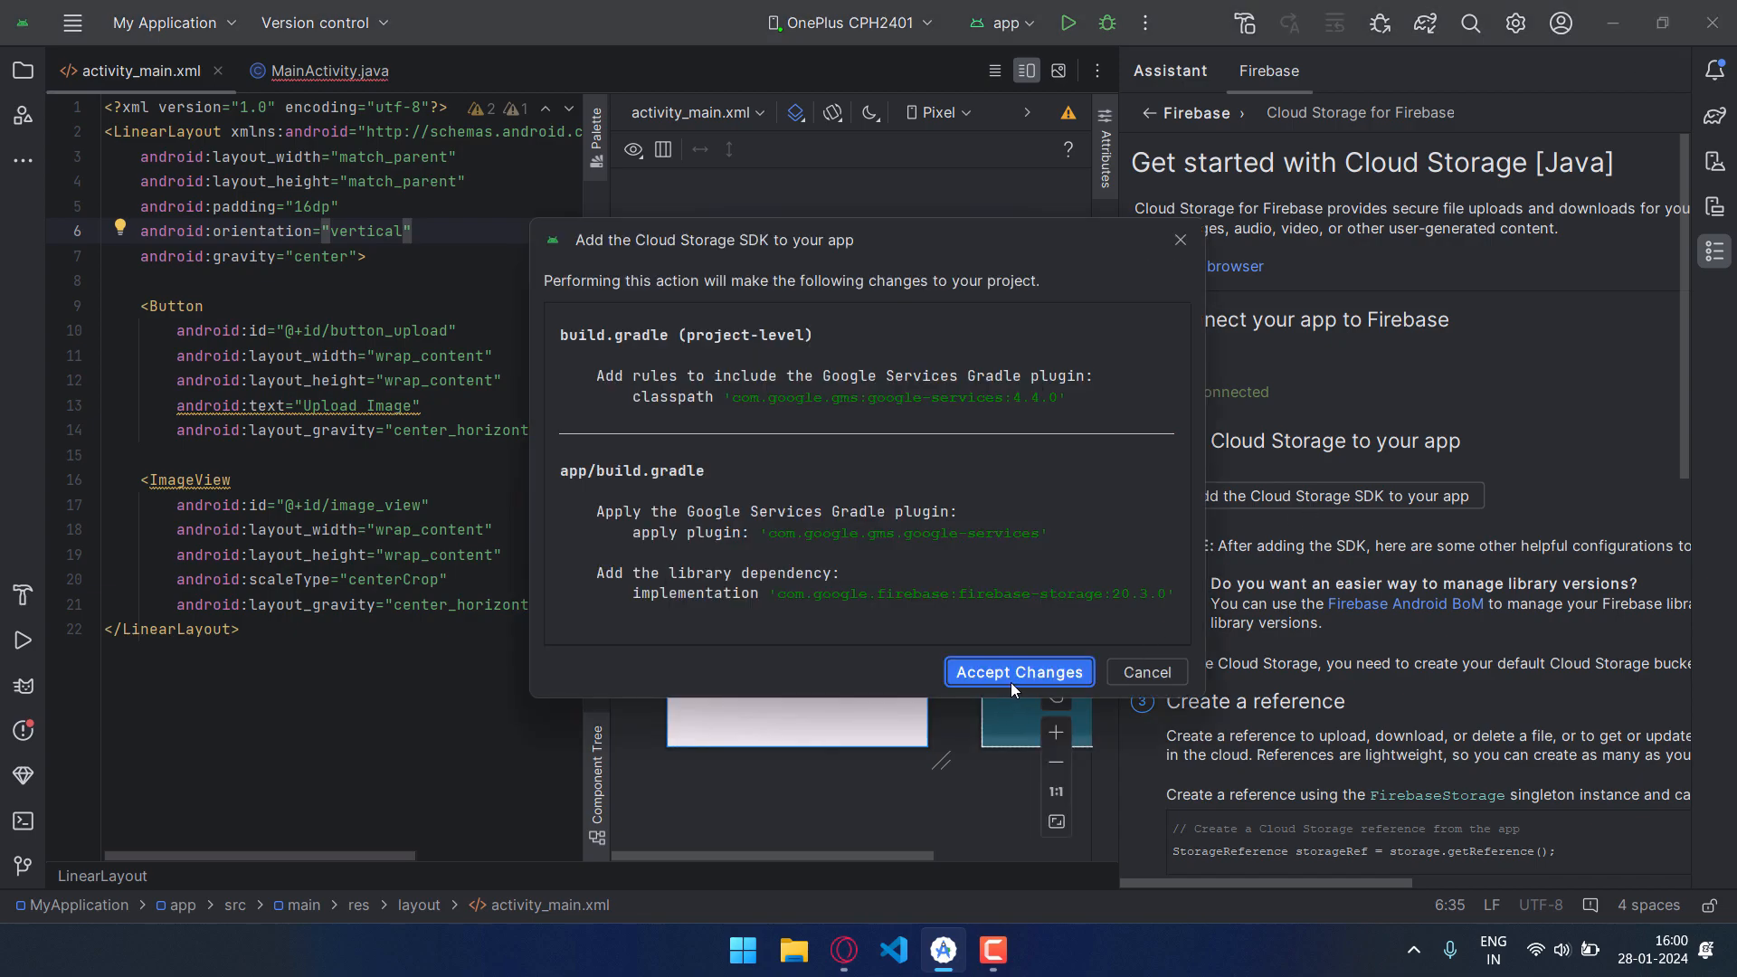
pyautogui.click(1020, 672)
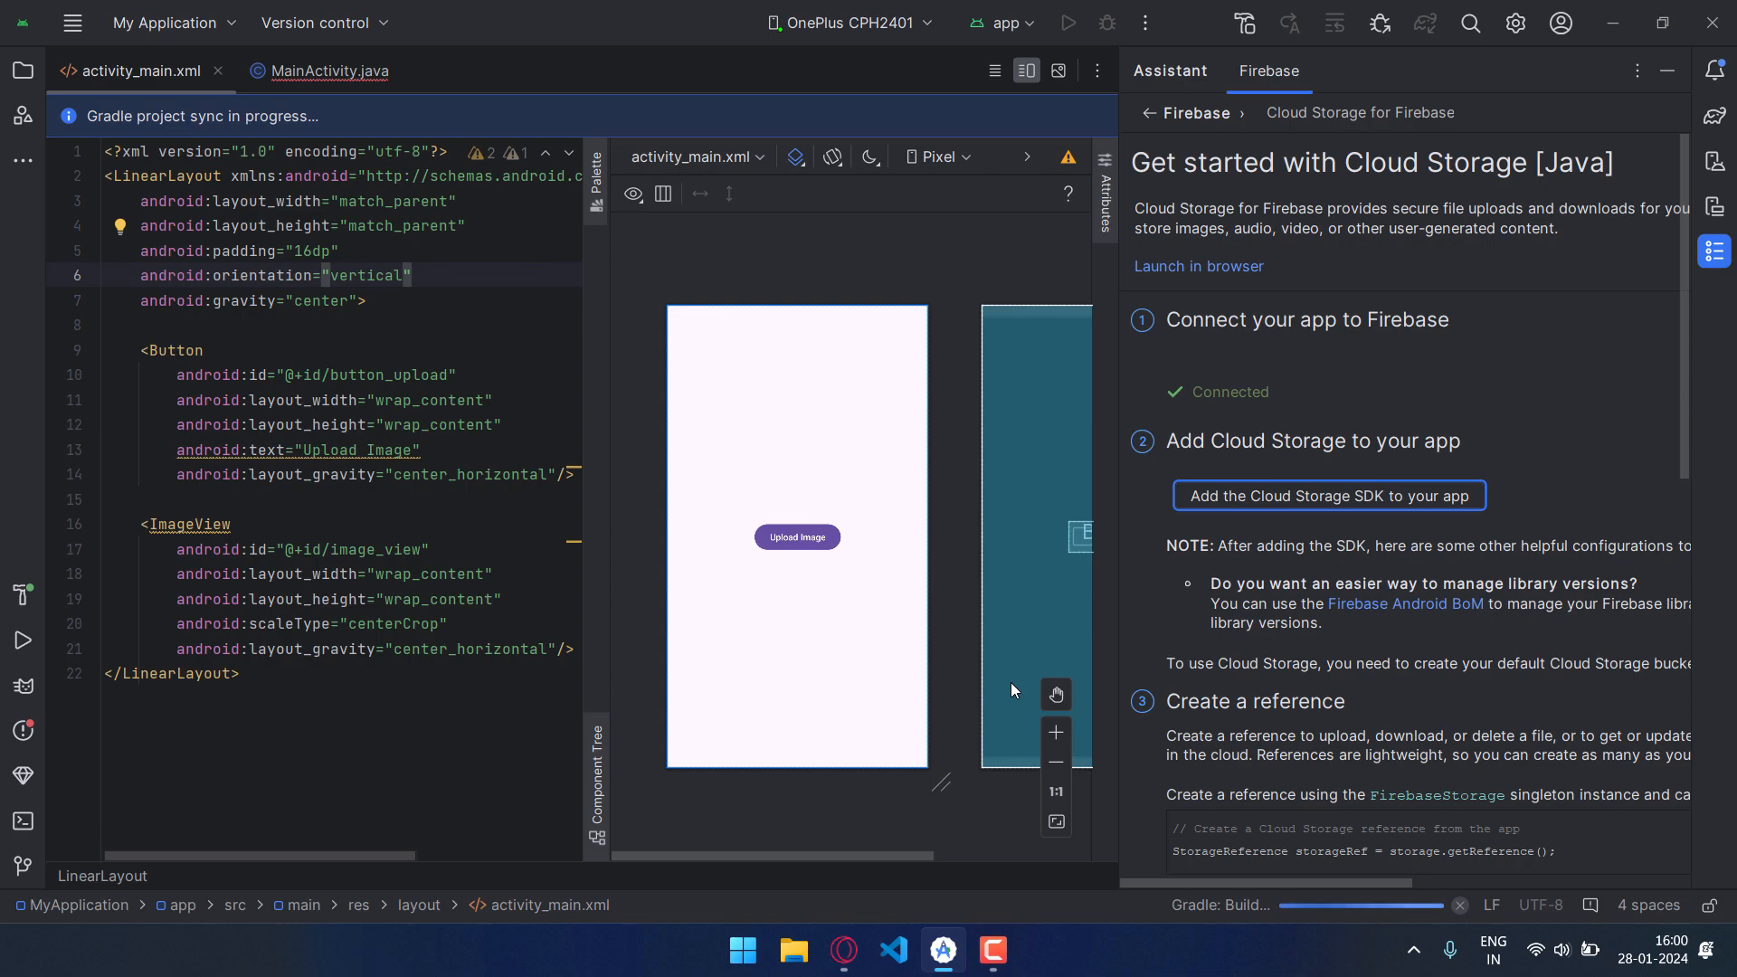
pyautogui.rightClick(843, 950)
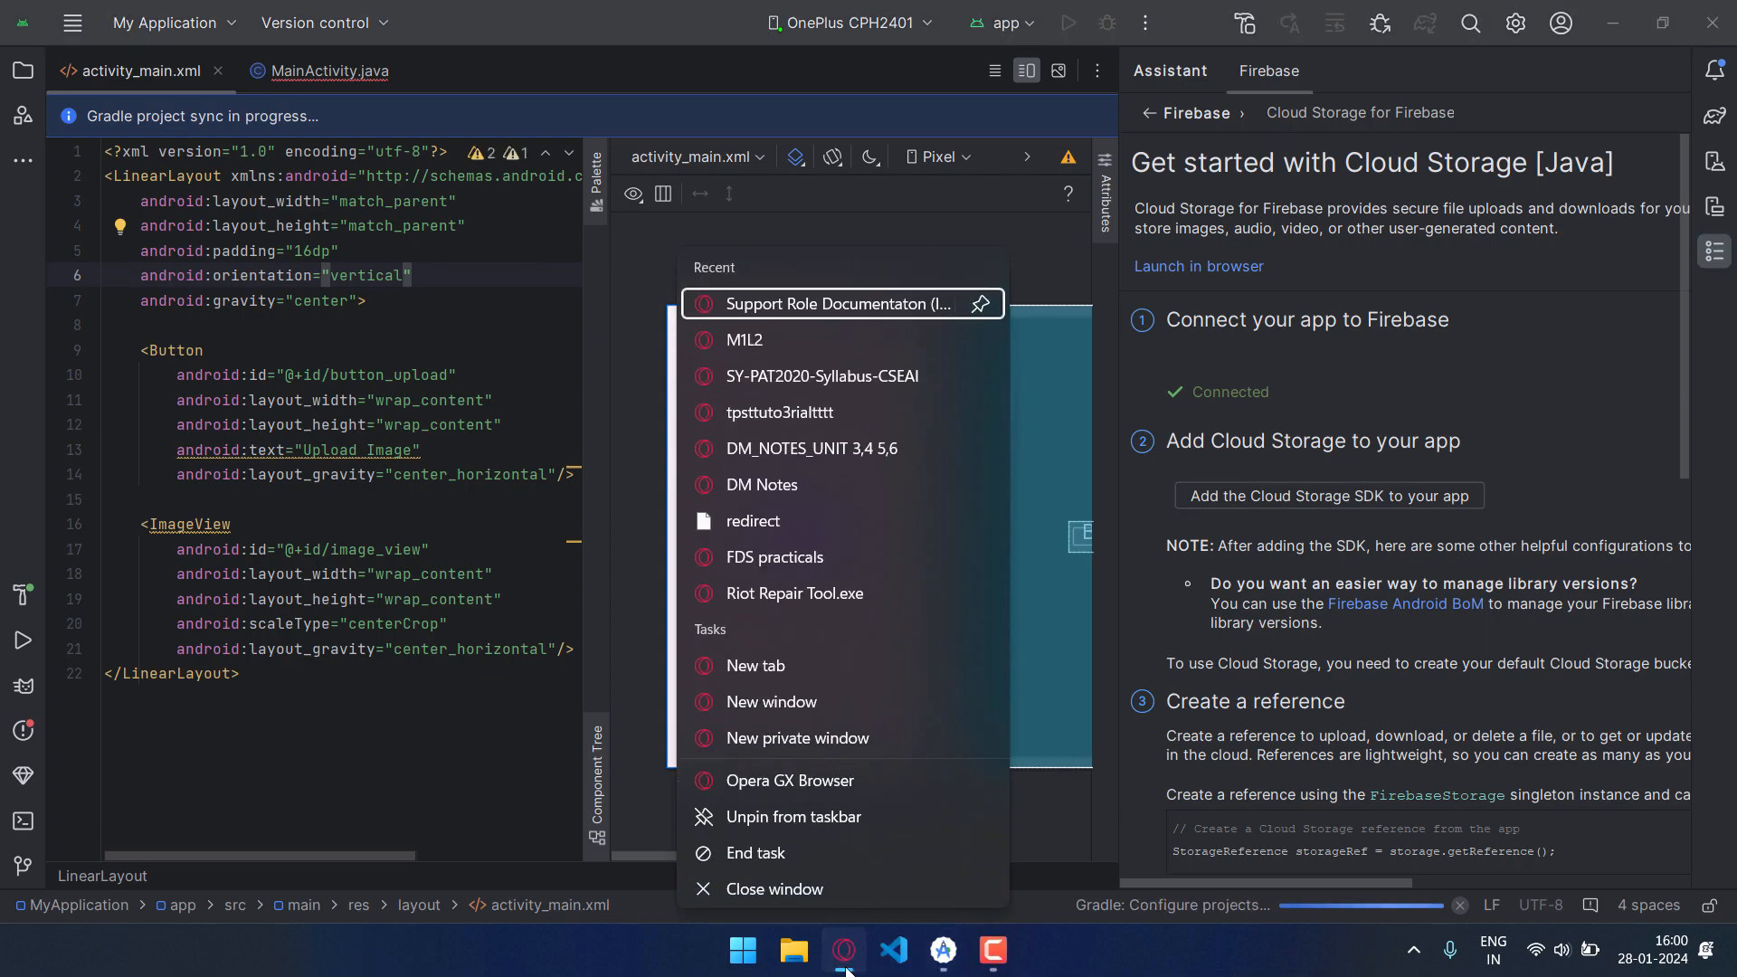
pyautogui.click(845, 950)
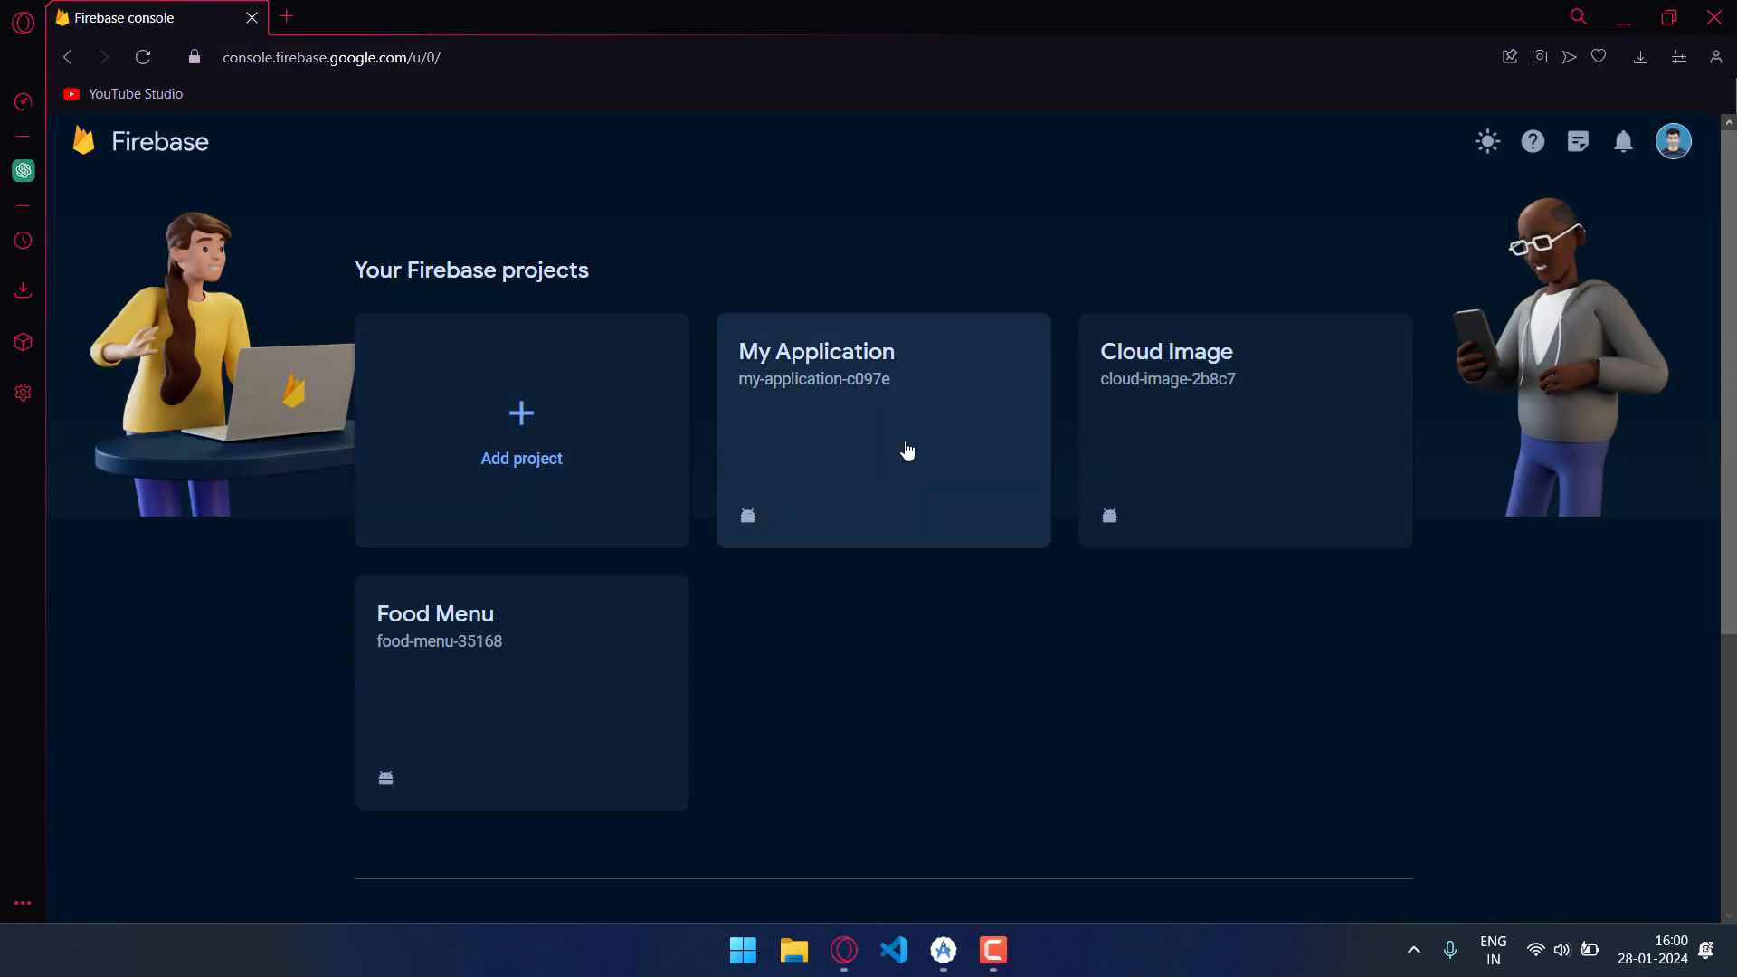
# - Set up My Application's Cloud Storage in production mode at location nam5 (us-central)
pyautogui.click(908, 450)
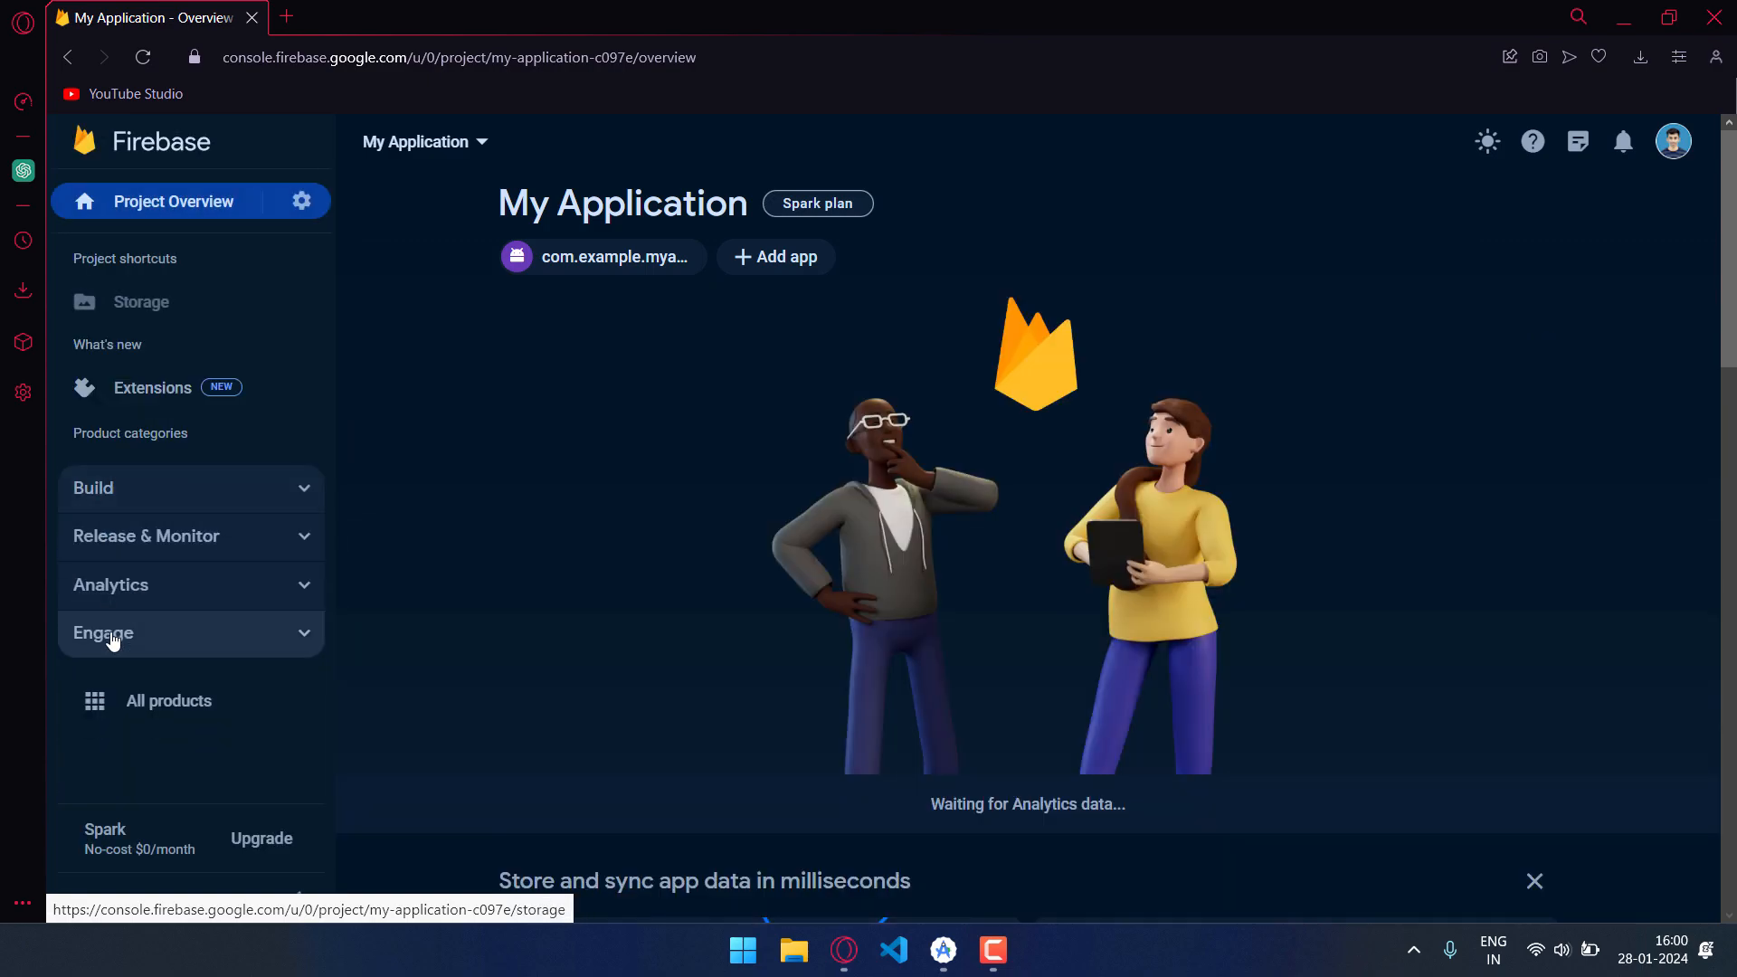
pyautogui.click(141, 302)
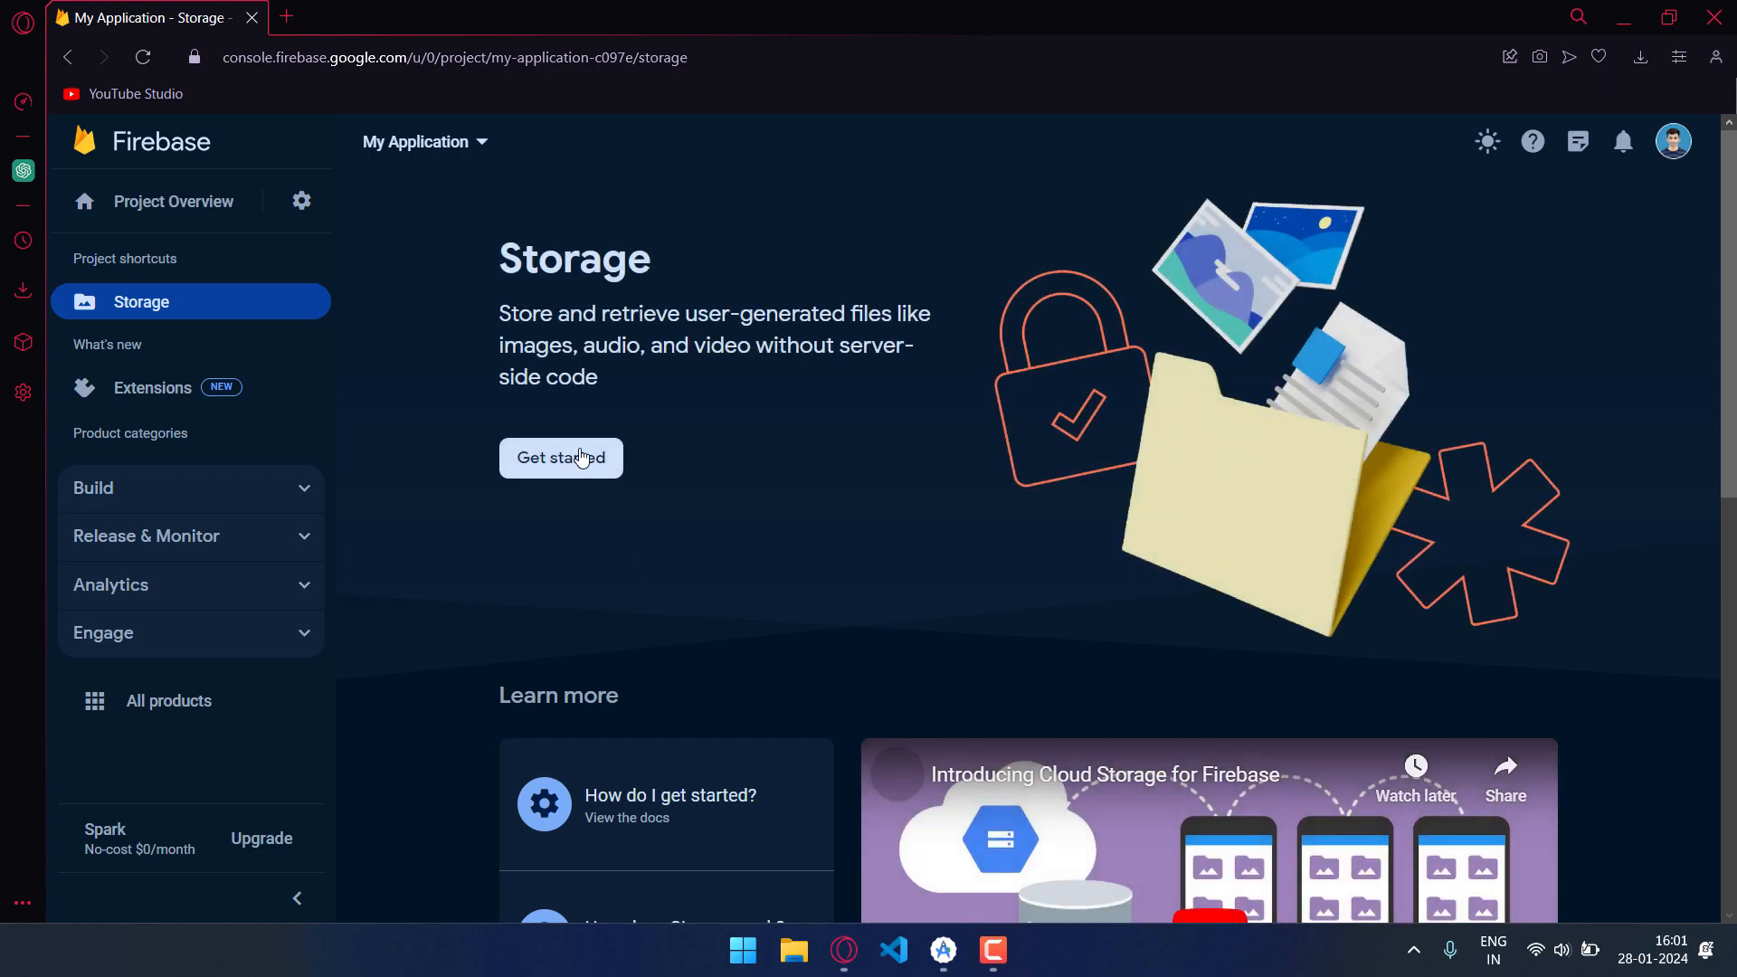
pyautogui.click(560, 458)
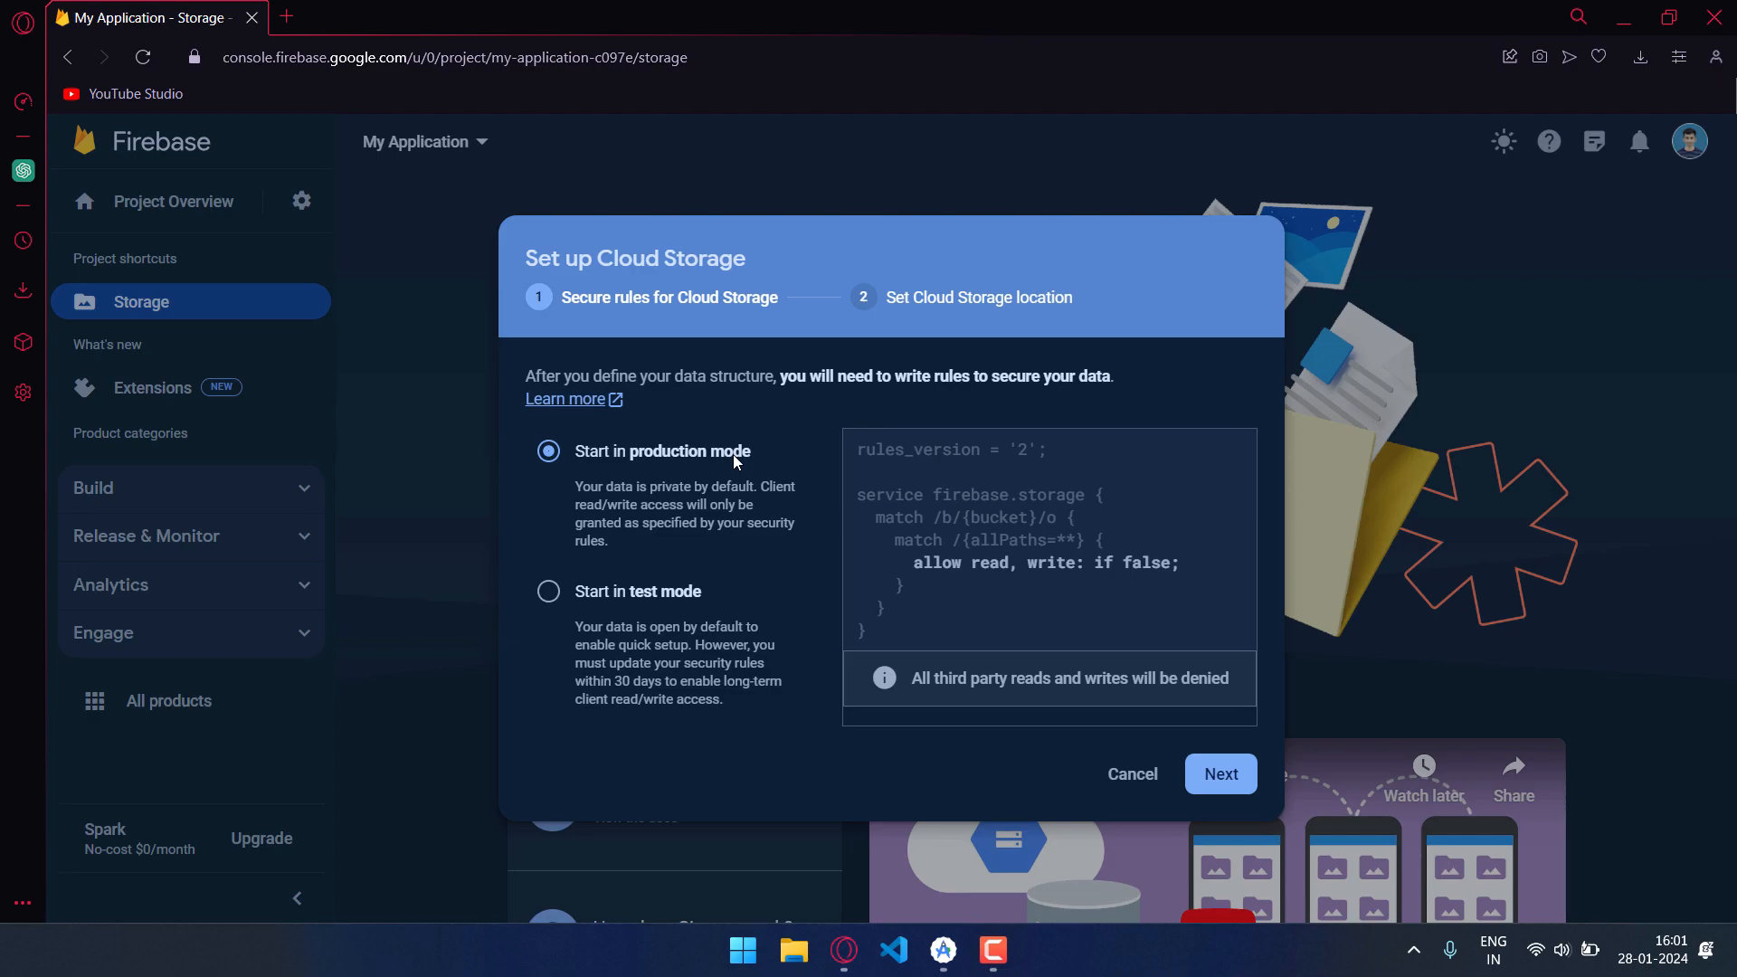
pyautogui.click(1221, 774)
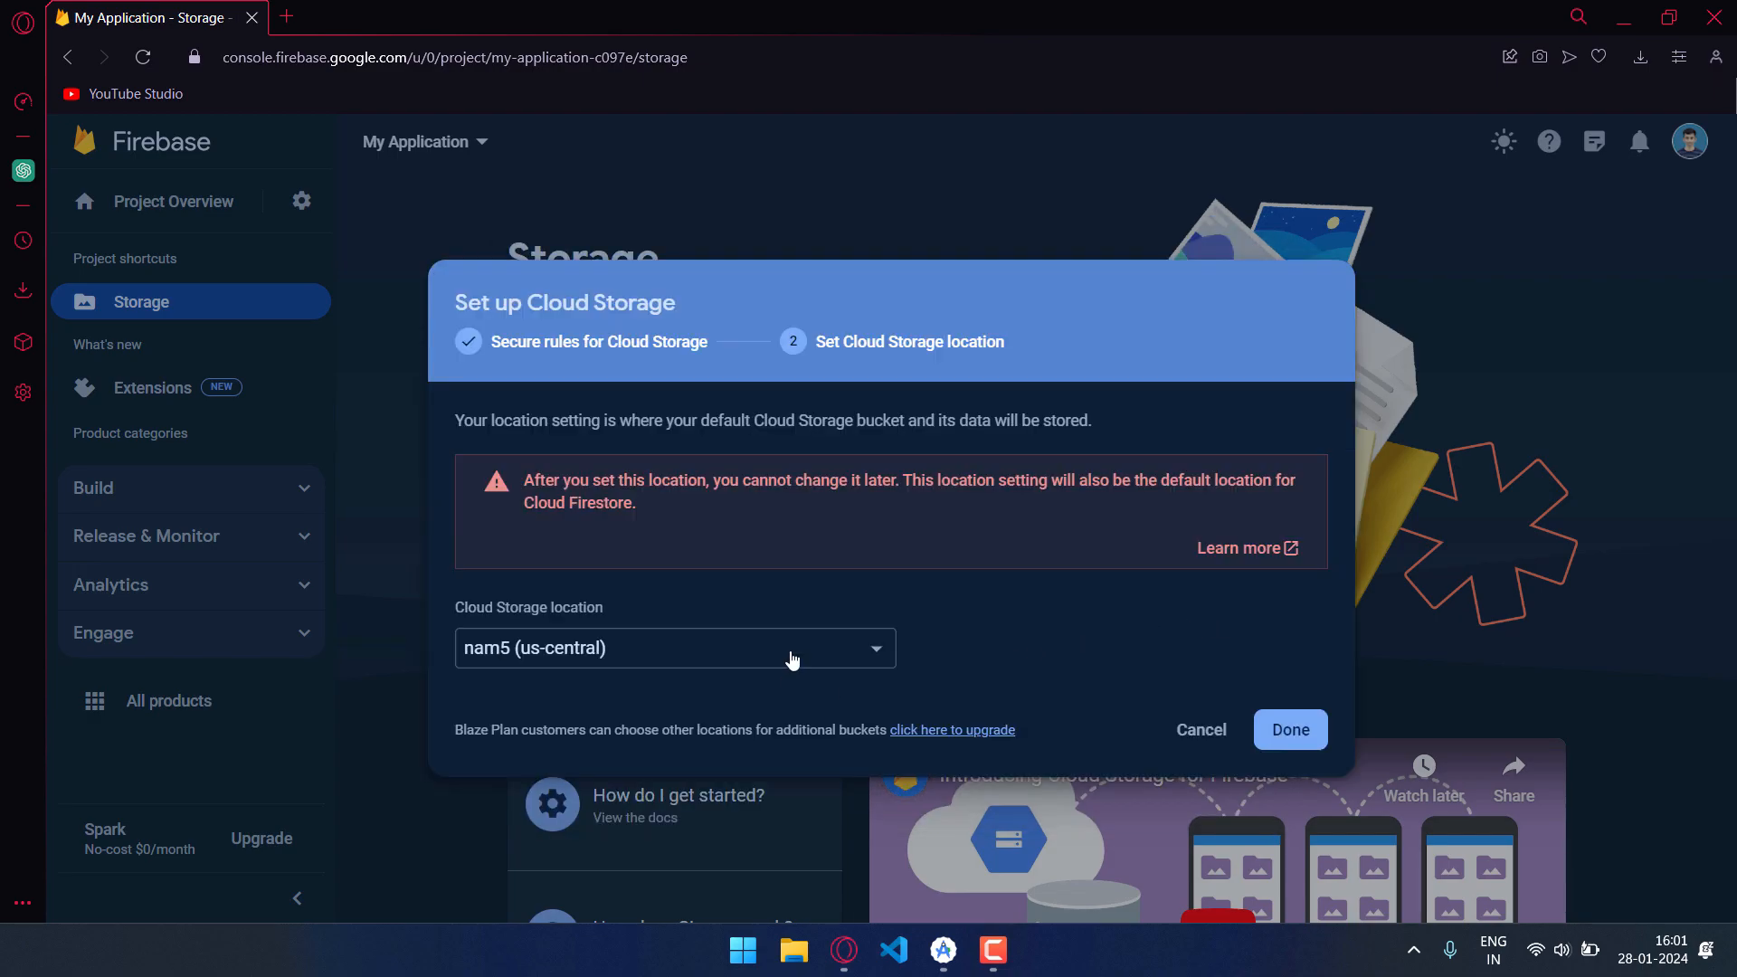
pyautogui.moveTo(1291, 752)
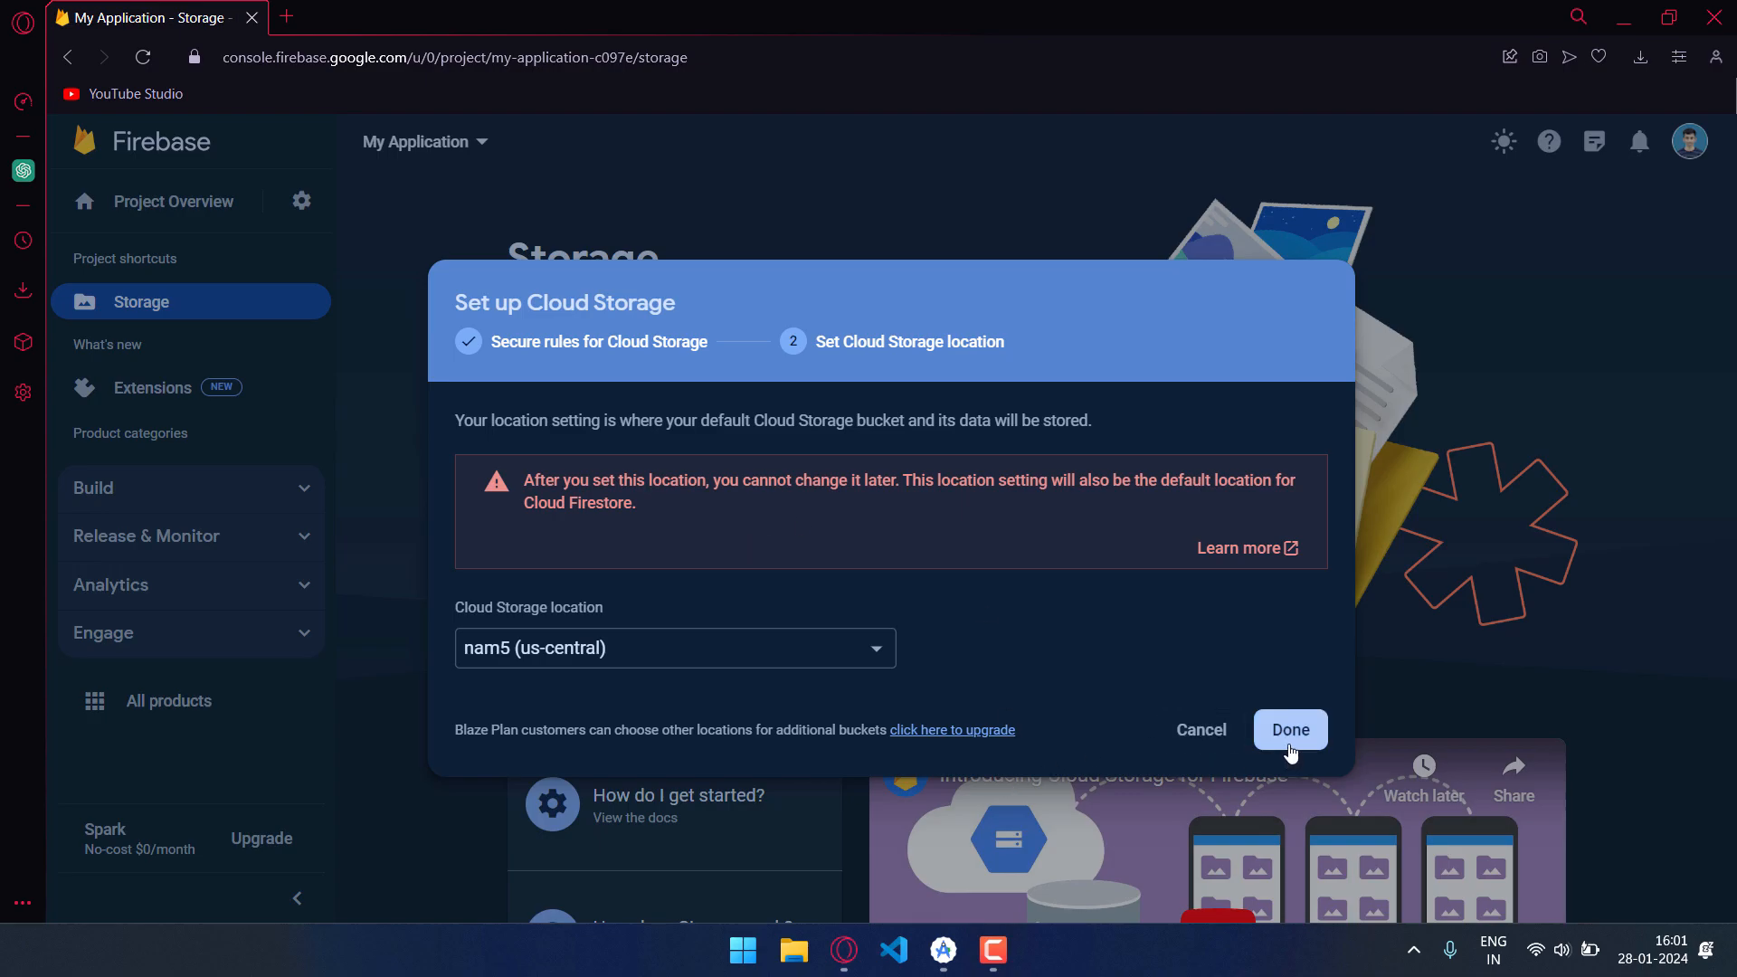
pyautogui.moveTo(998, 644)
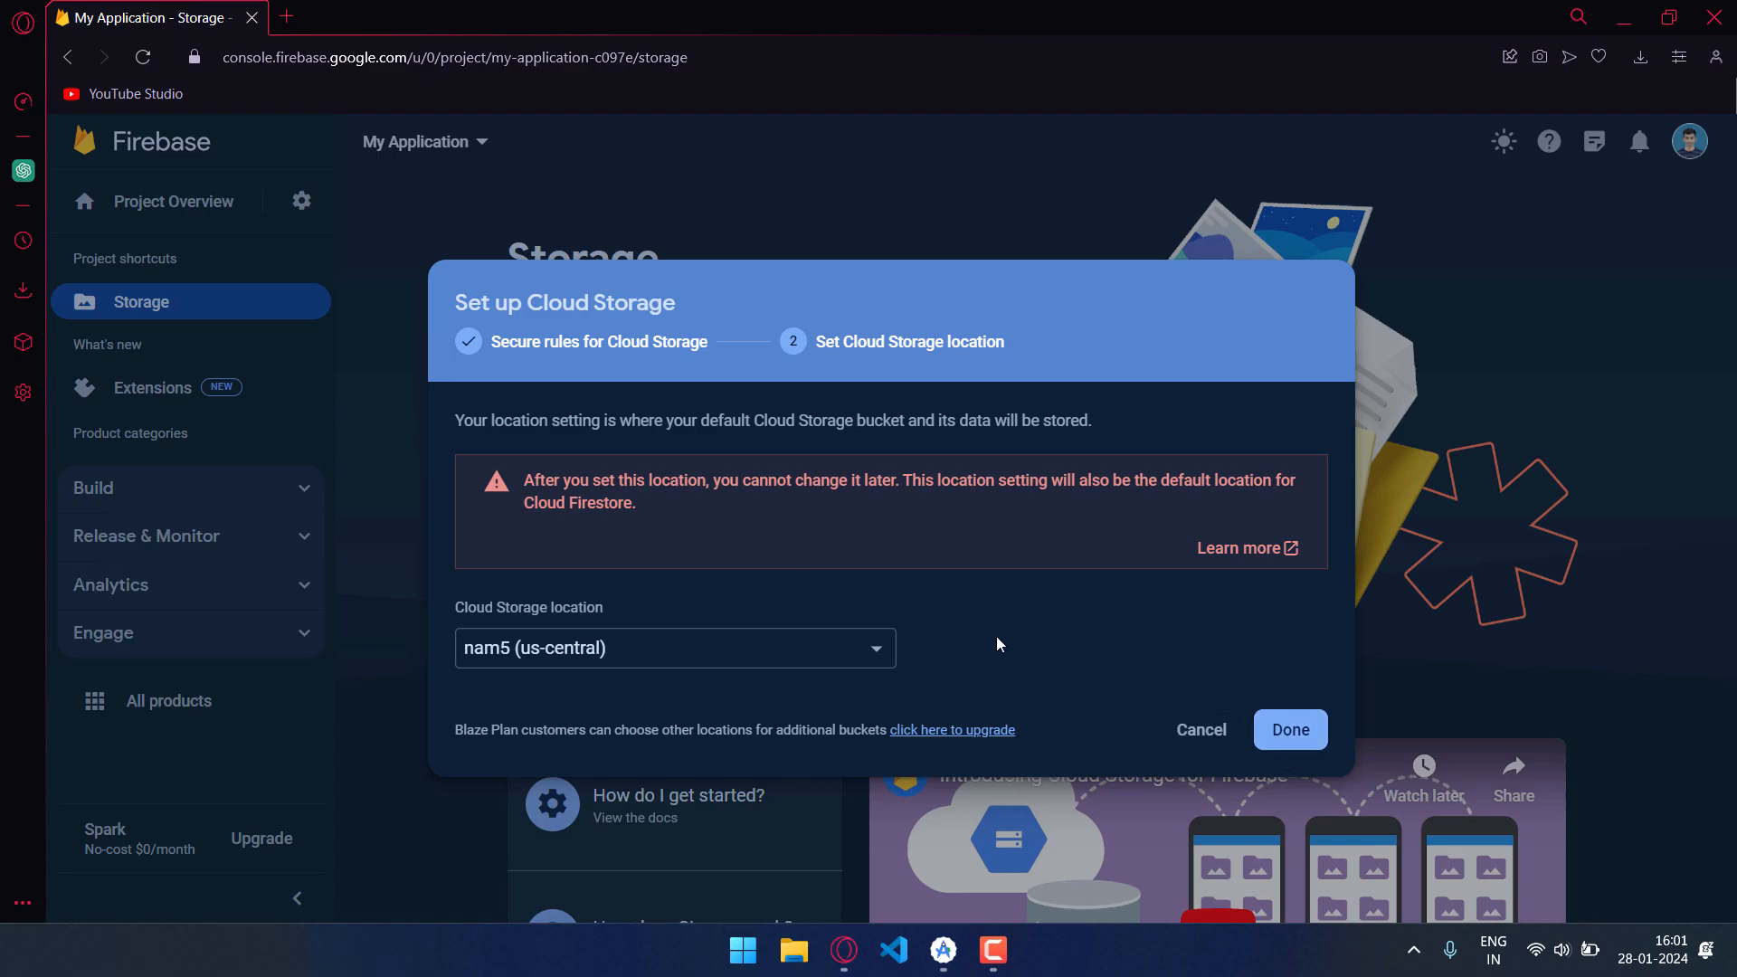
pyautogui.click(1290, 729)
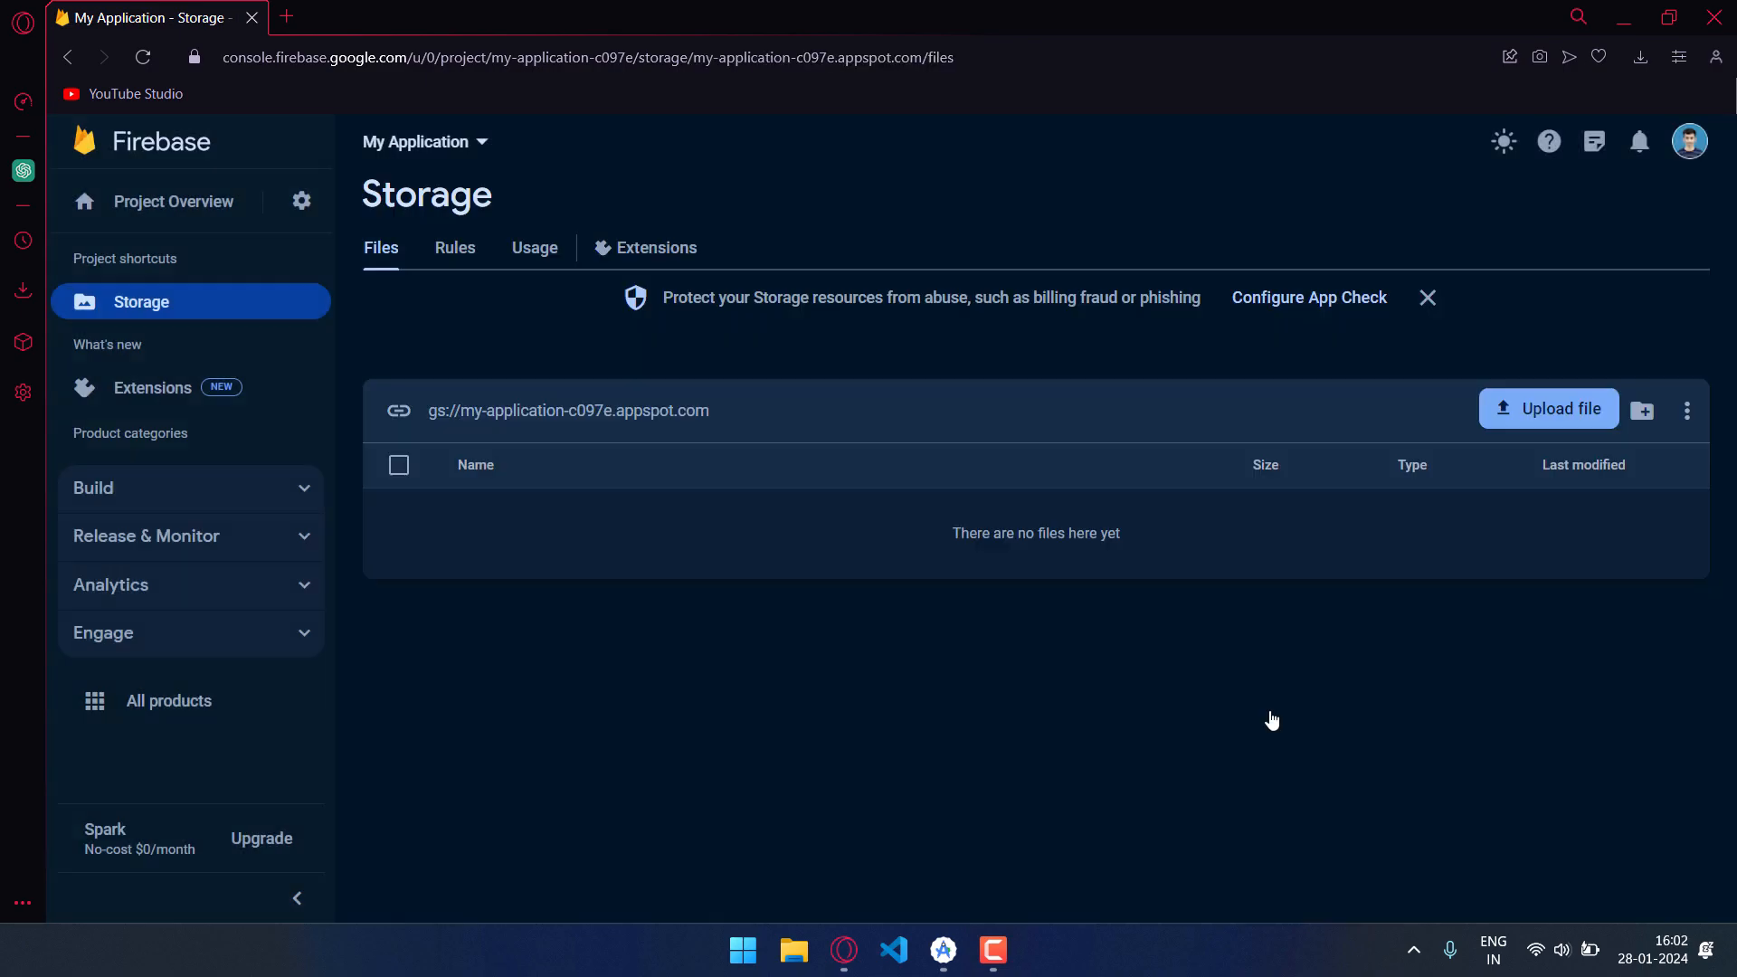
pyautogui.moveTo(438, 362)
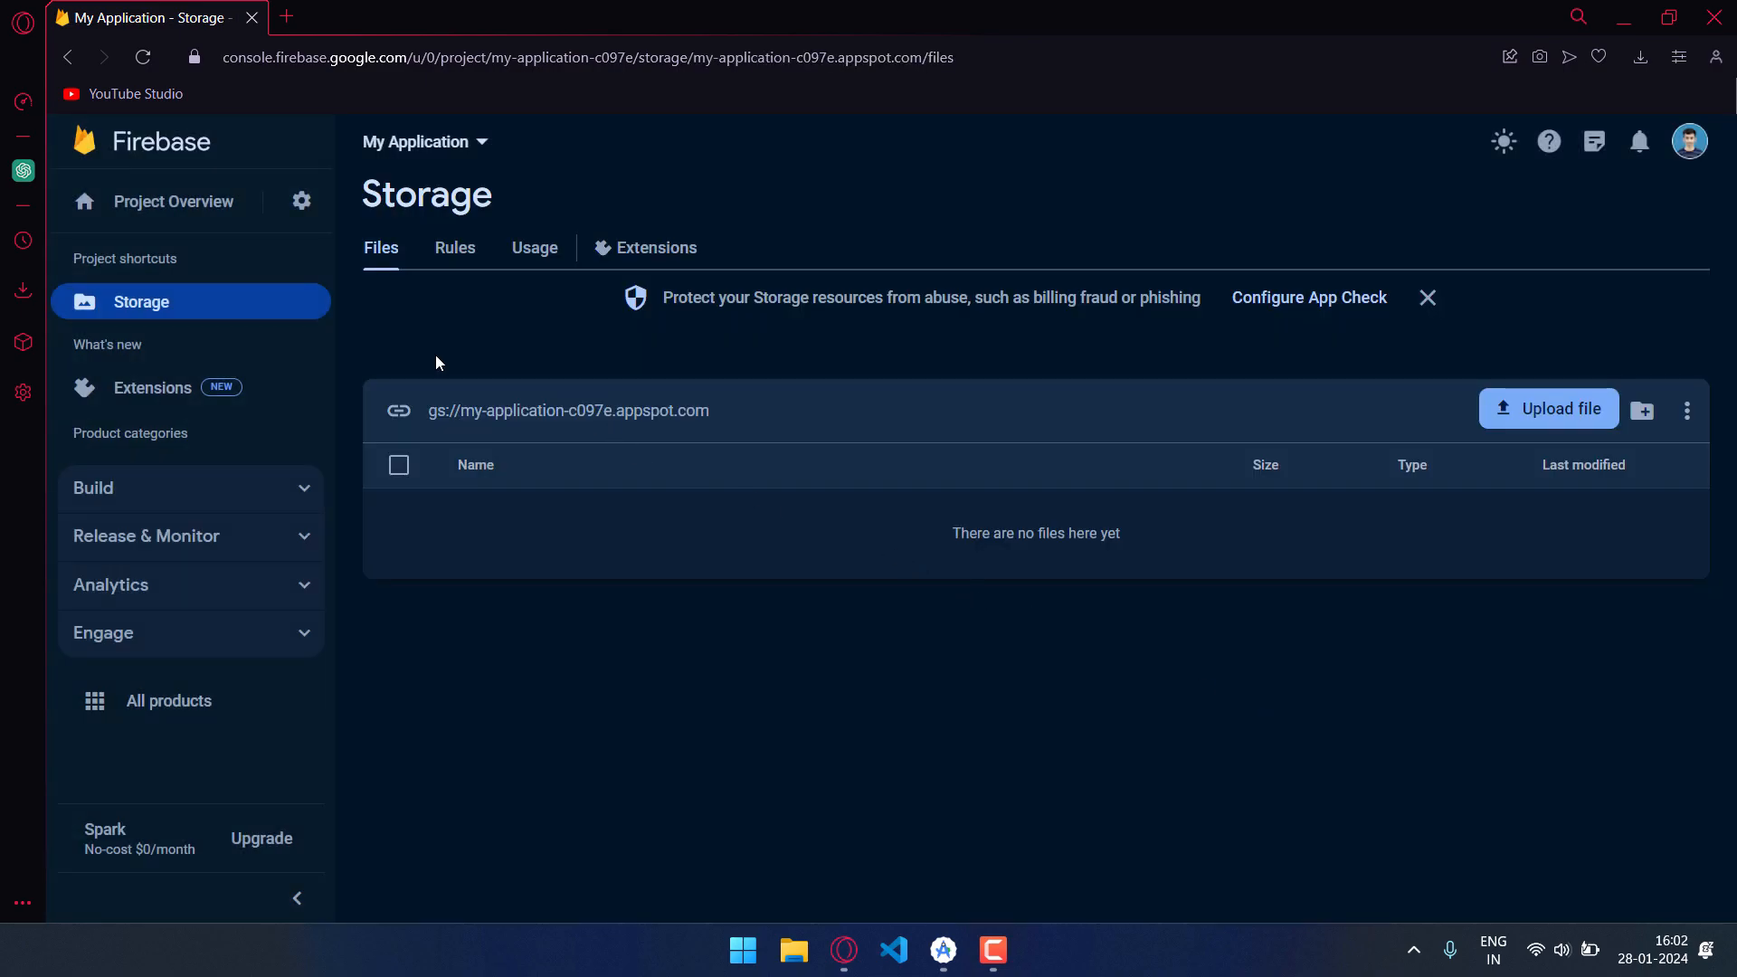
# - Publish Storage rules changed to 'allow read, write;'
pyautogui.click(455, 248)
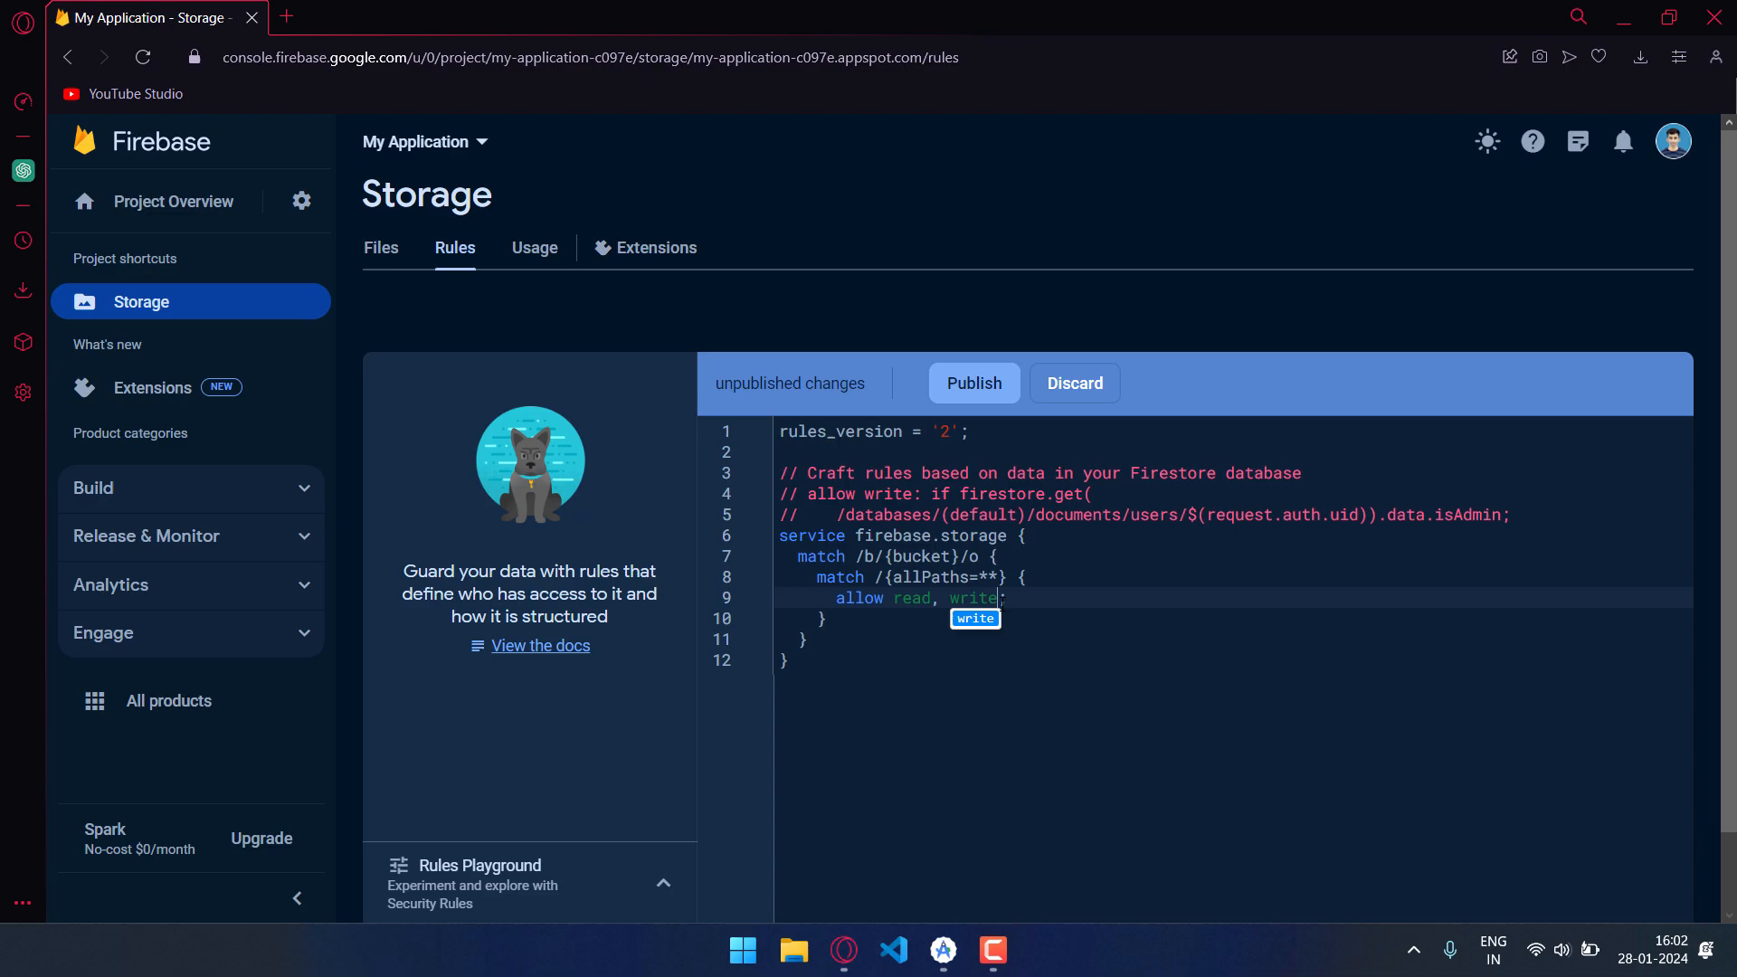
pyautogui.click(974, 383)
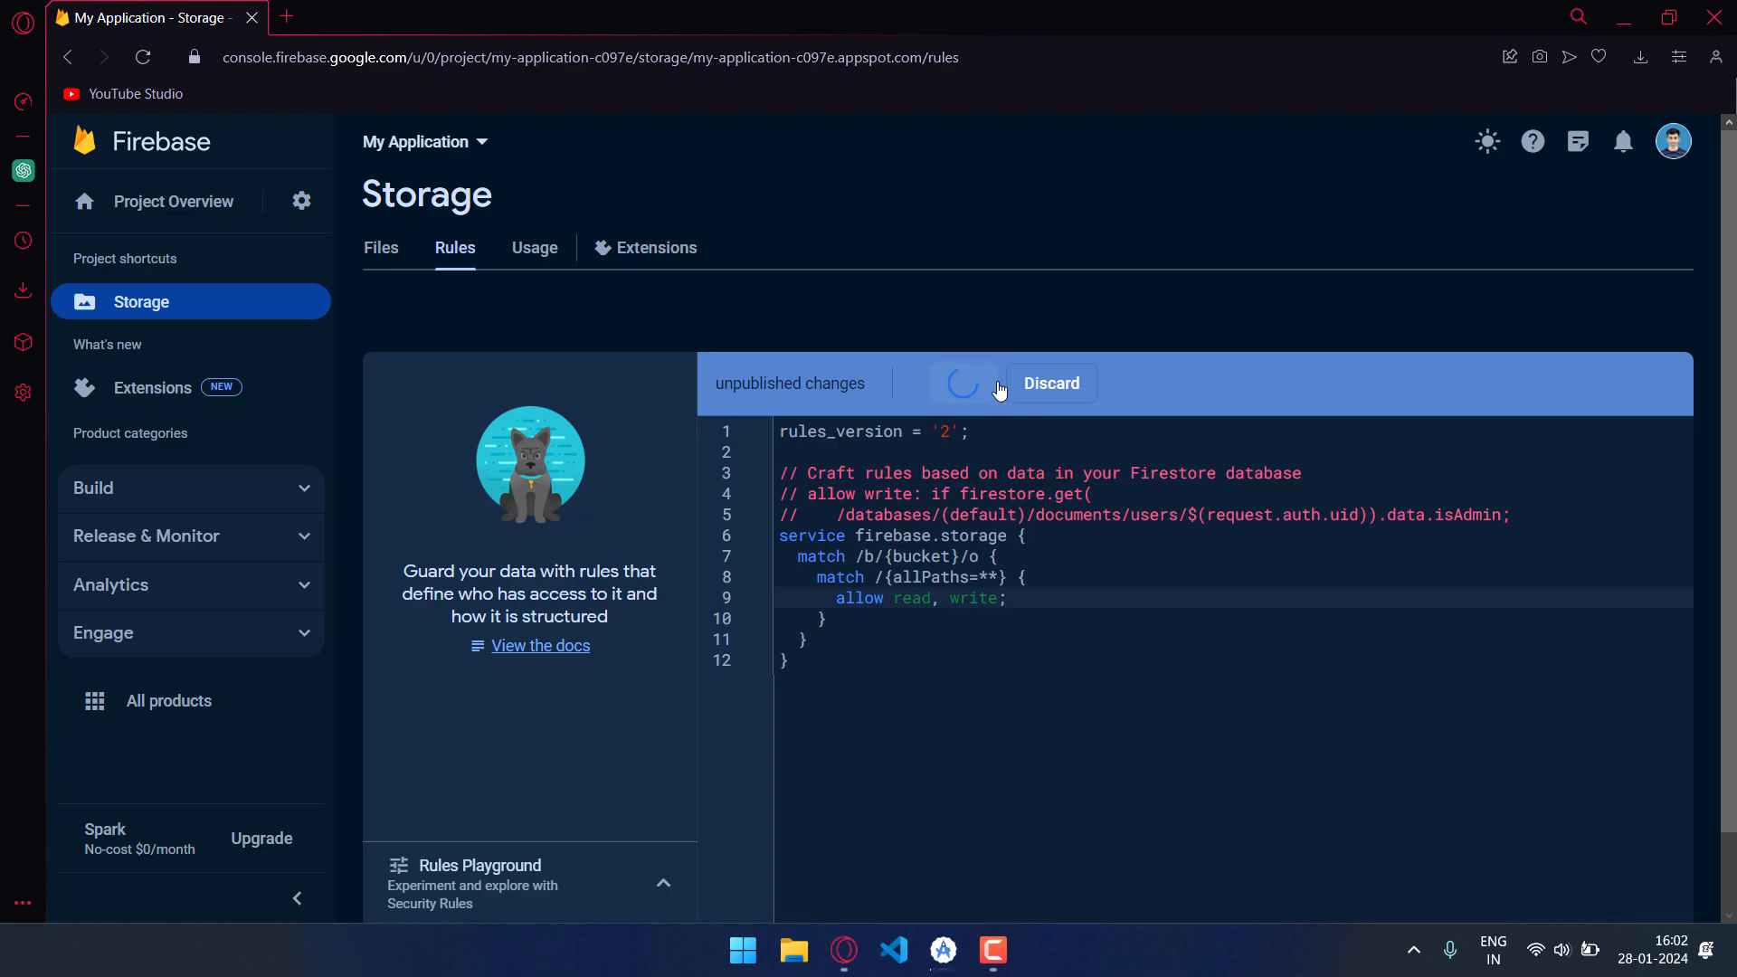
pyautogui.click(964, 384)
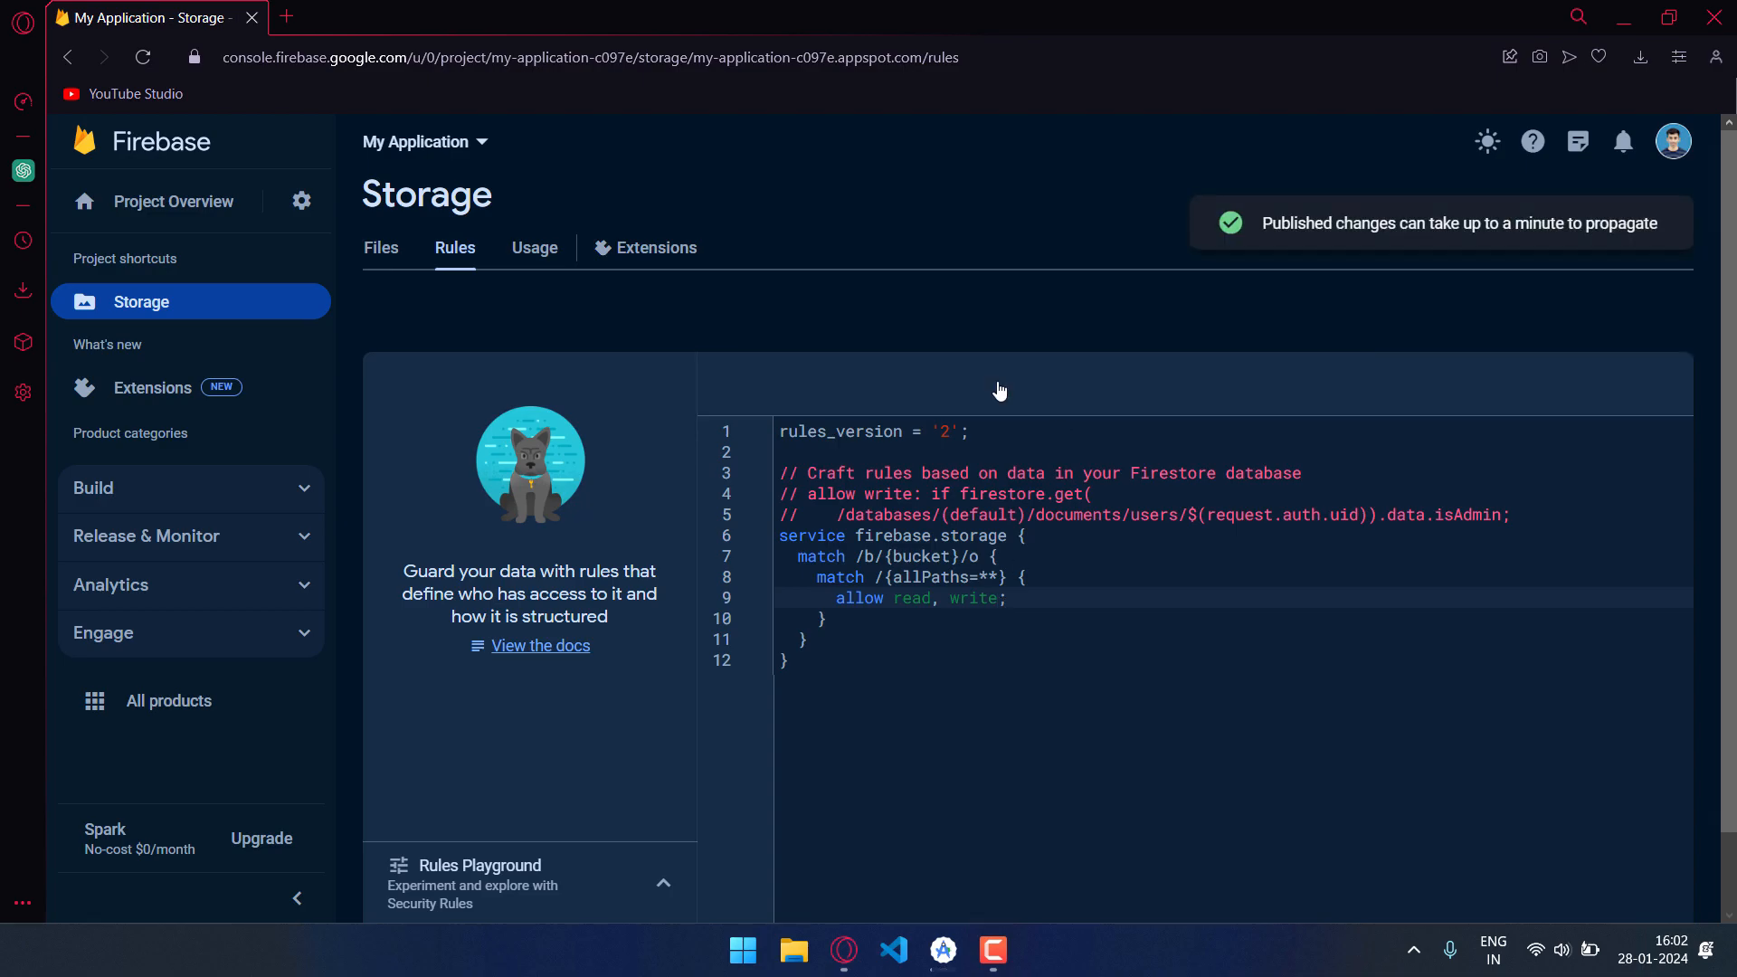
# - Go back to the Storage Files tab showing the still-empty bucket
pyautogui.click(380, 248)
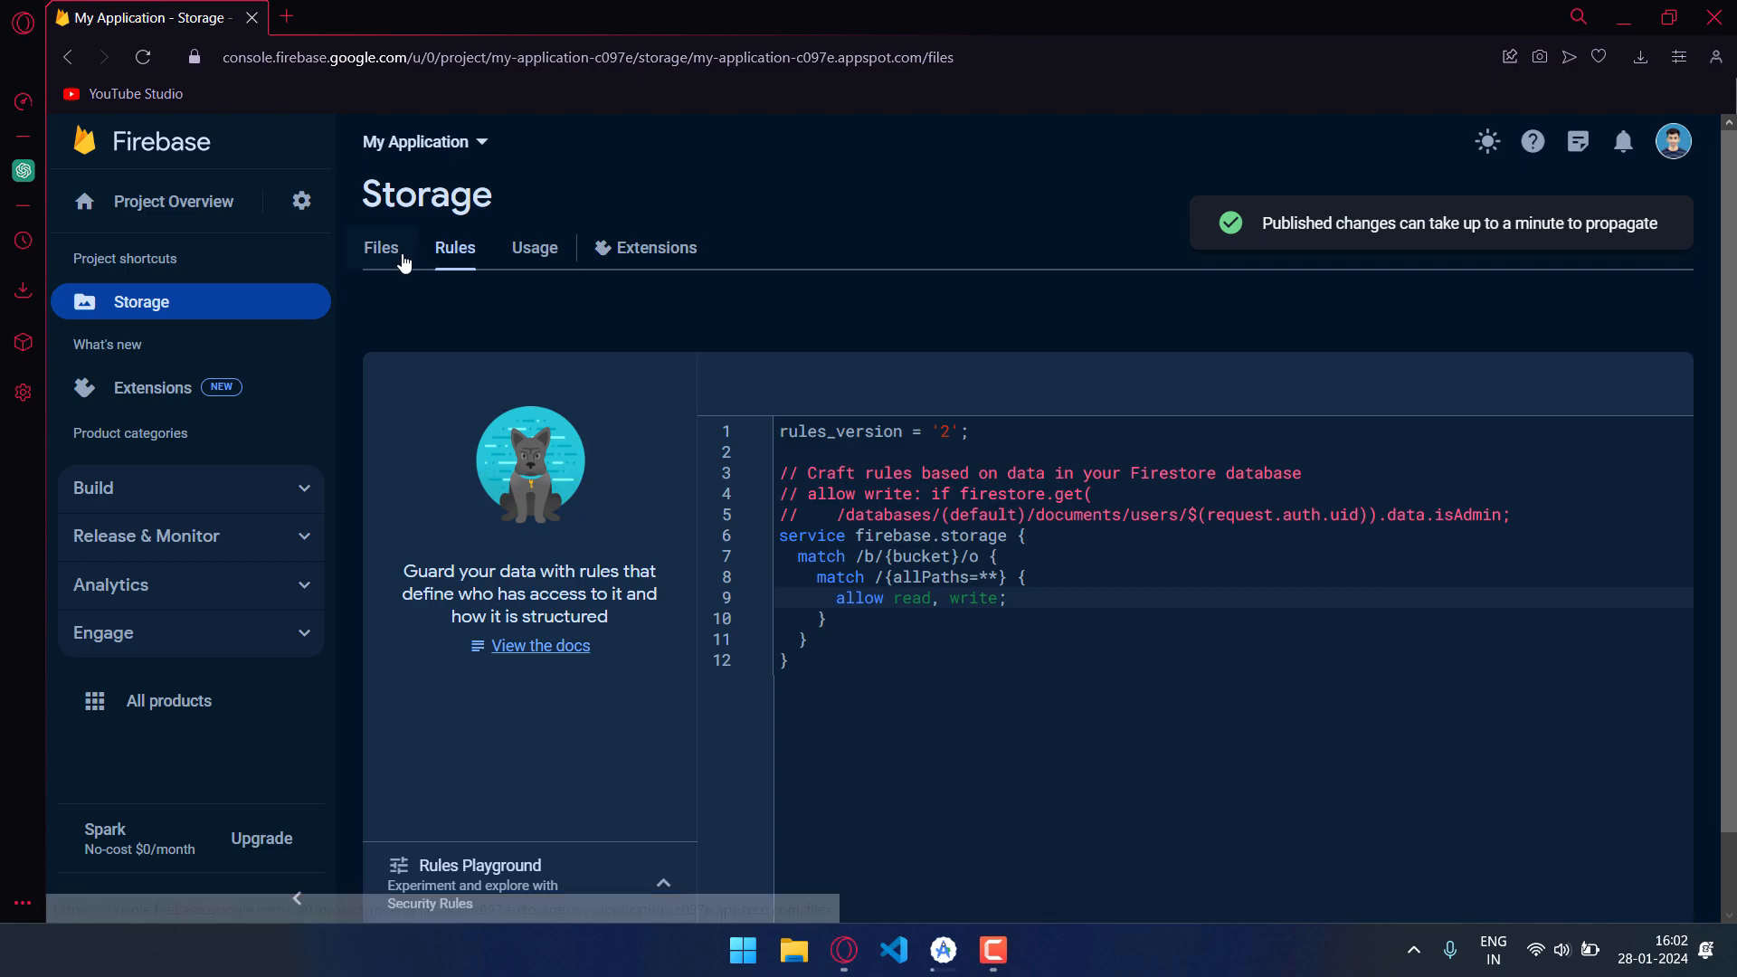
pyautogui.click(380, 247)
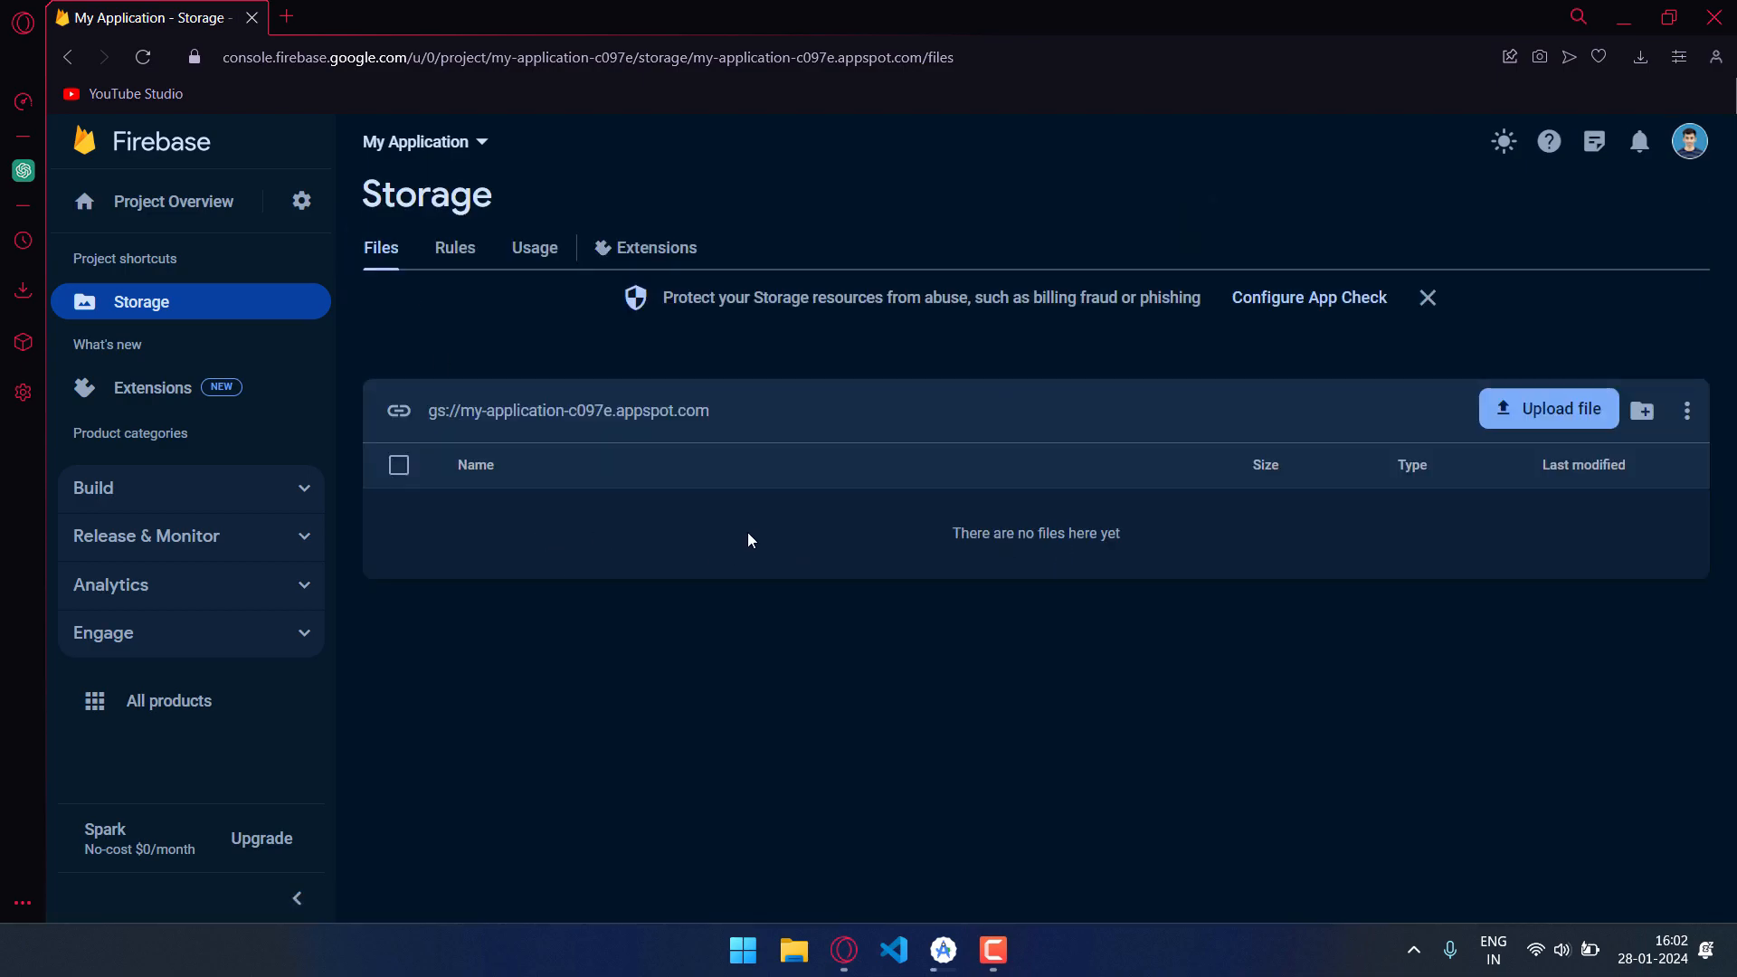
pyautogui.moveTo(737, 515)
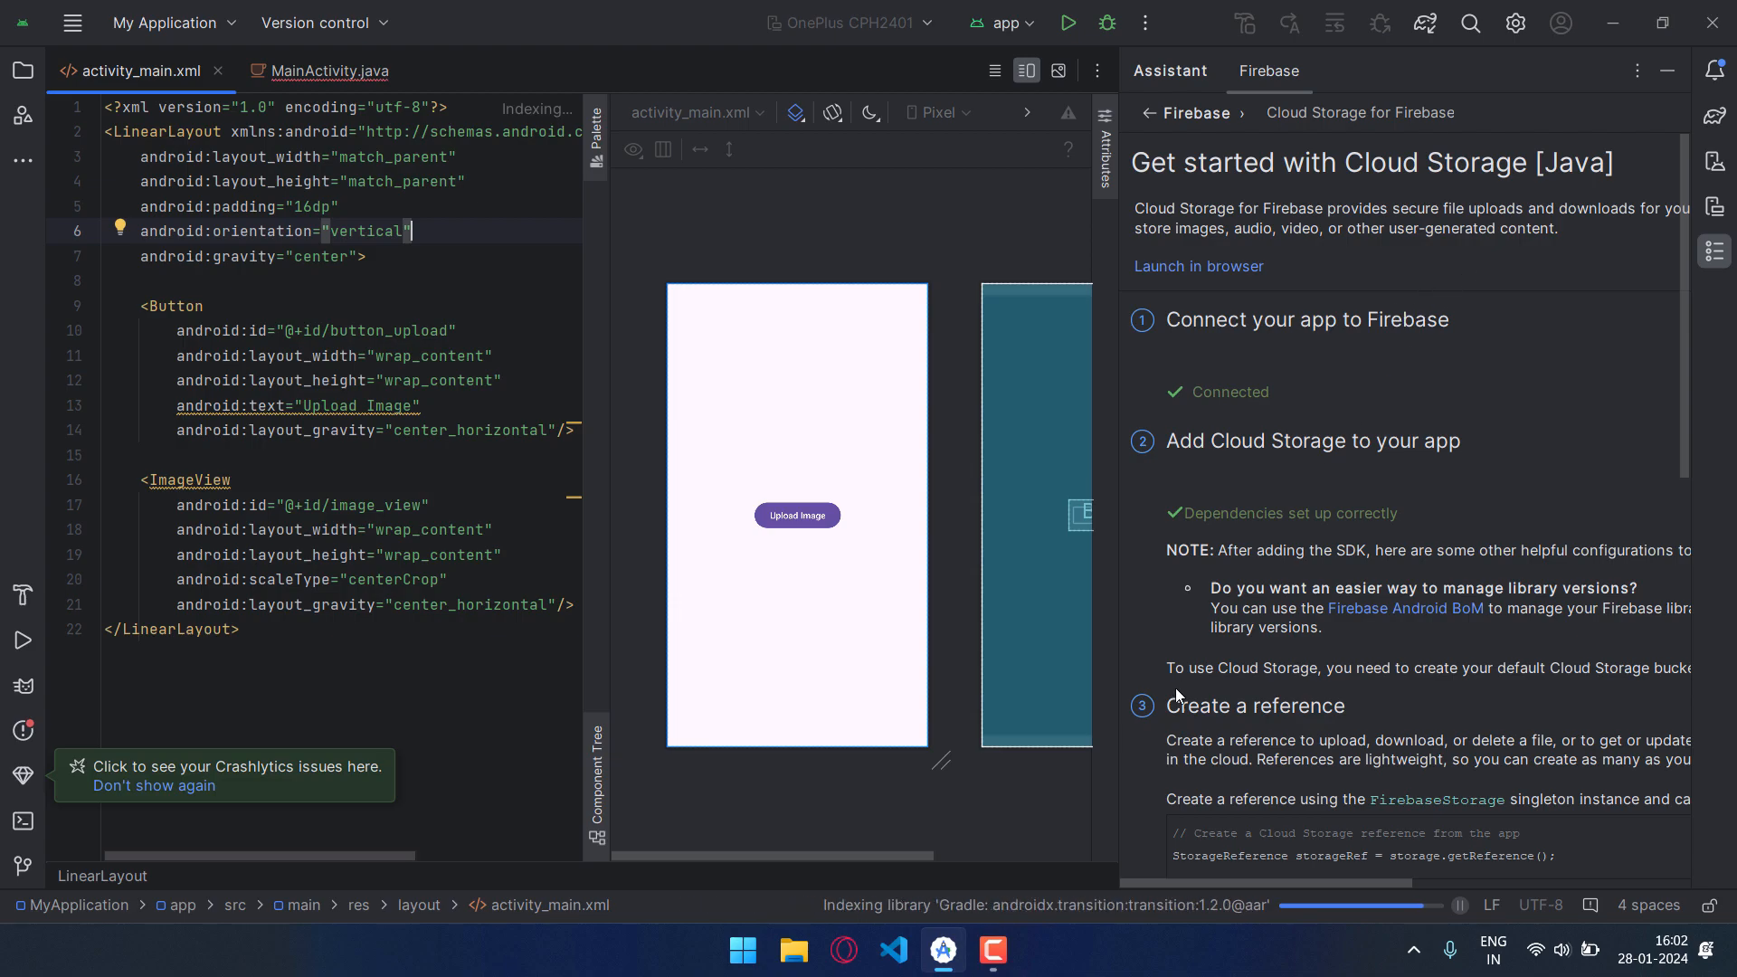
# - Review MainActivity.java and the ImageView in activity_main.xml, ending on MainActivity
pyautogui.scroll(-3)
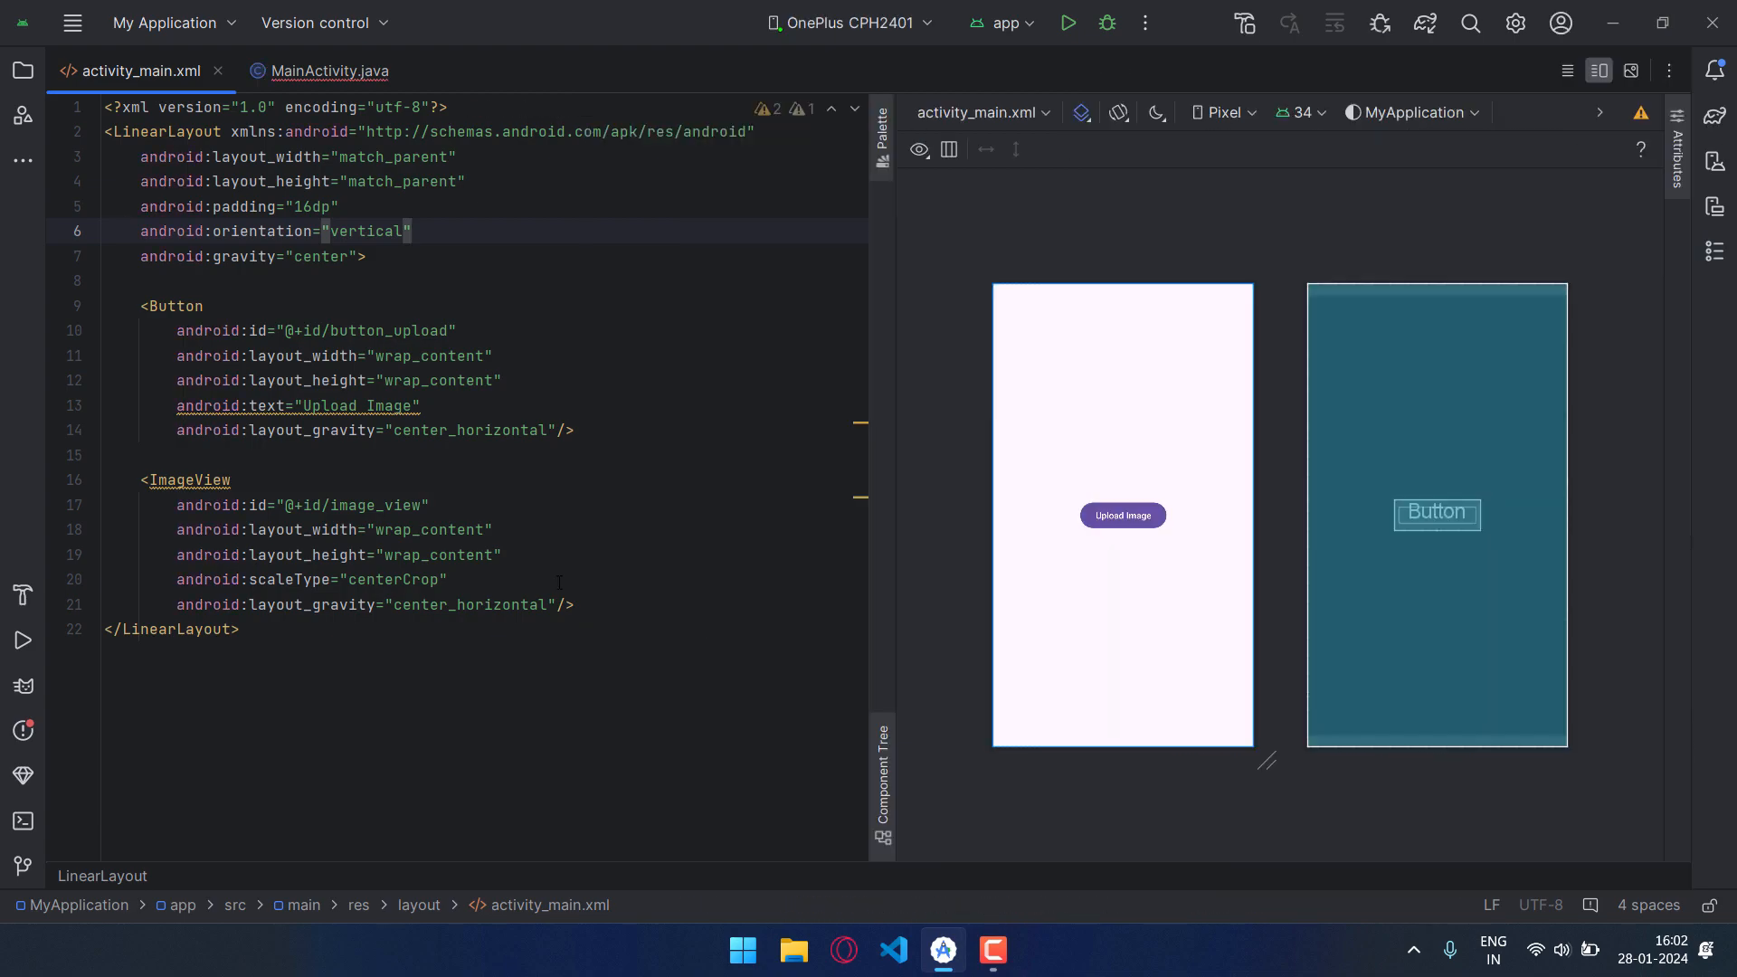
pyautogui.click(329, 72)
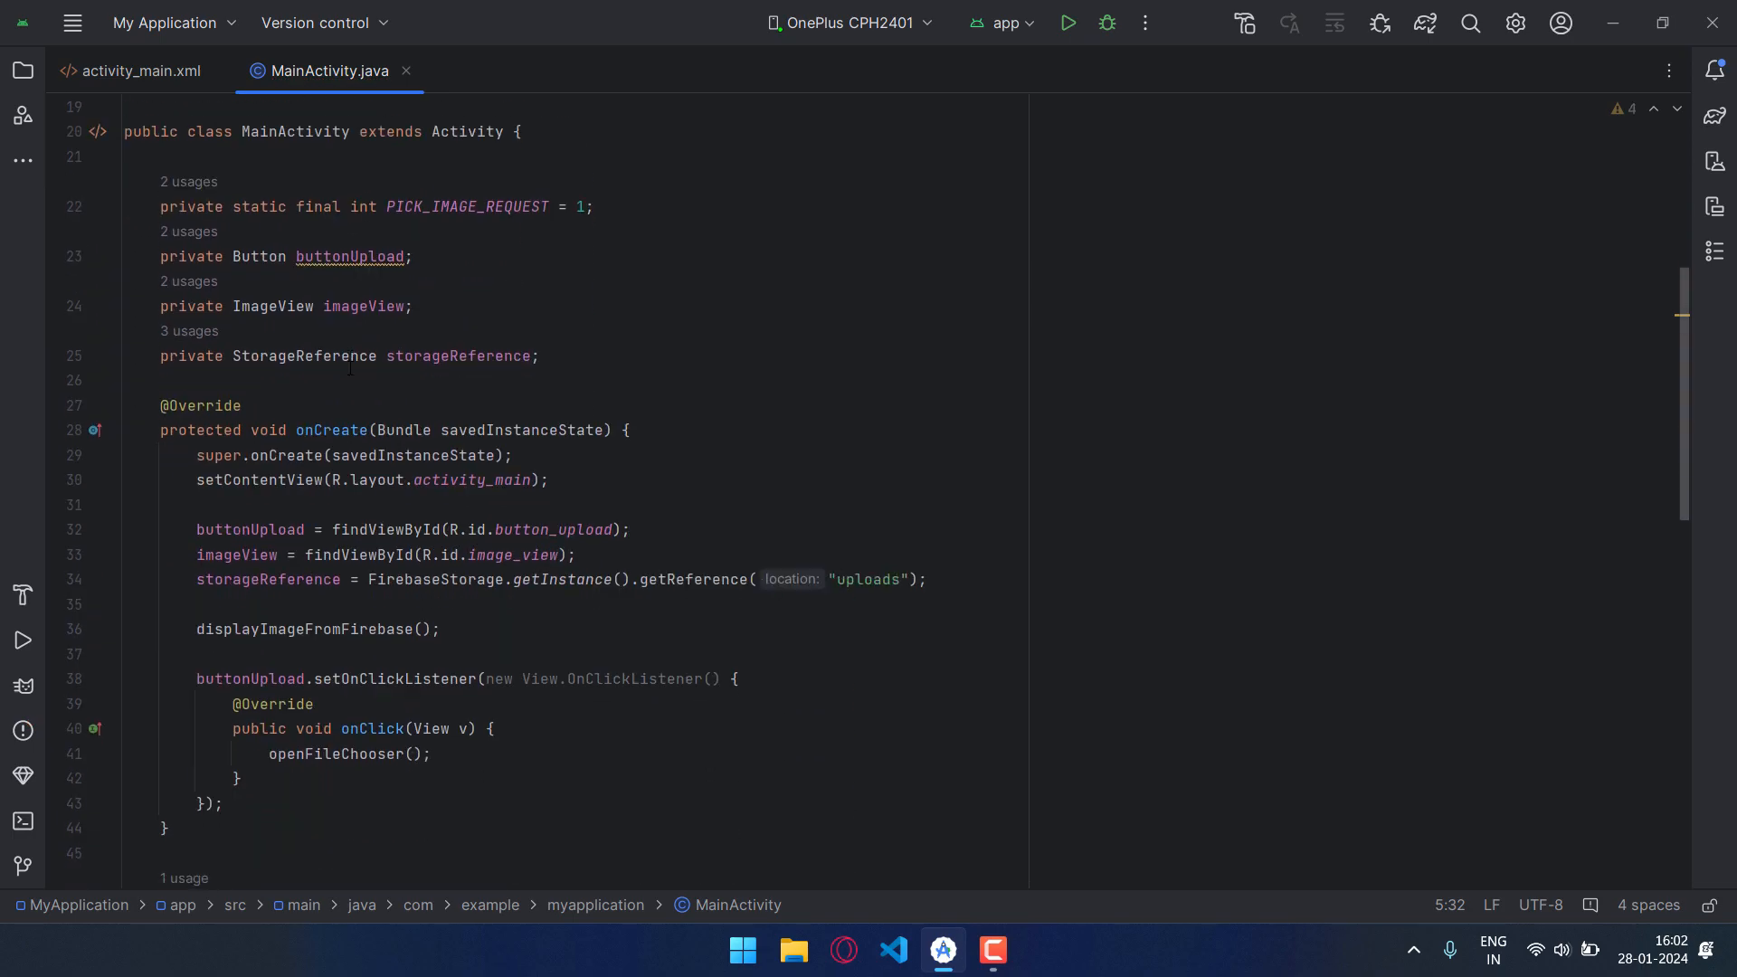
pyautogui.click(141, 70)
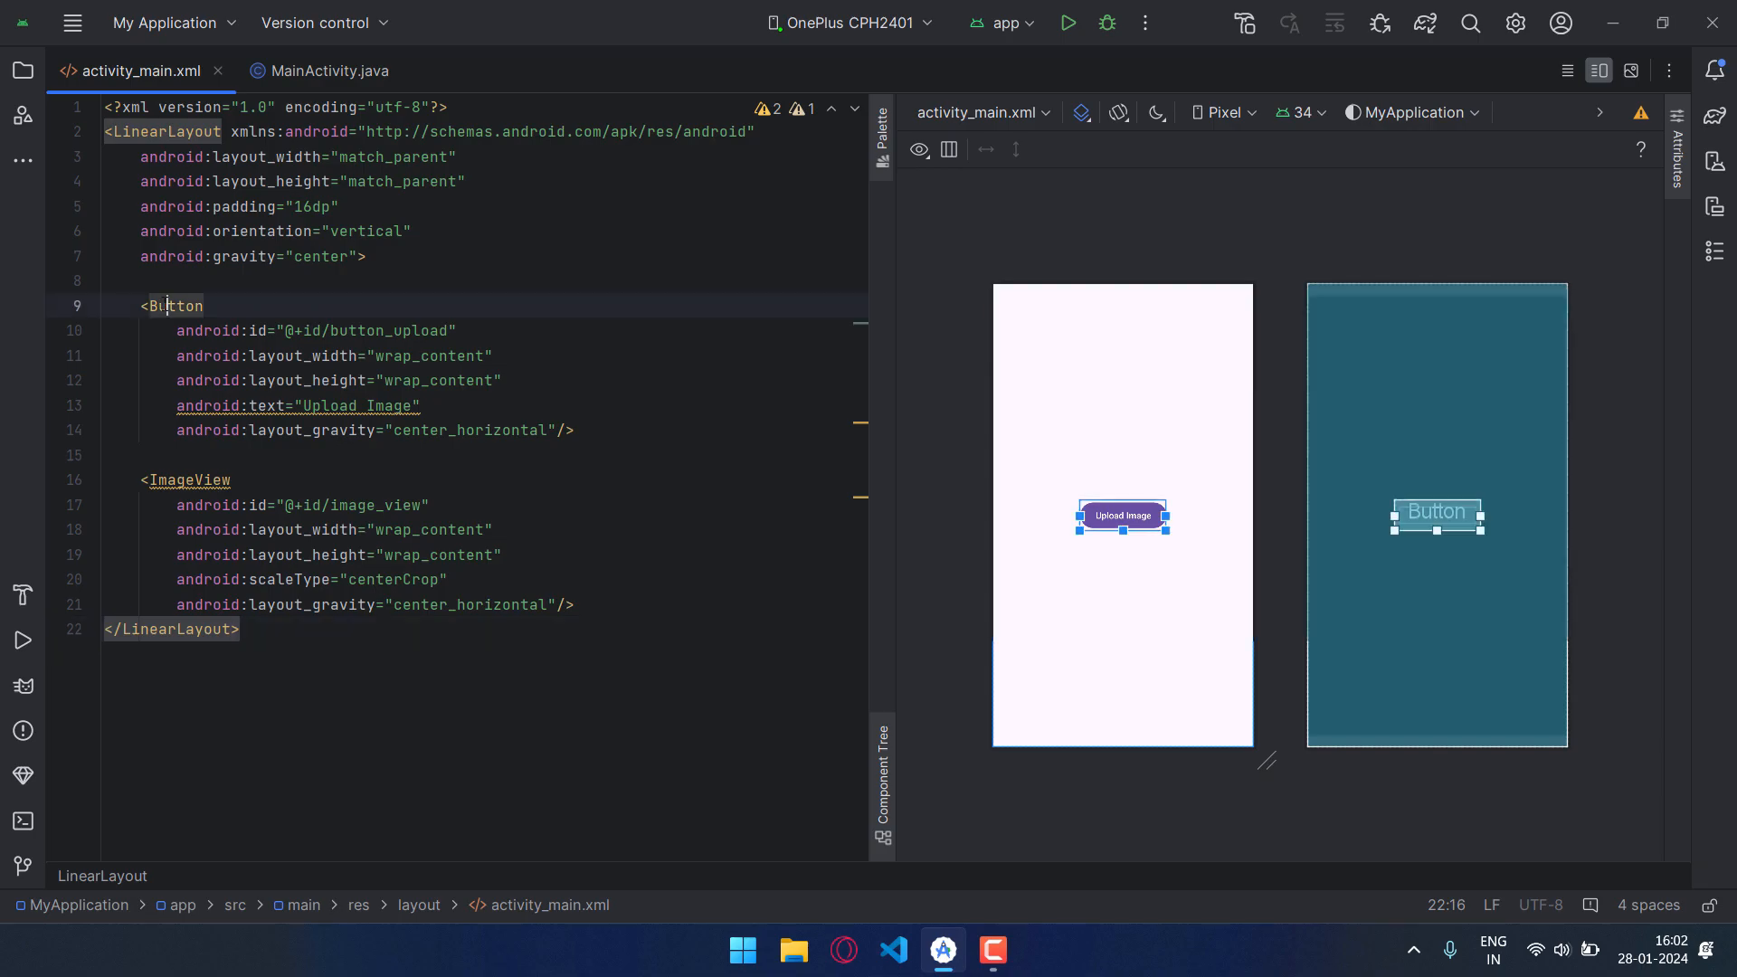
pyautogui.click(206, 380)
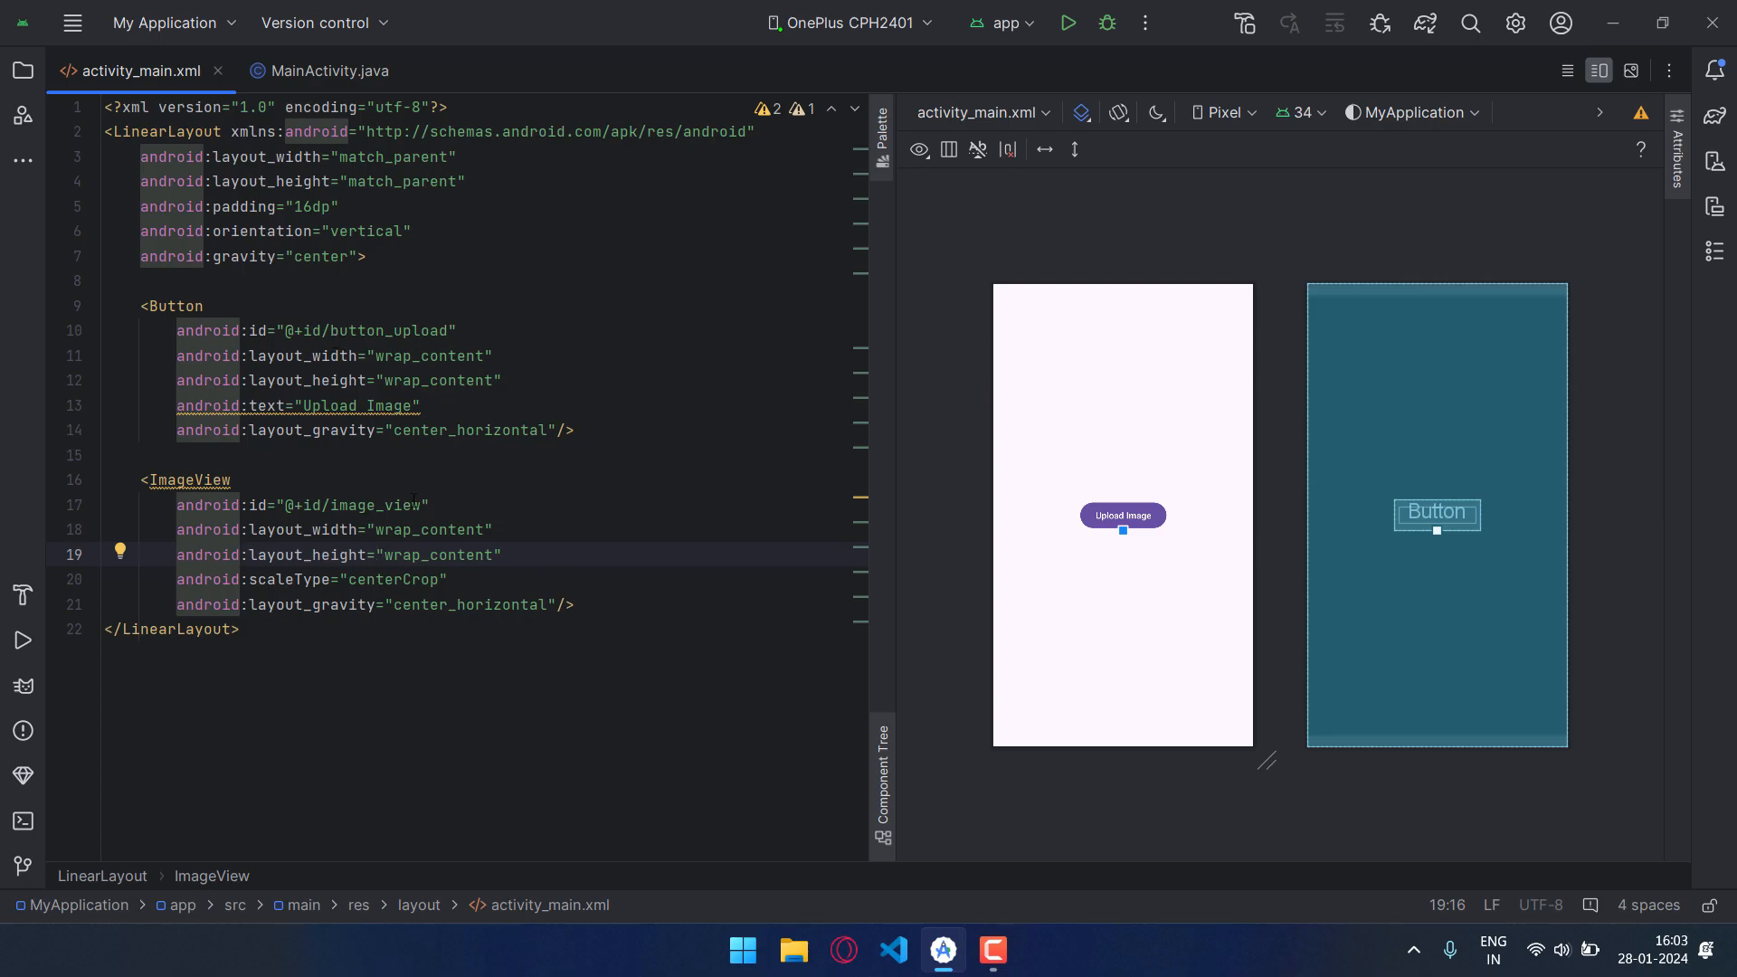
pyautogui.click(328, 71)
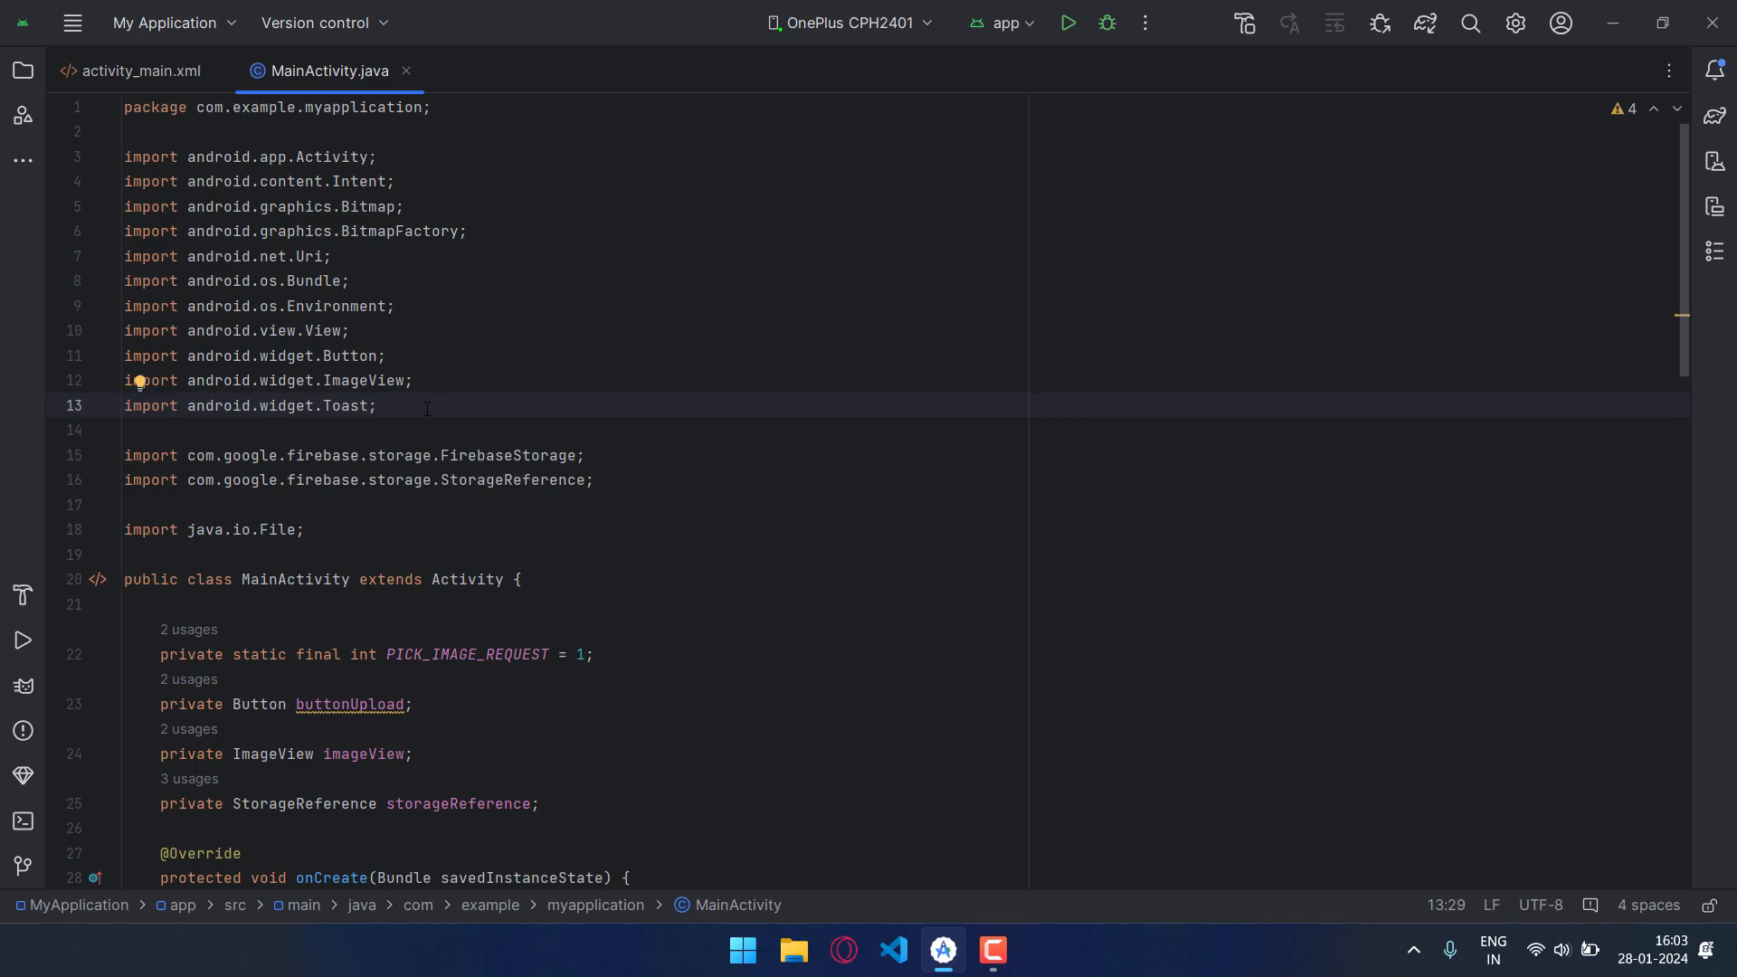
pyautogui.scroll(-3)
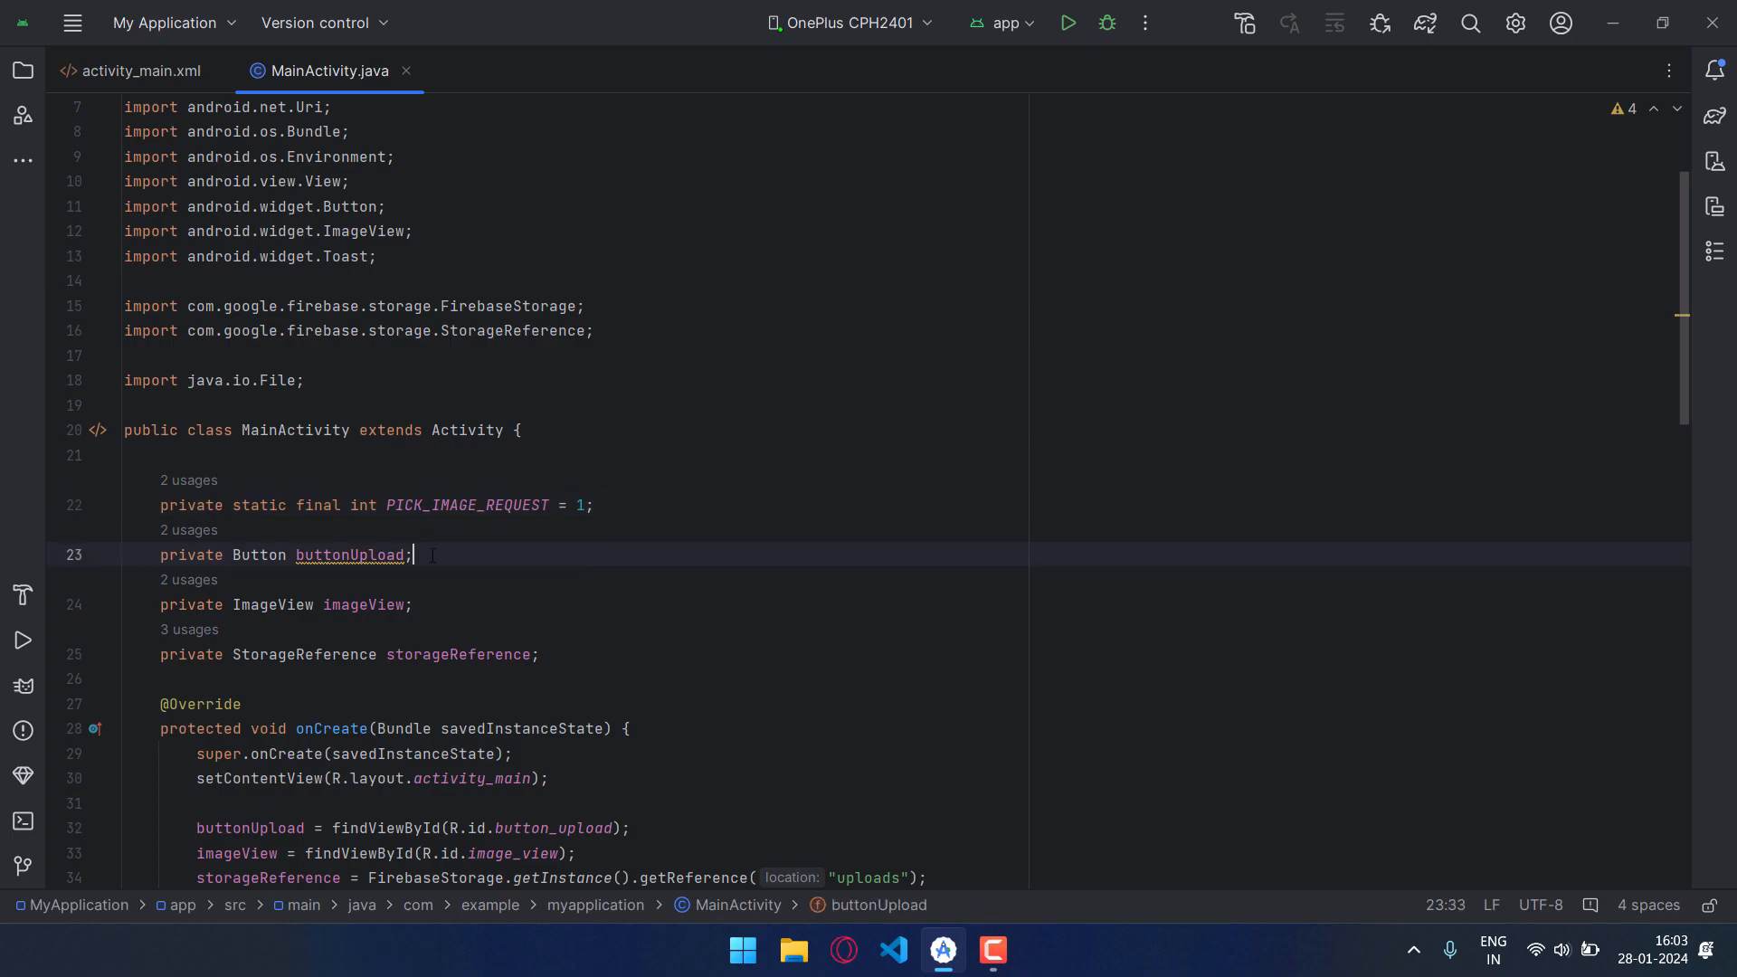
pyautogui.click(414, 605)
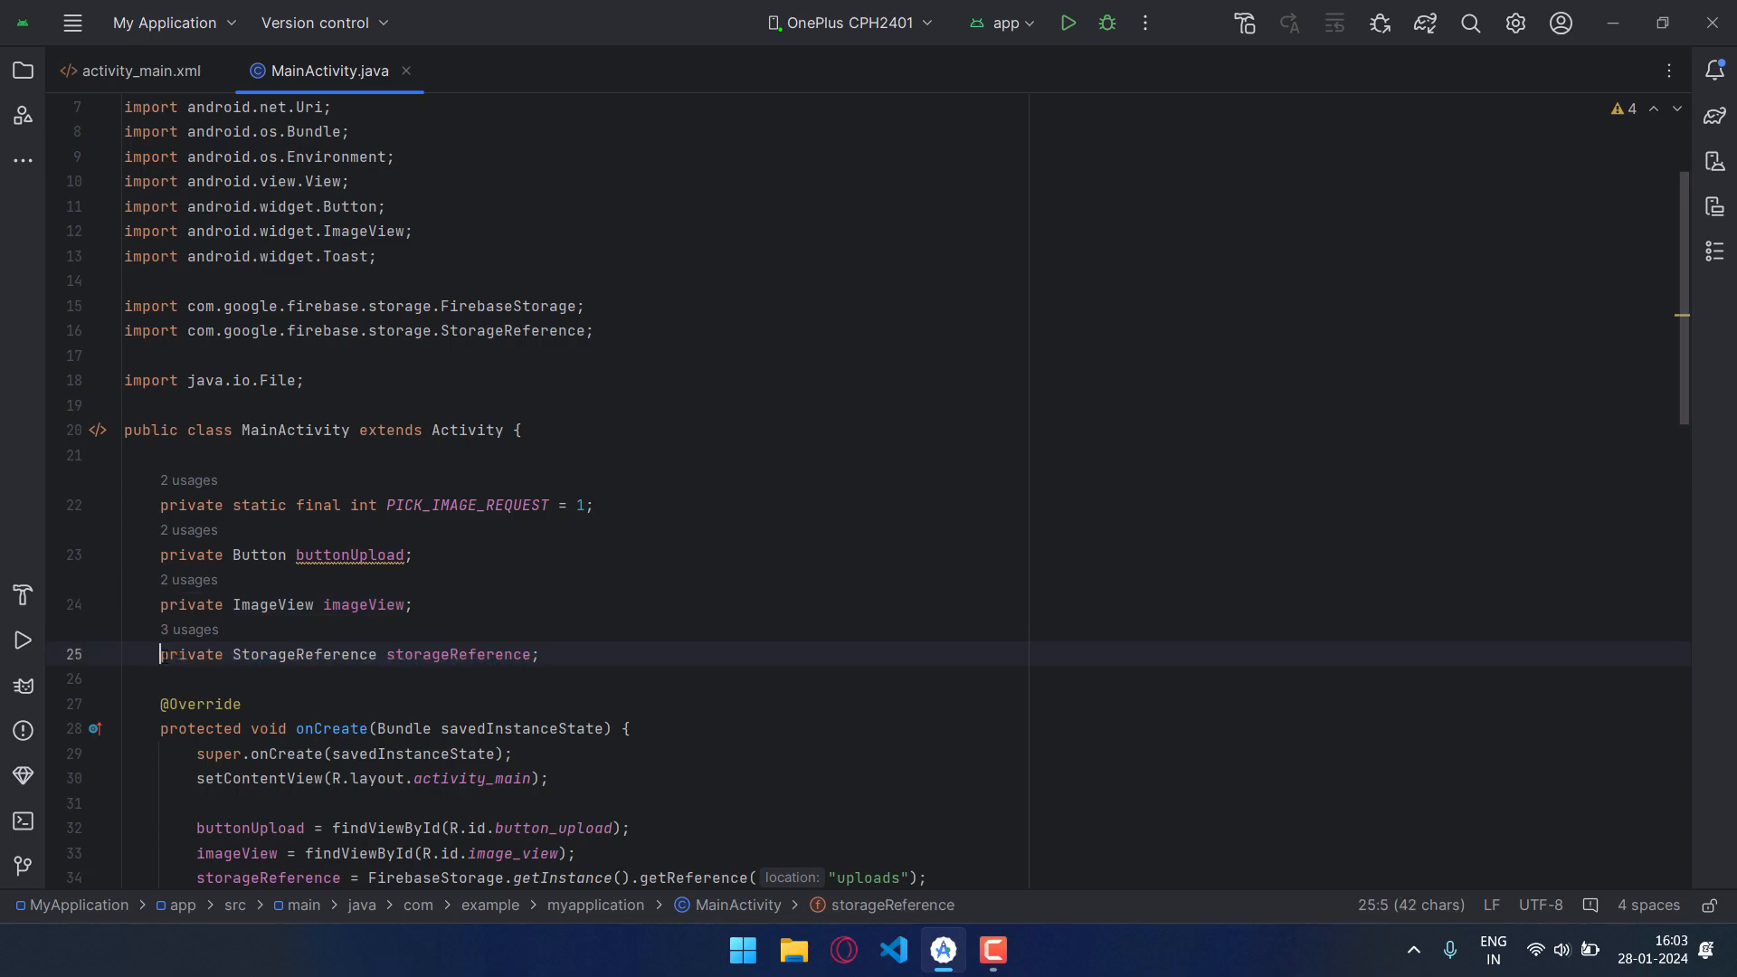
pyautogui.scroll(-3)
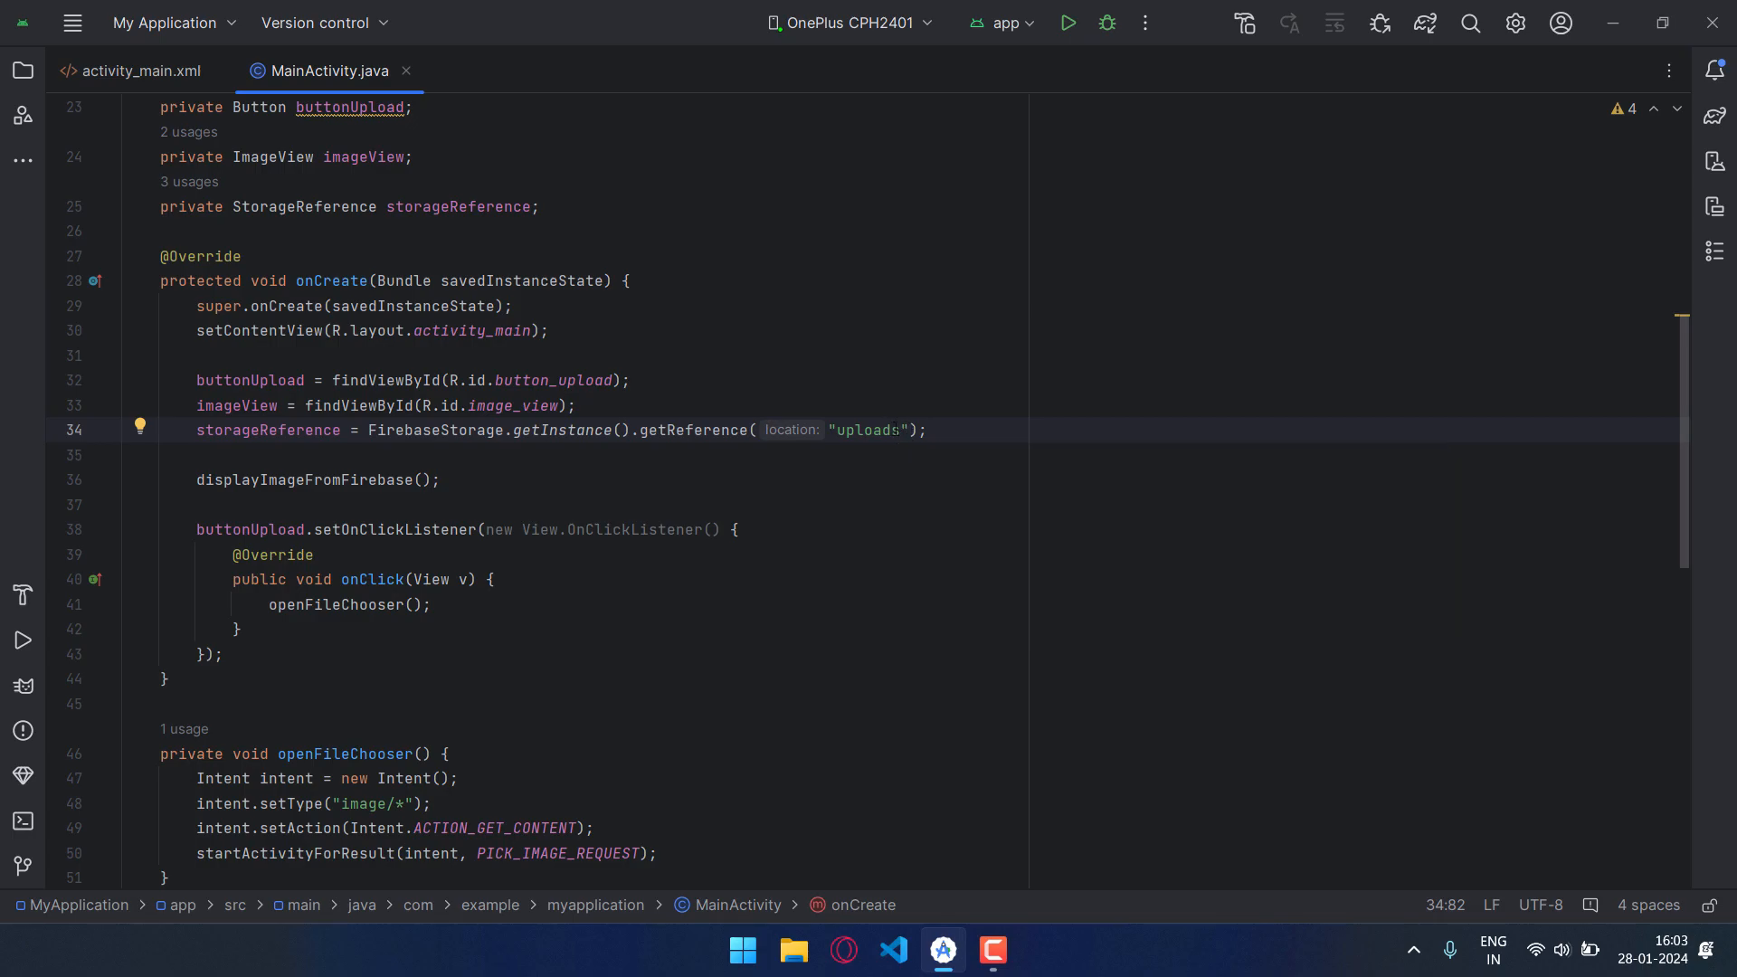
pyautogui.doubleClick(875, 429)
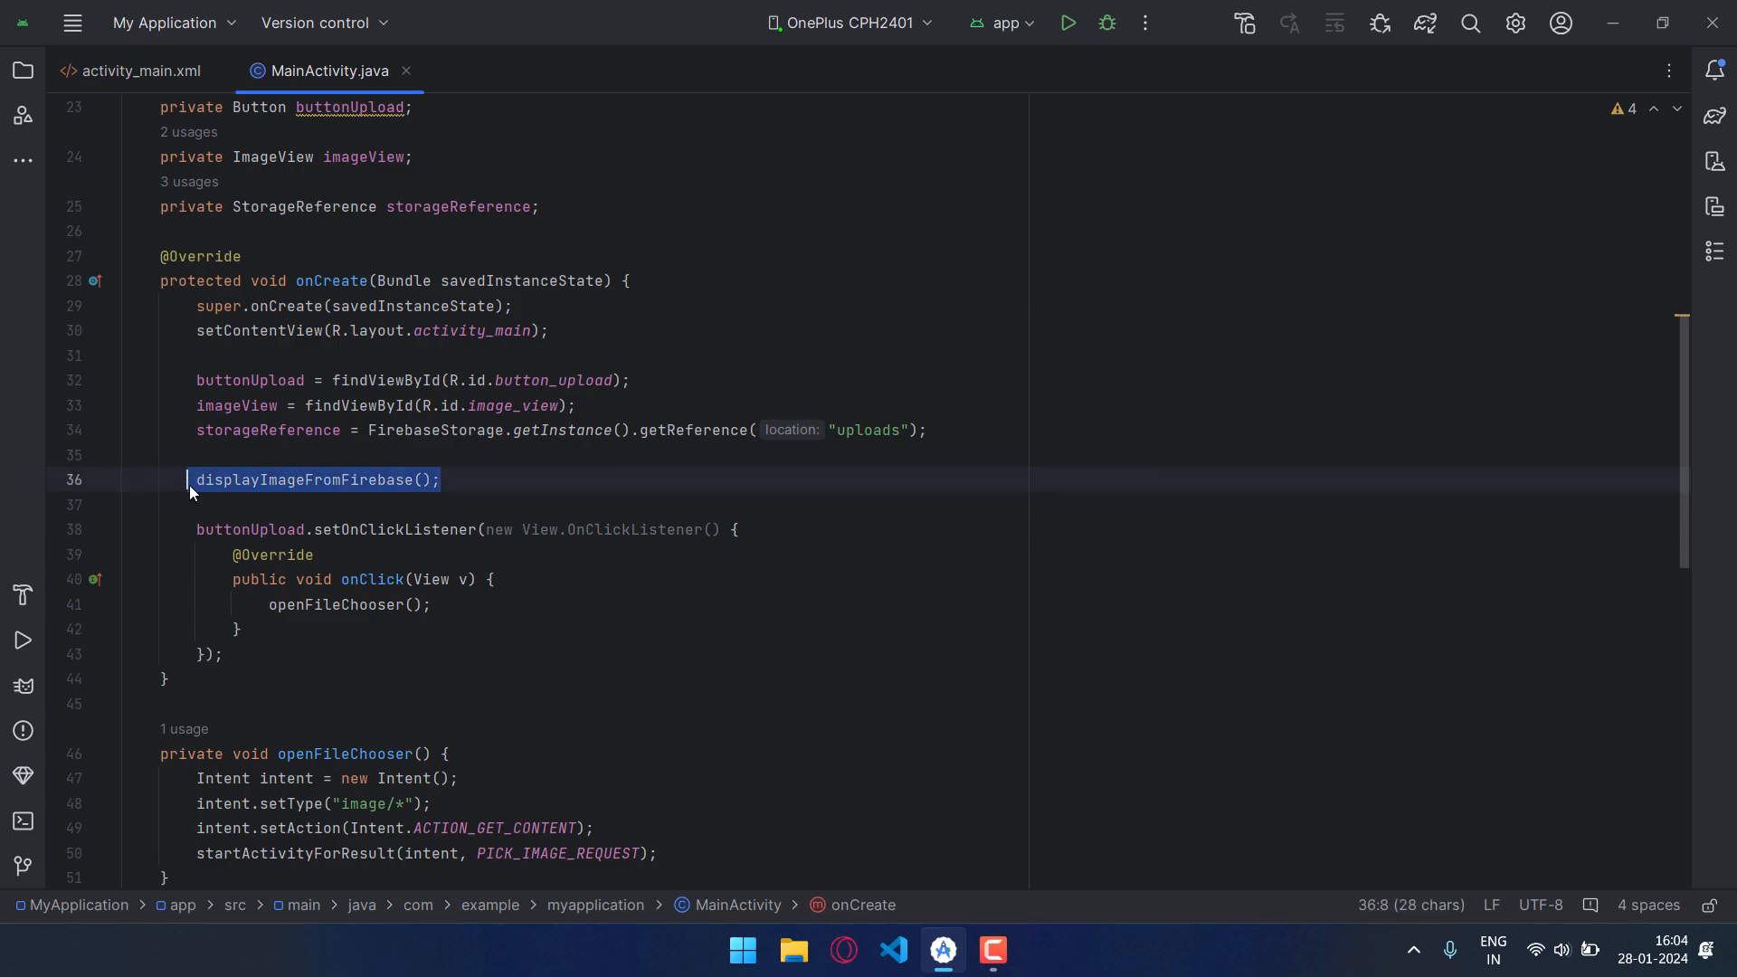
pyautogui.click(197, 479)
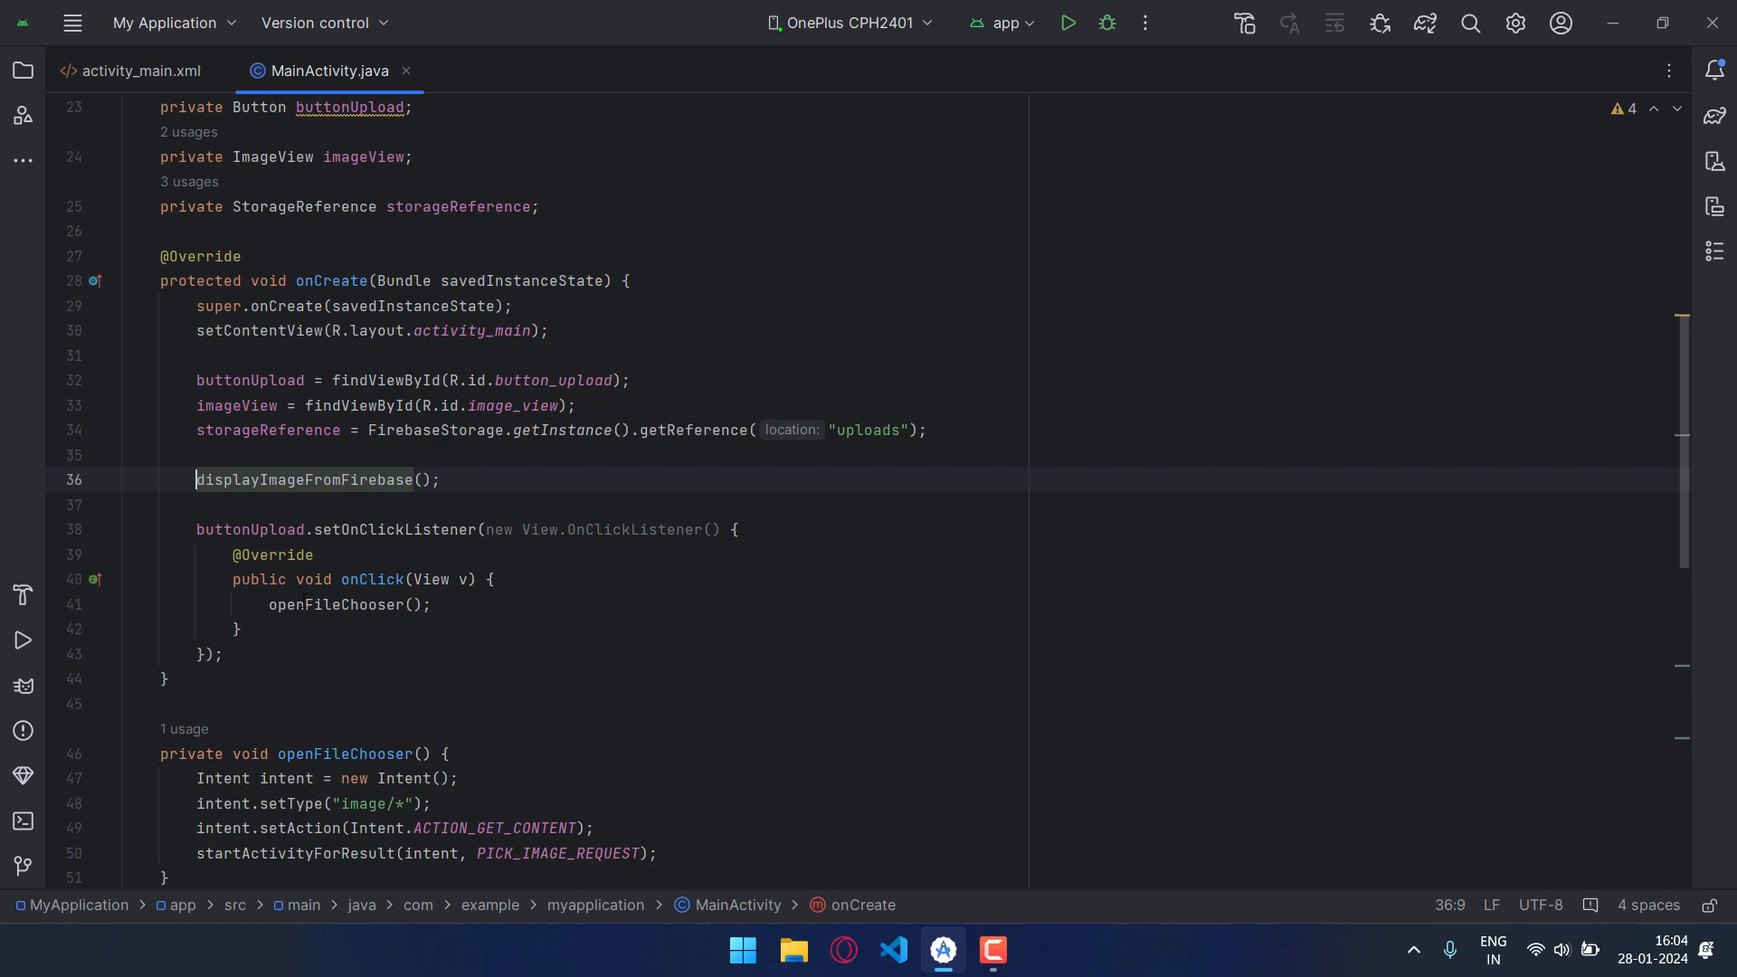
pyautogui.click(307, 604)
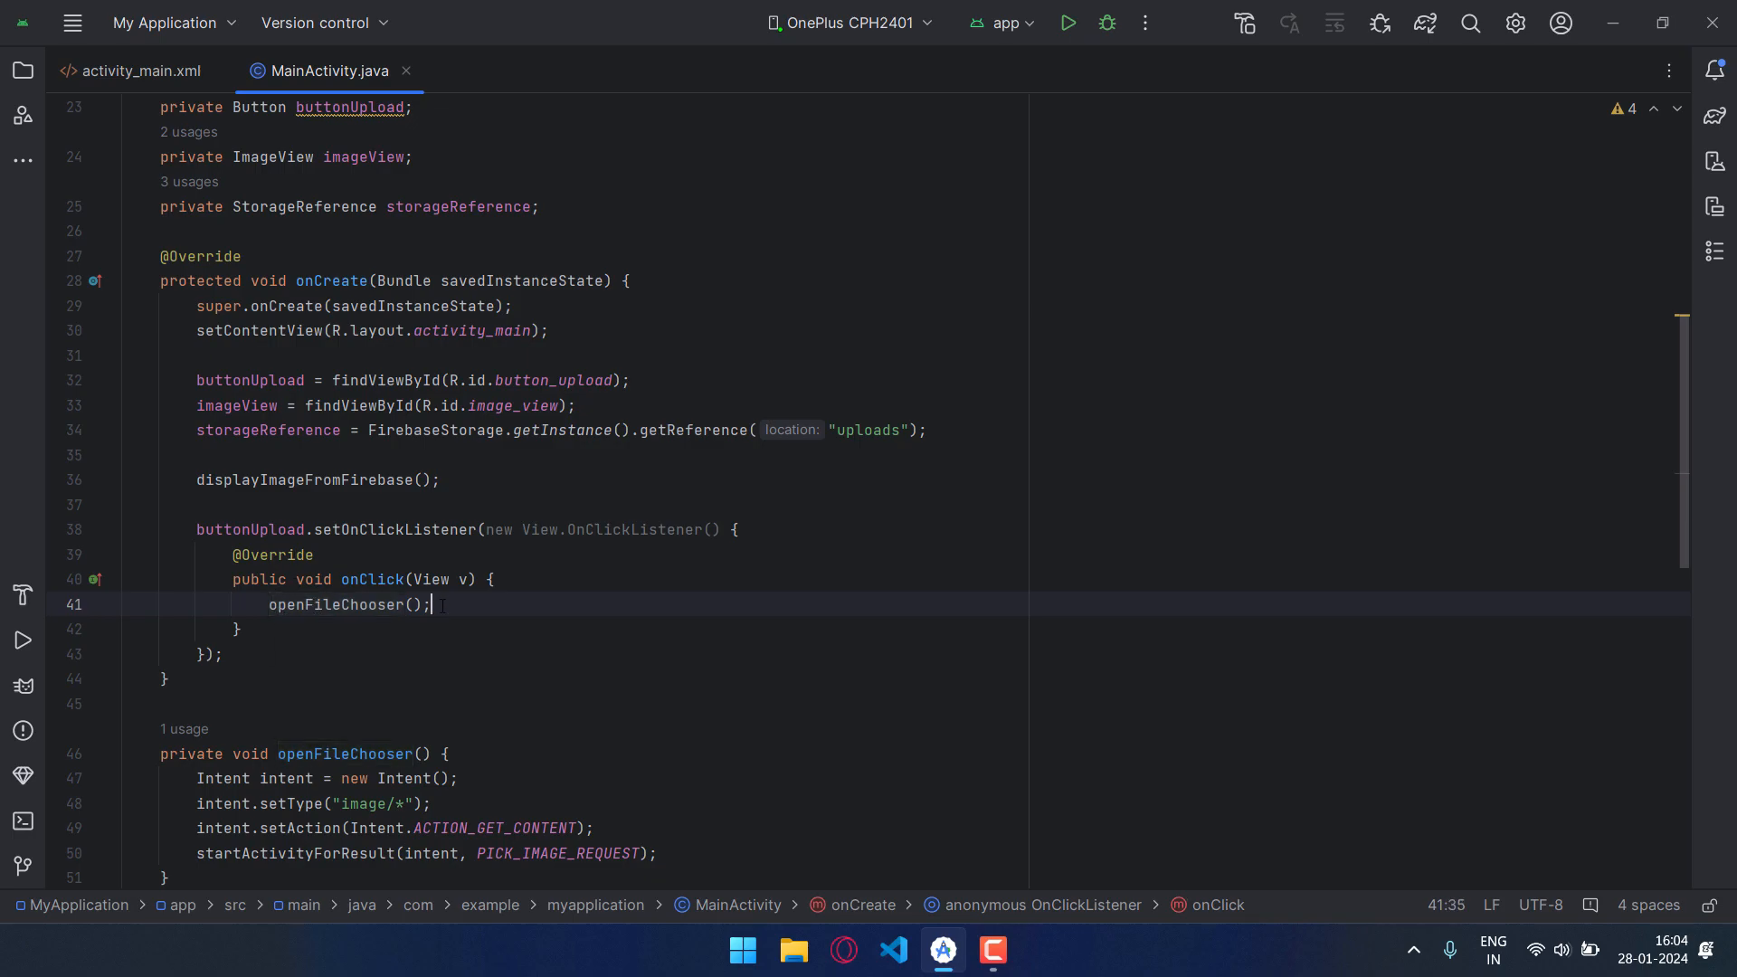
pyautogui.scroll(-3)
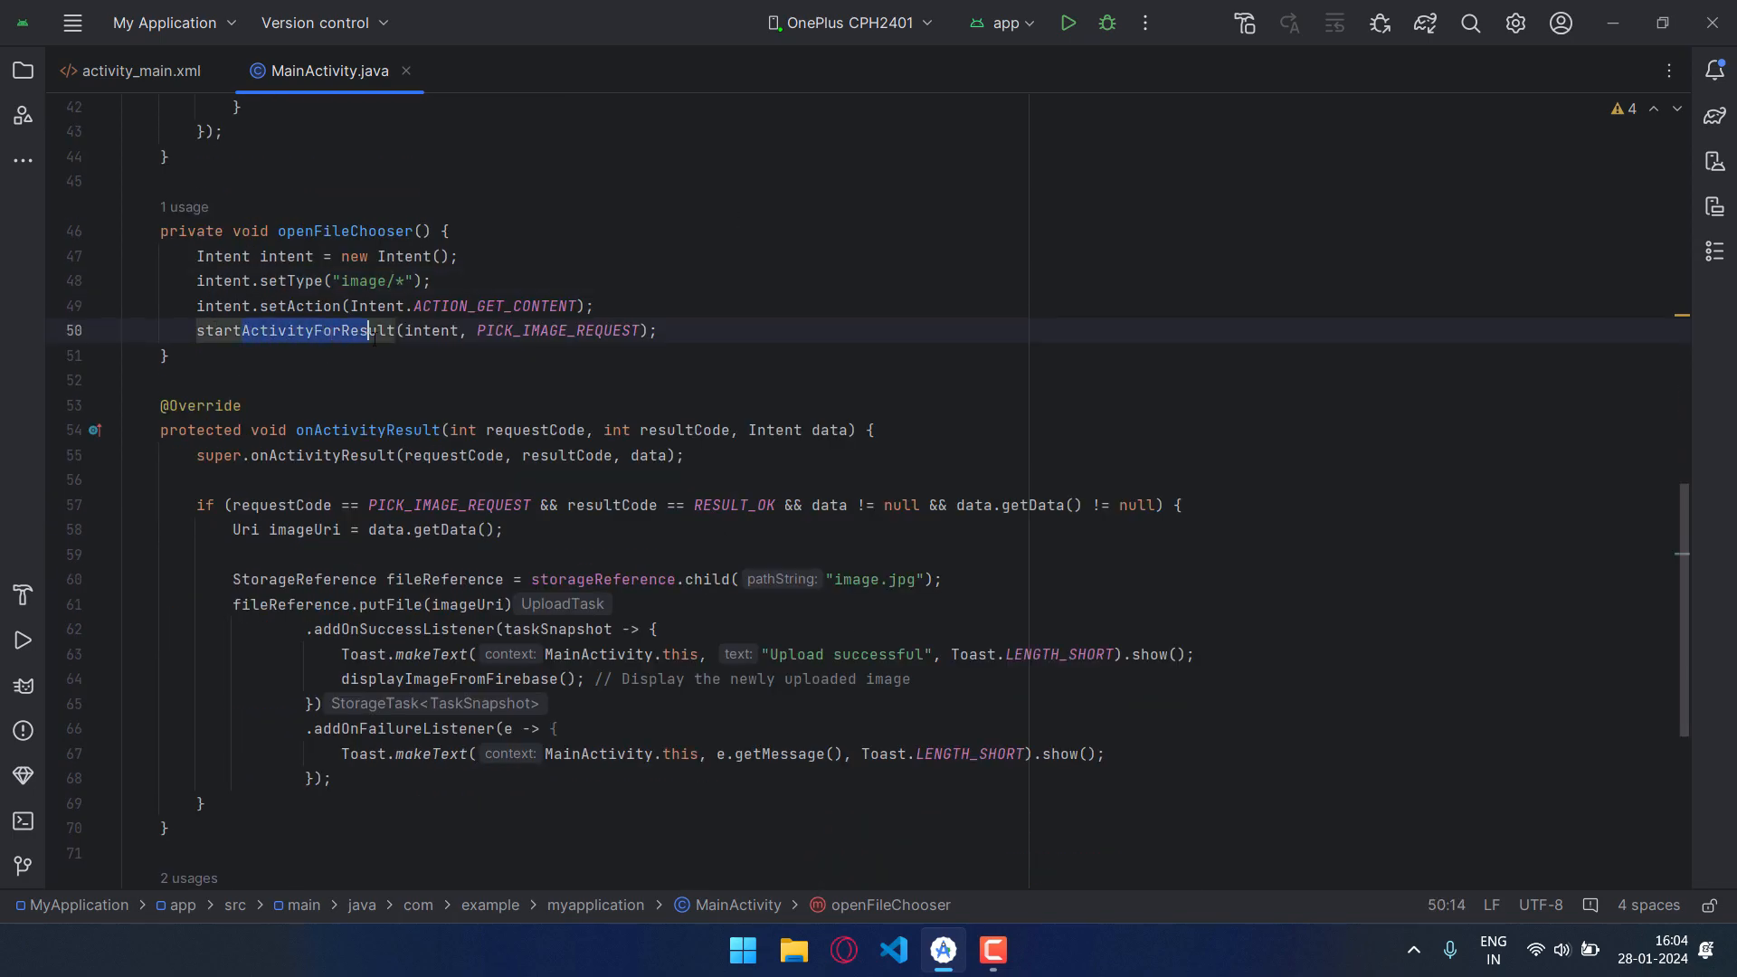
pyautogui.click(376, 430)
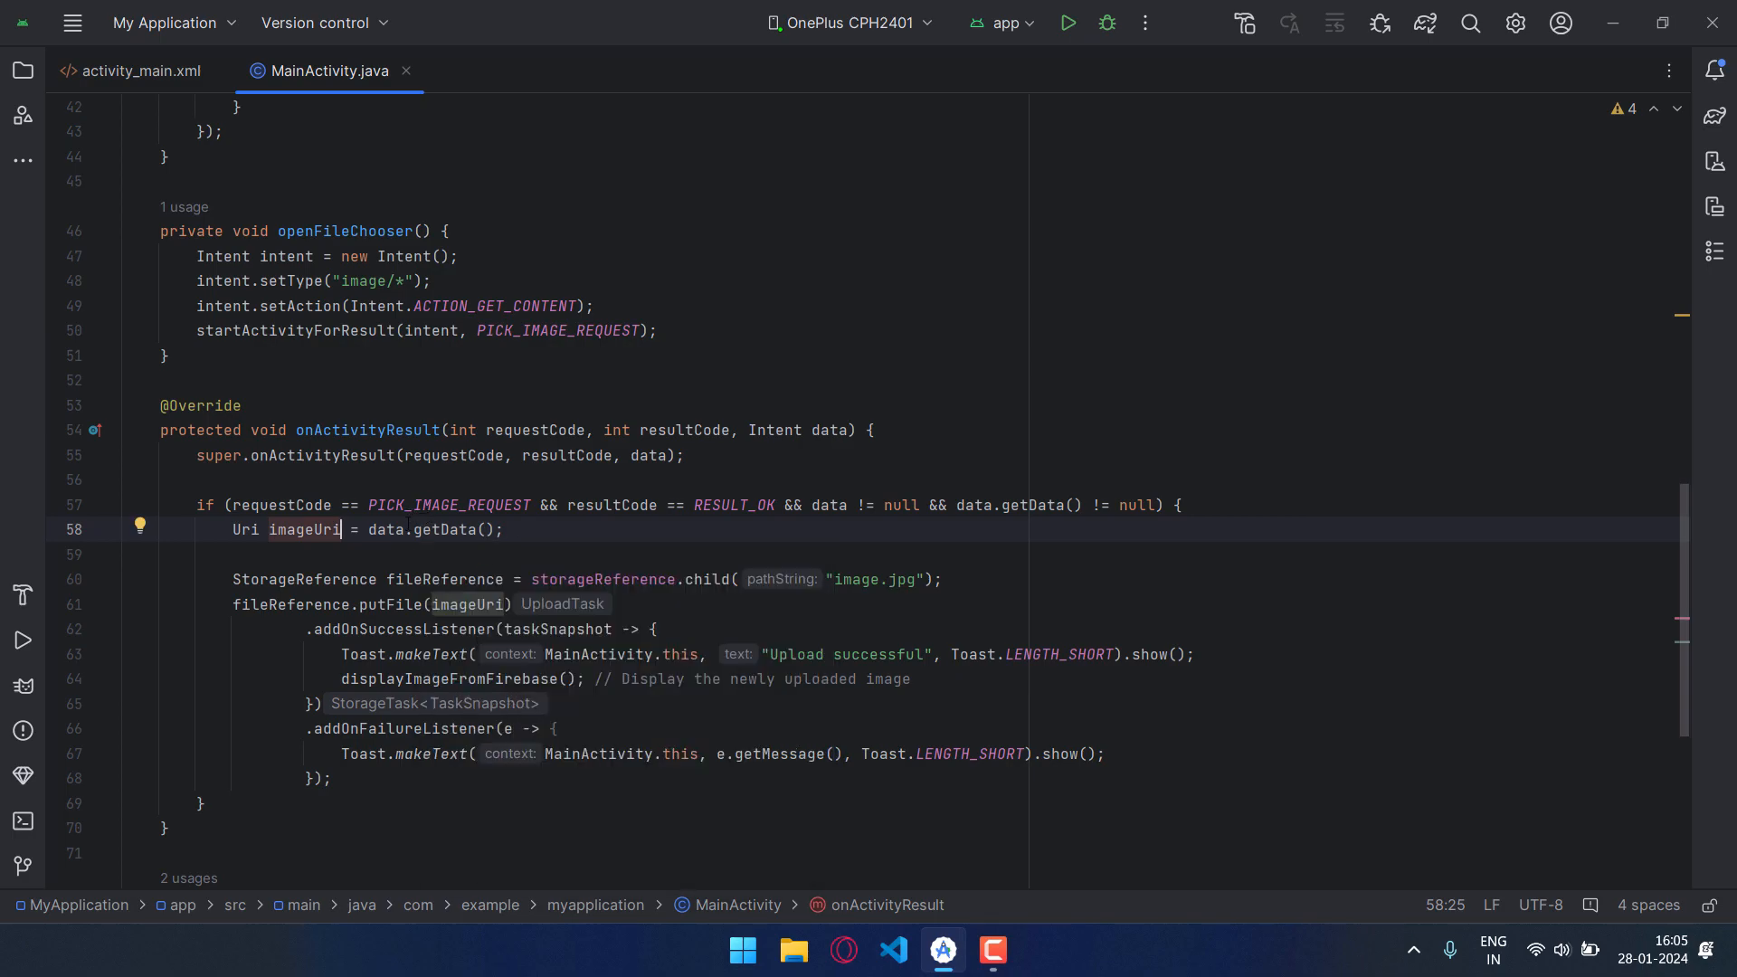
pyautogui.click(412, 579)
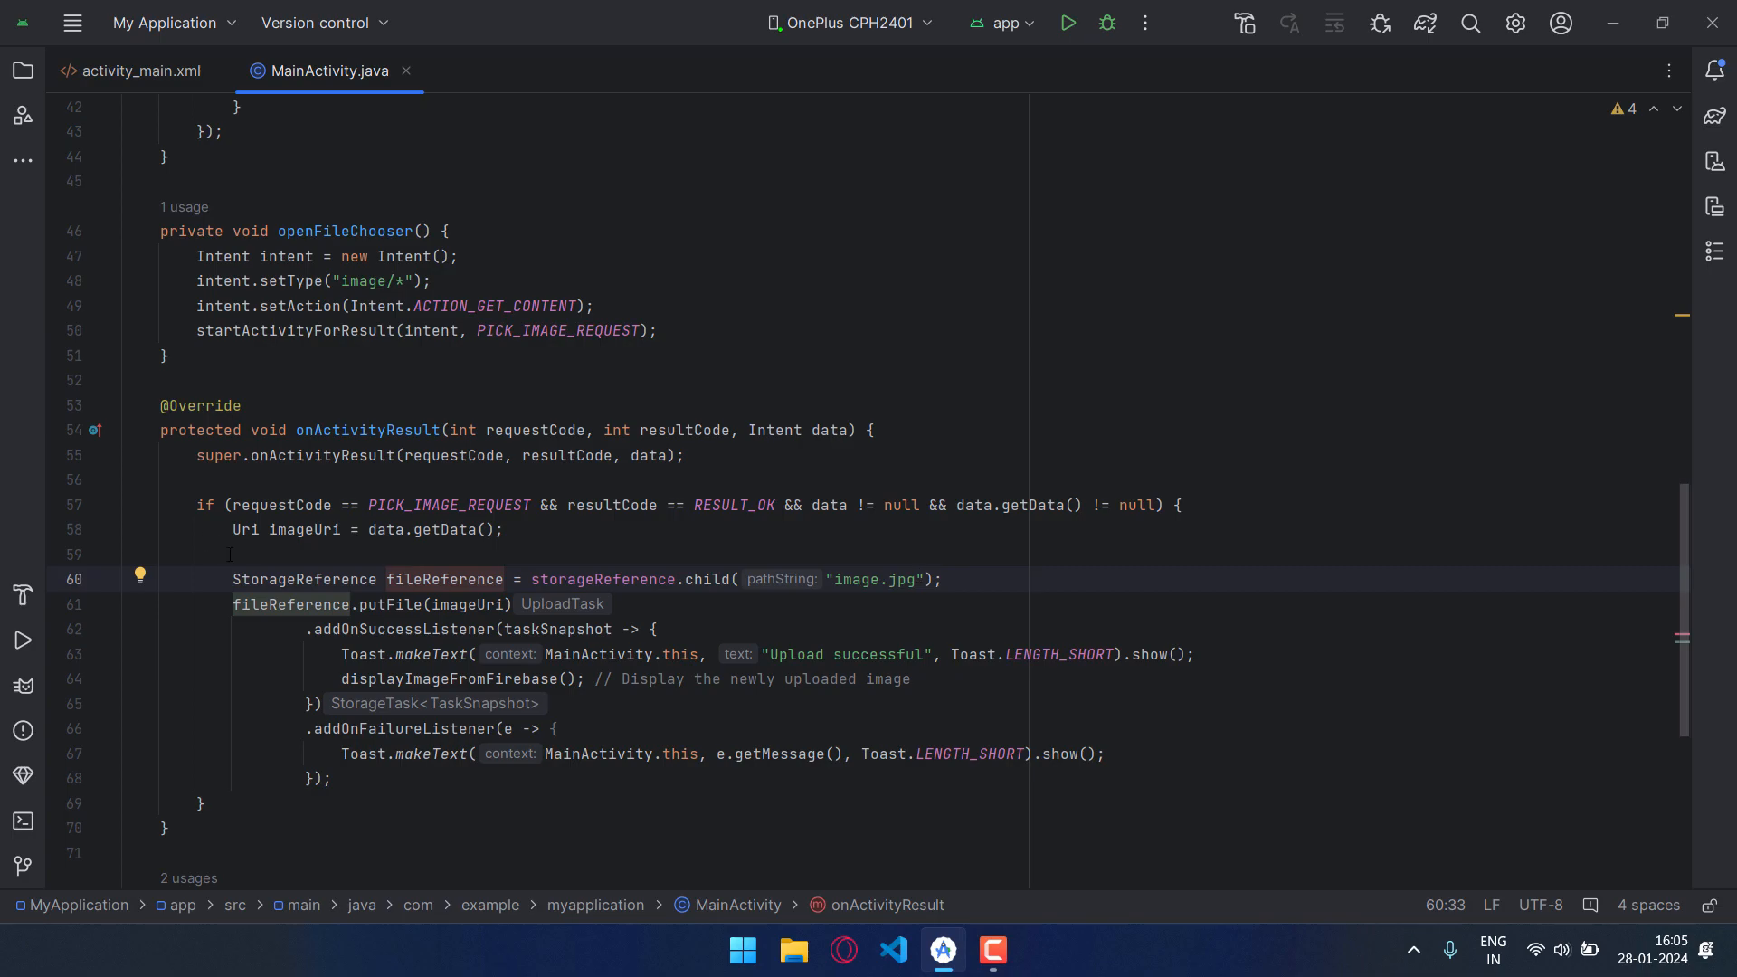
pyautogui.doubleClick(444, 579)
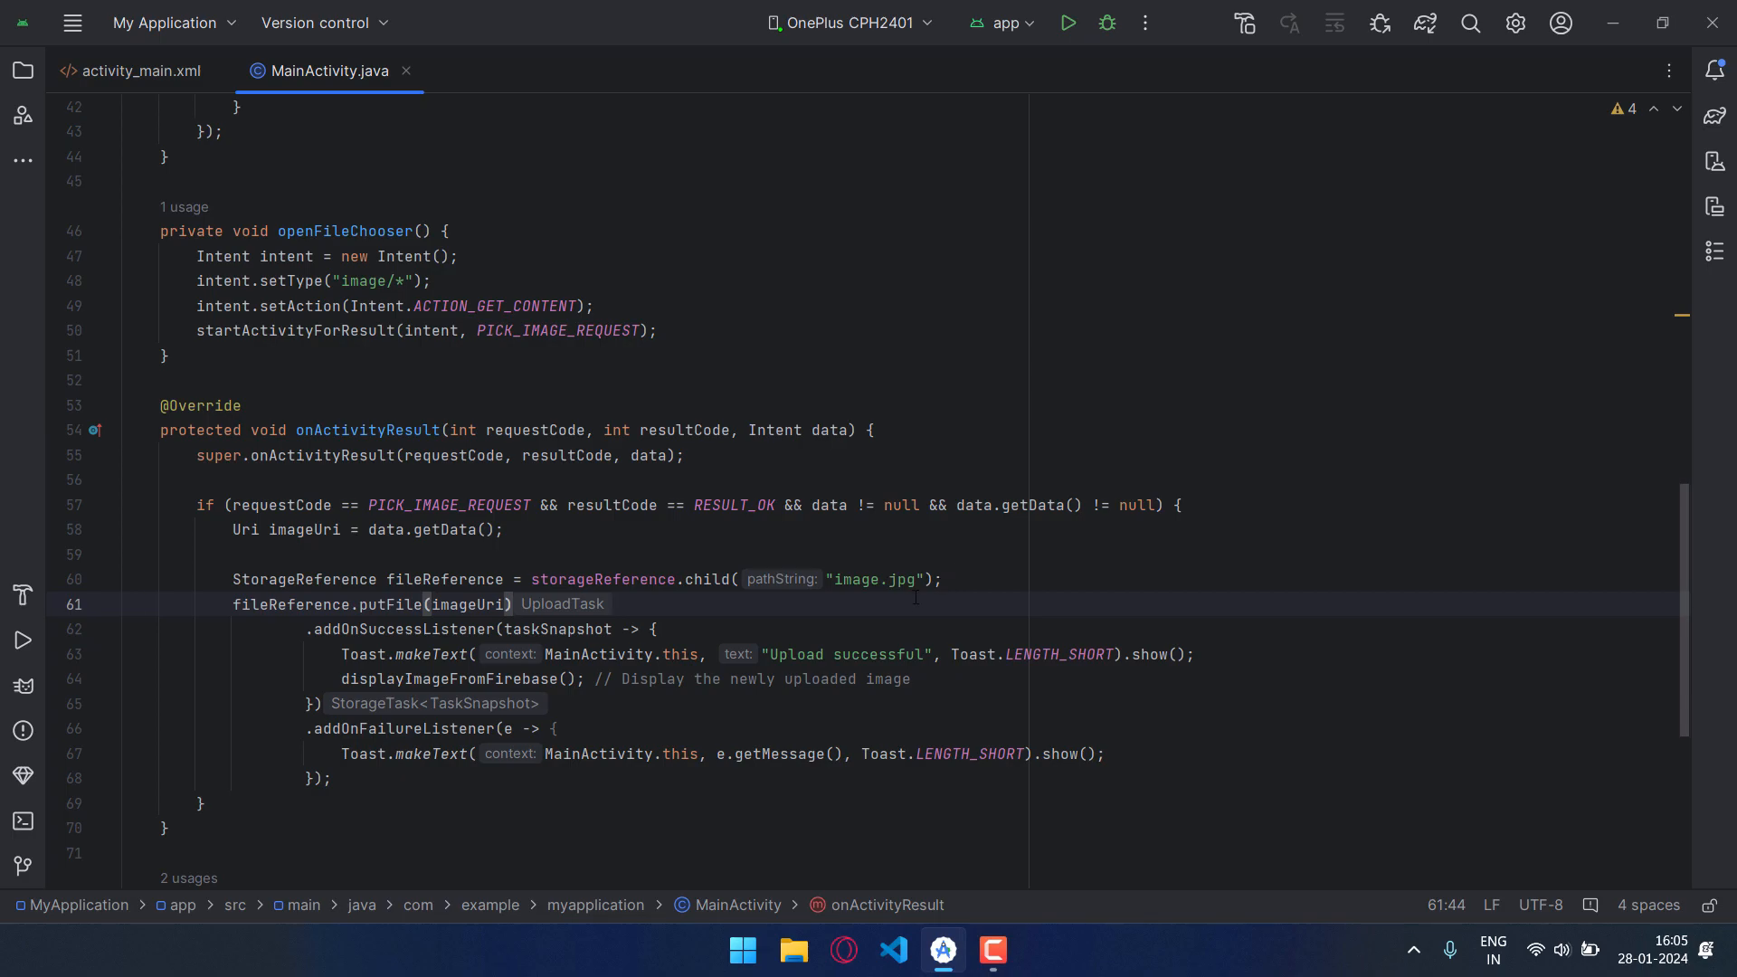
pyautogui.doubleClick(872, 579)
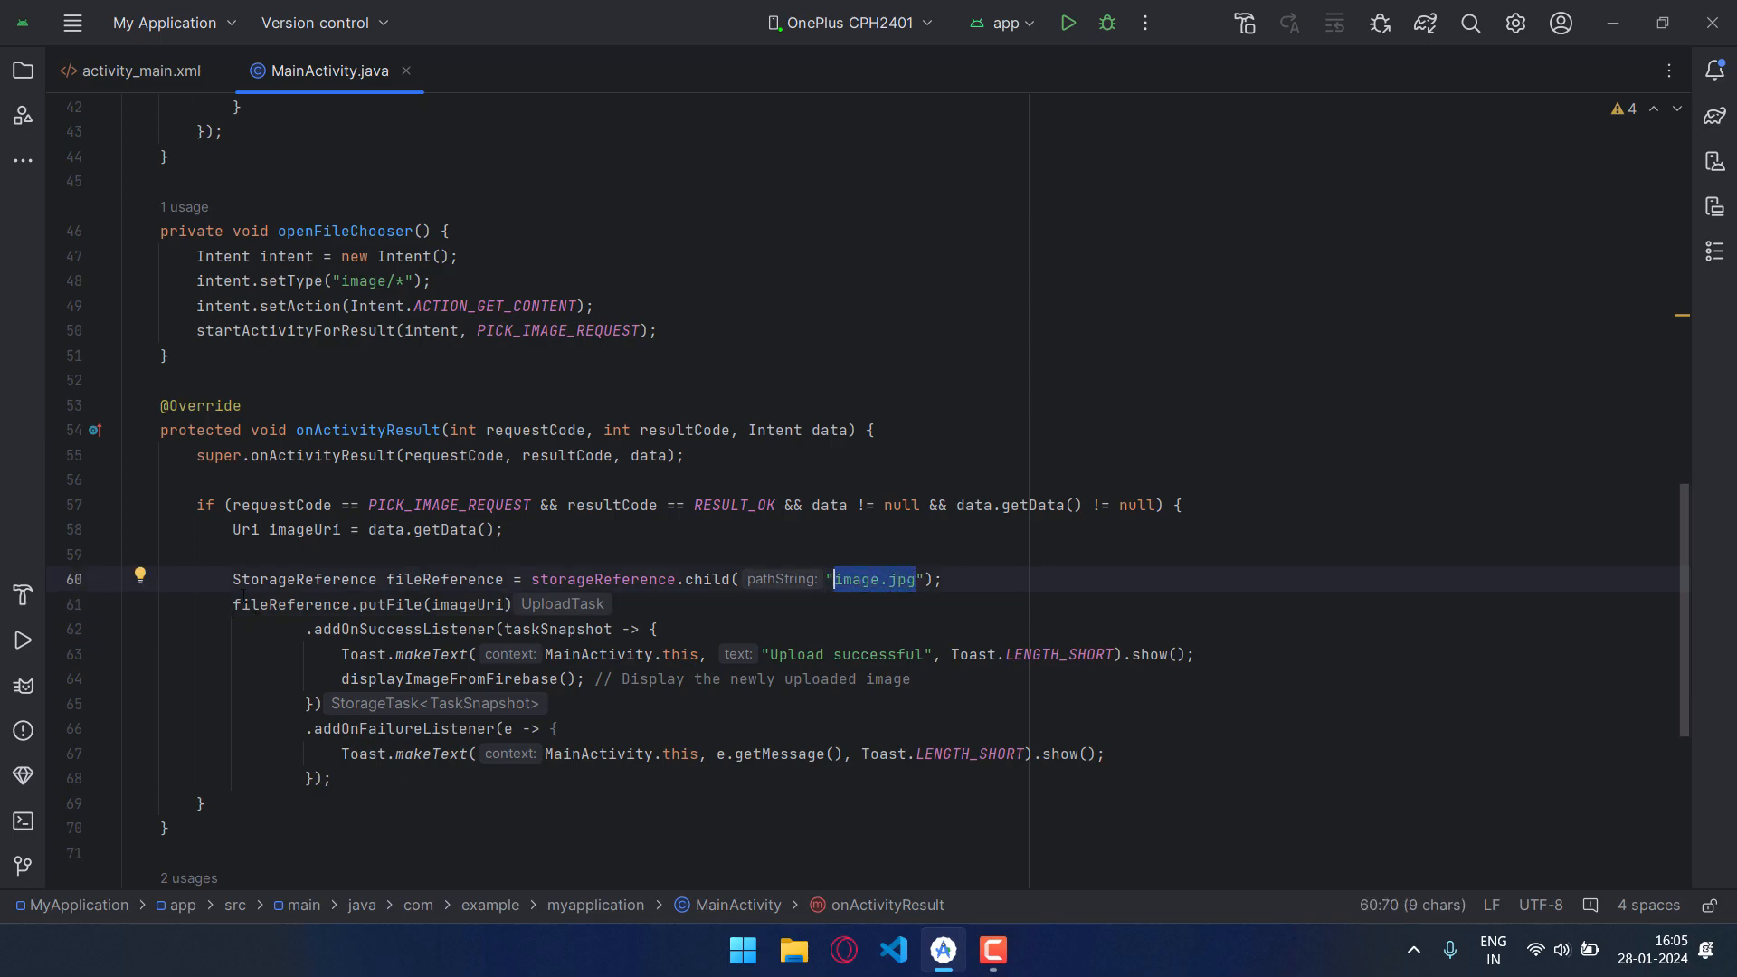
pyautogui.click(233, 605)
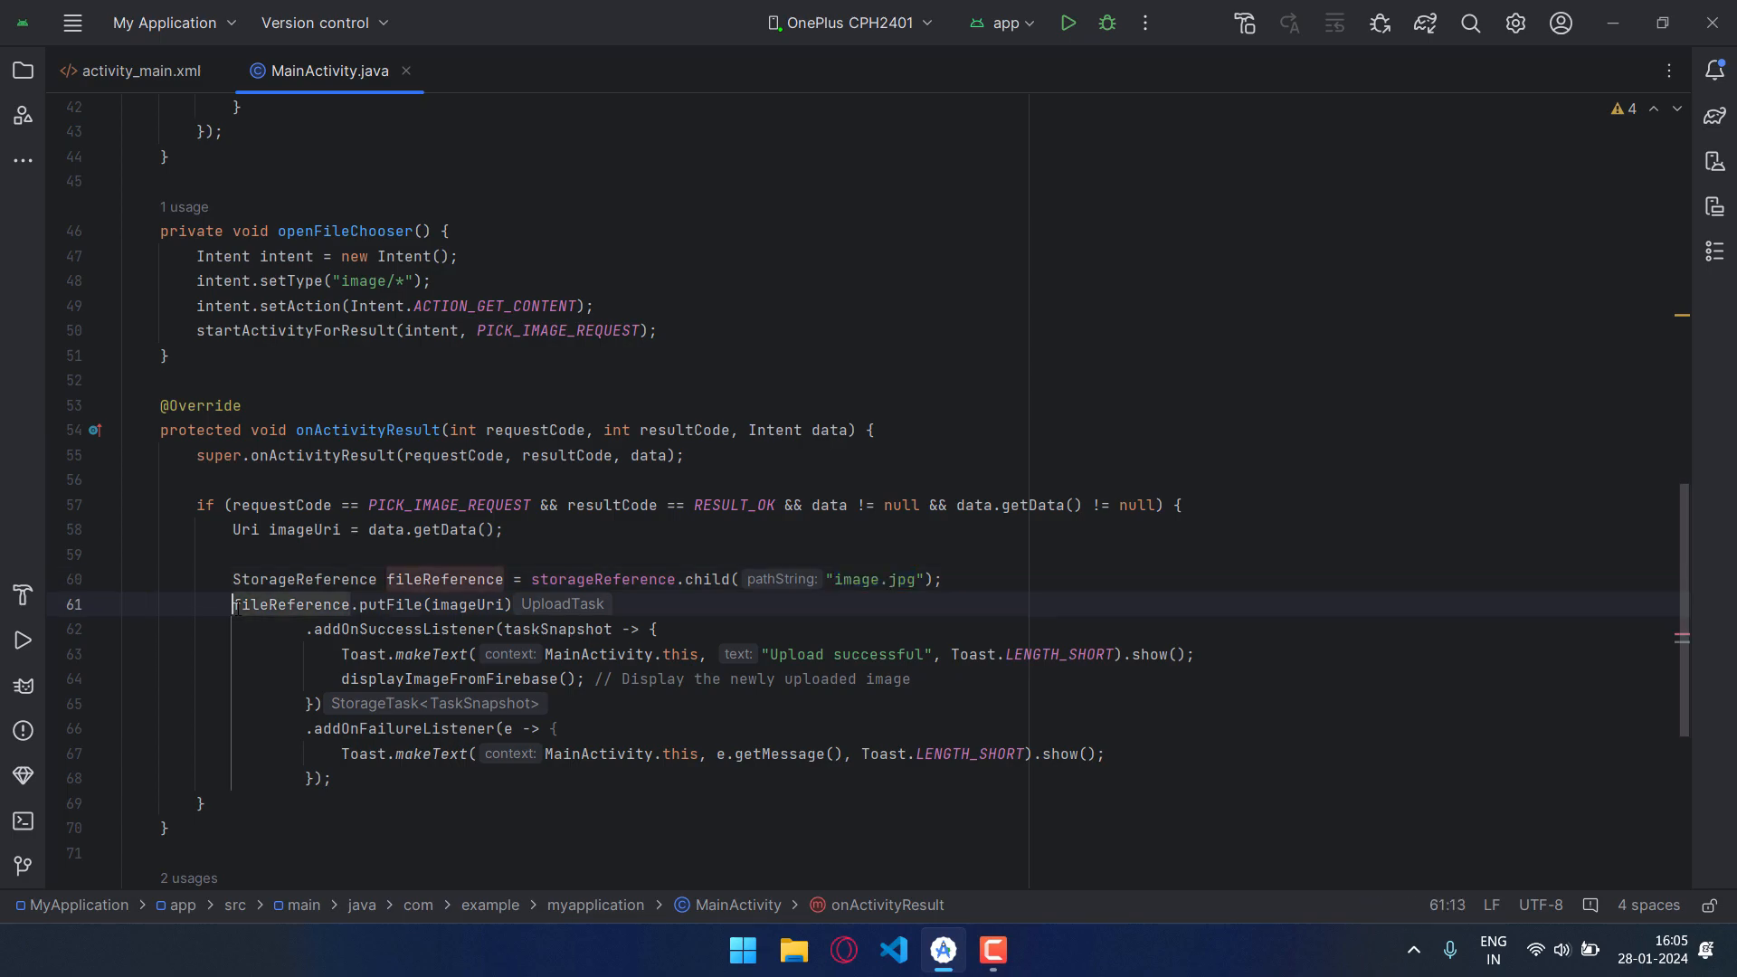
pyautogui.doubleClick(289, 604)
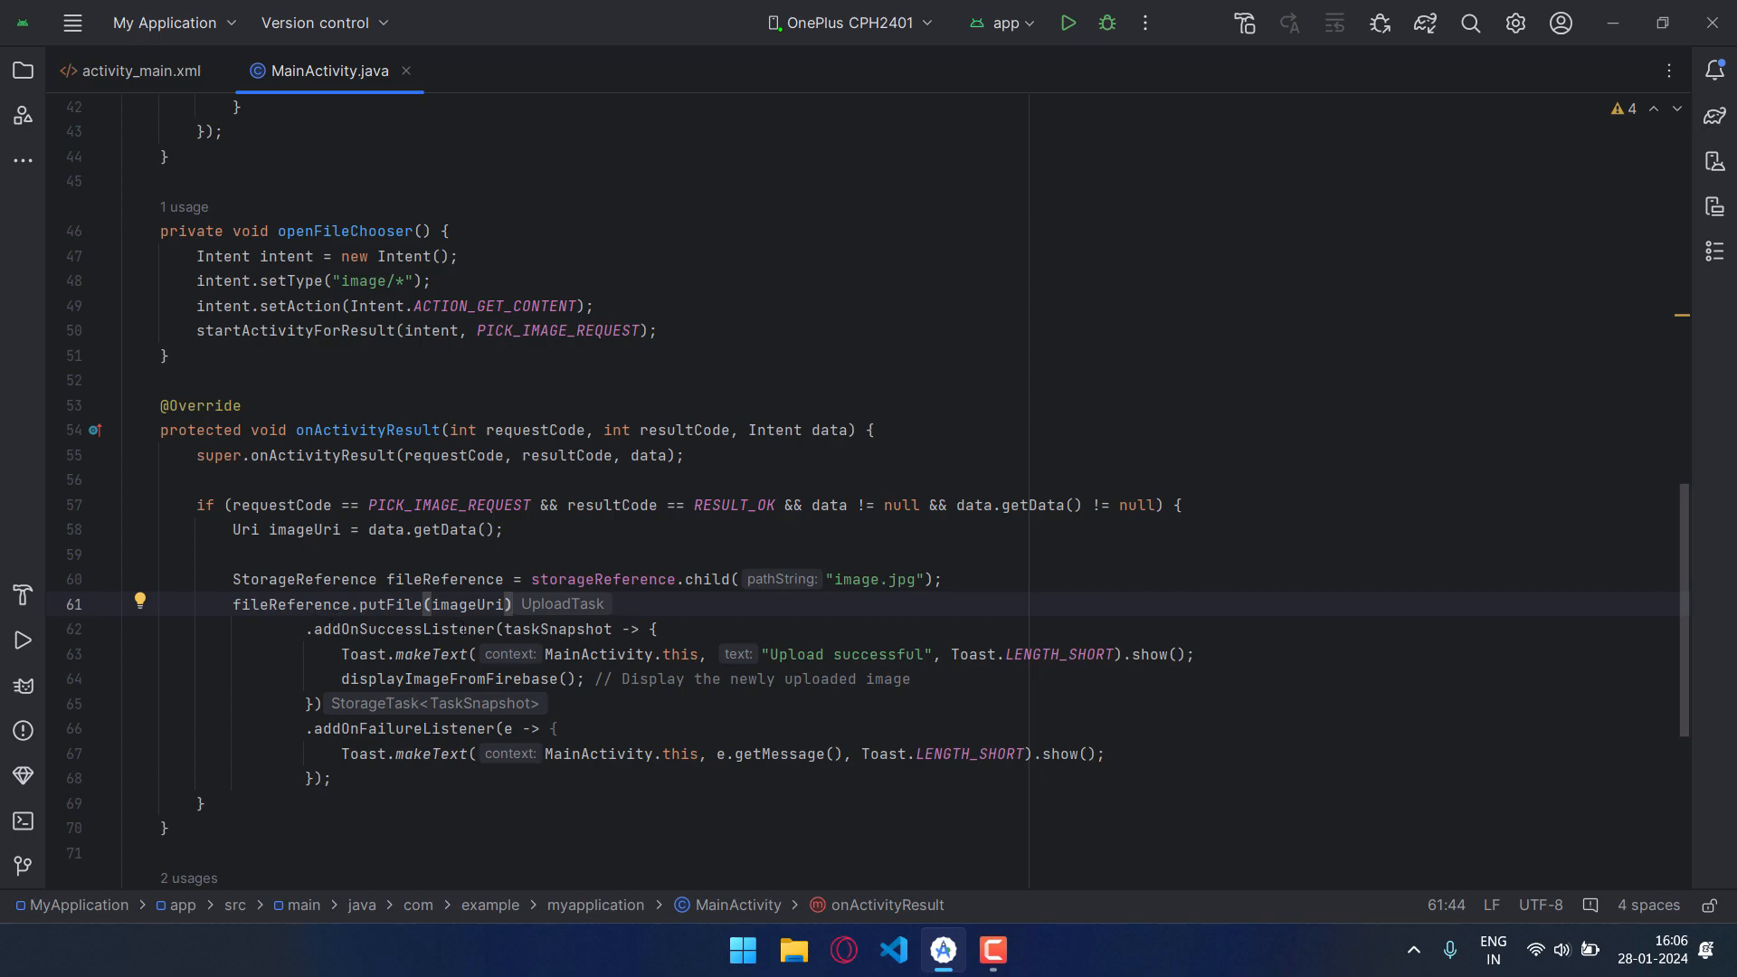
pyautogui.click(810, 654)
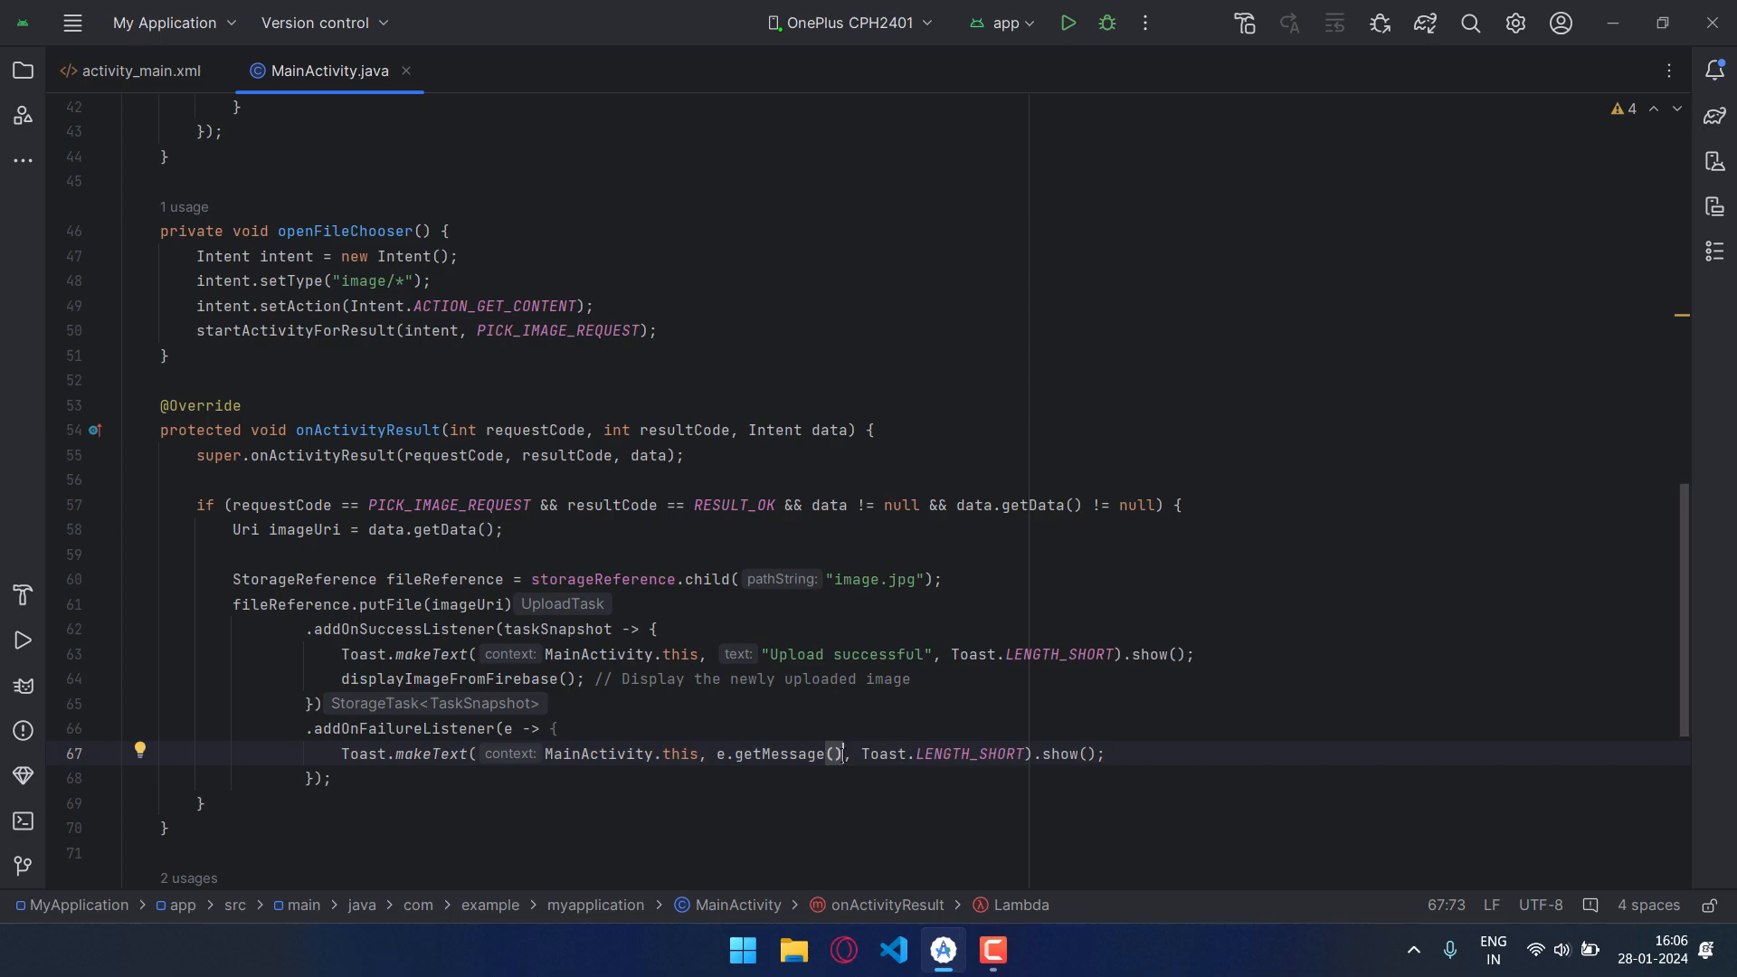
pyautogui.scroll(-3)
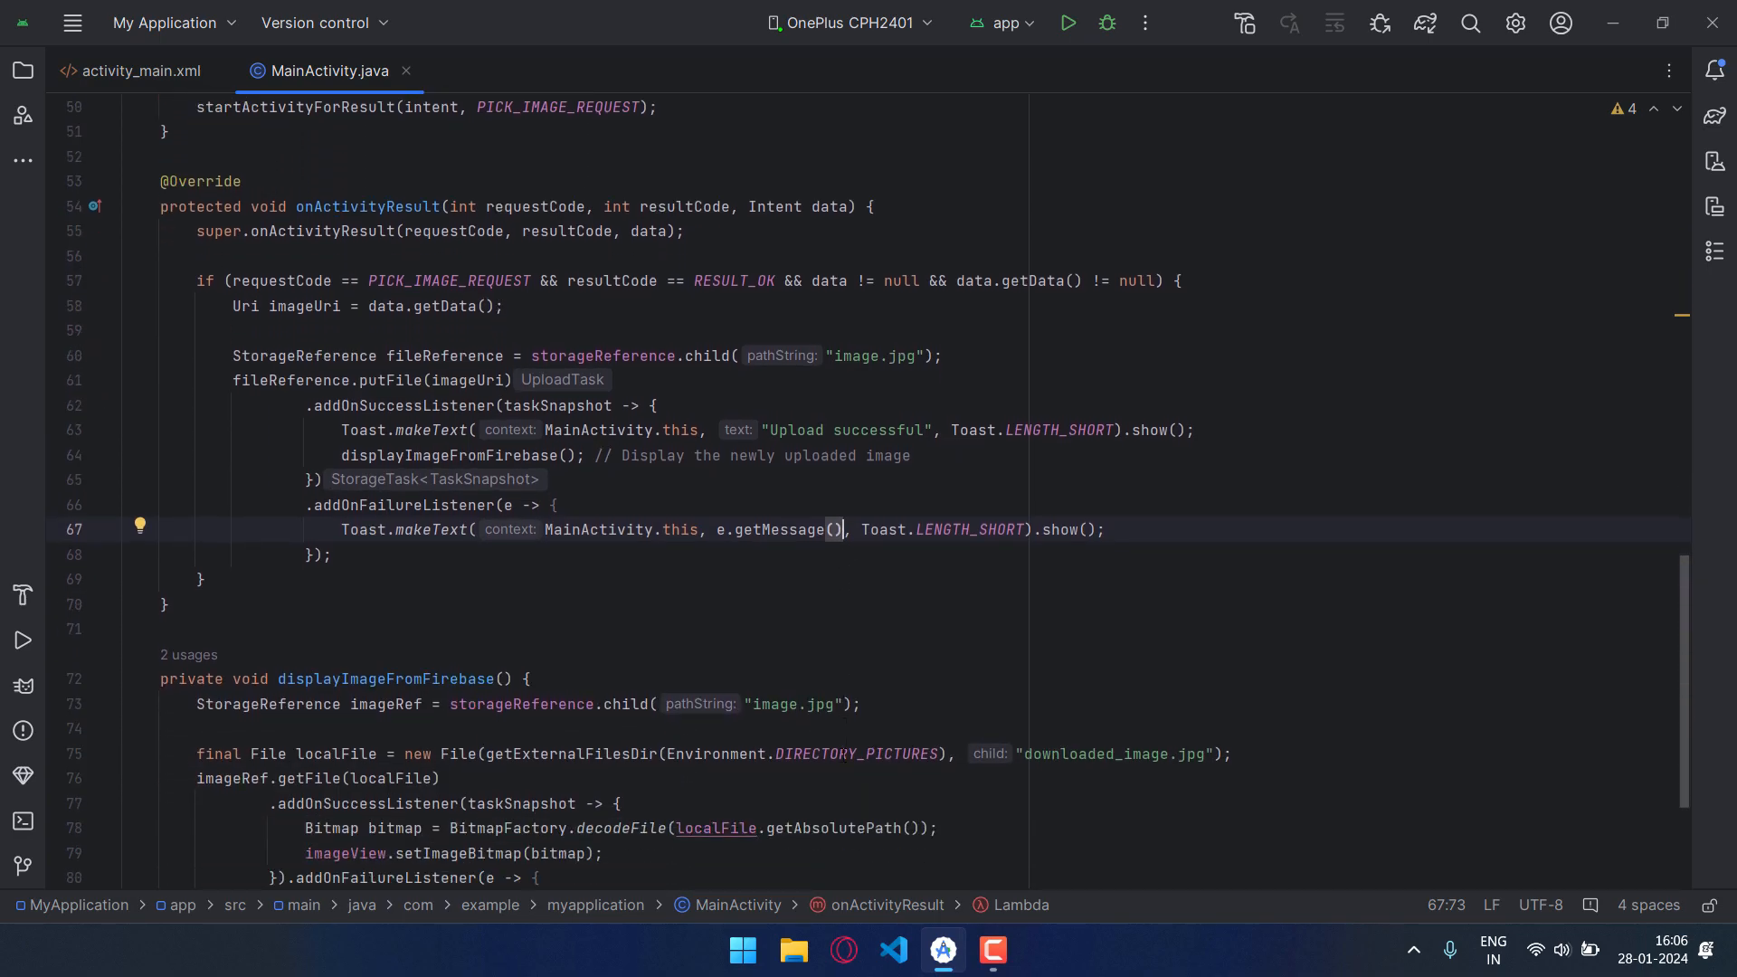
pyautogui.scroll(-3)
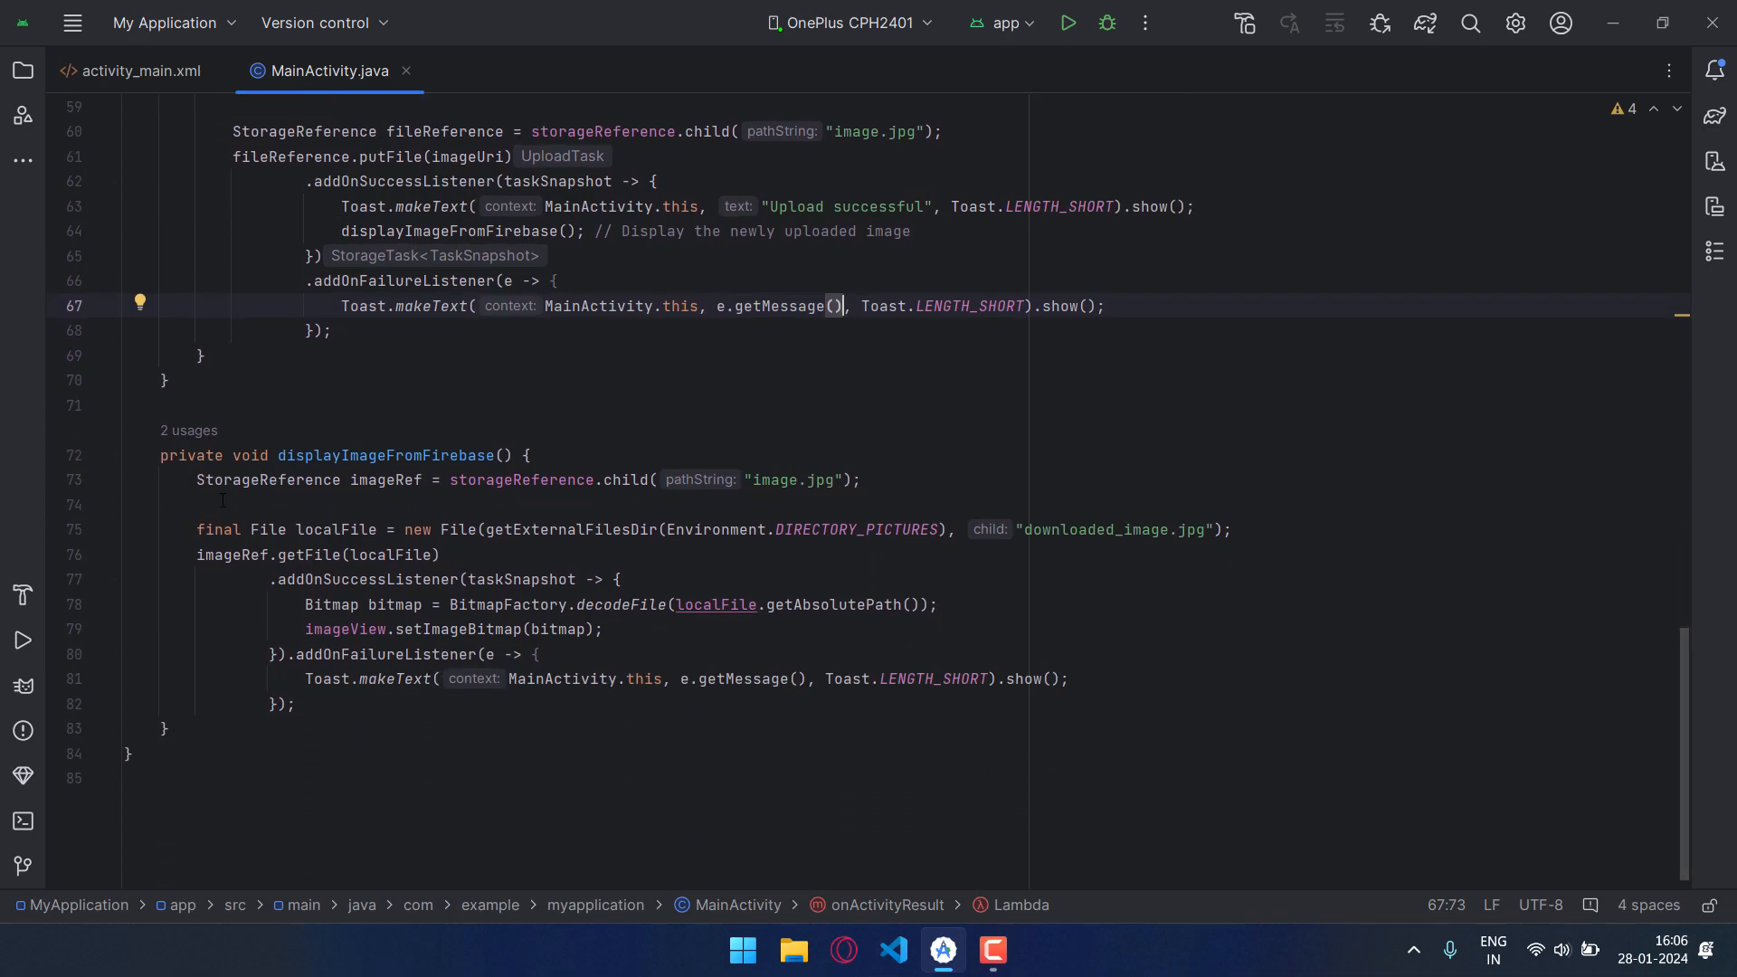
pyautogui.moveTo(235, 479)
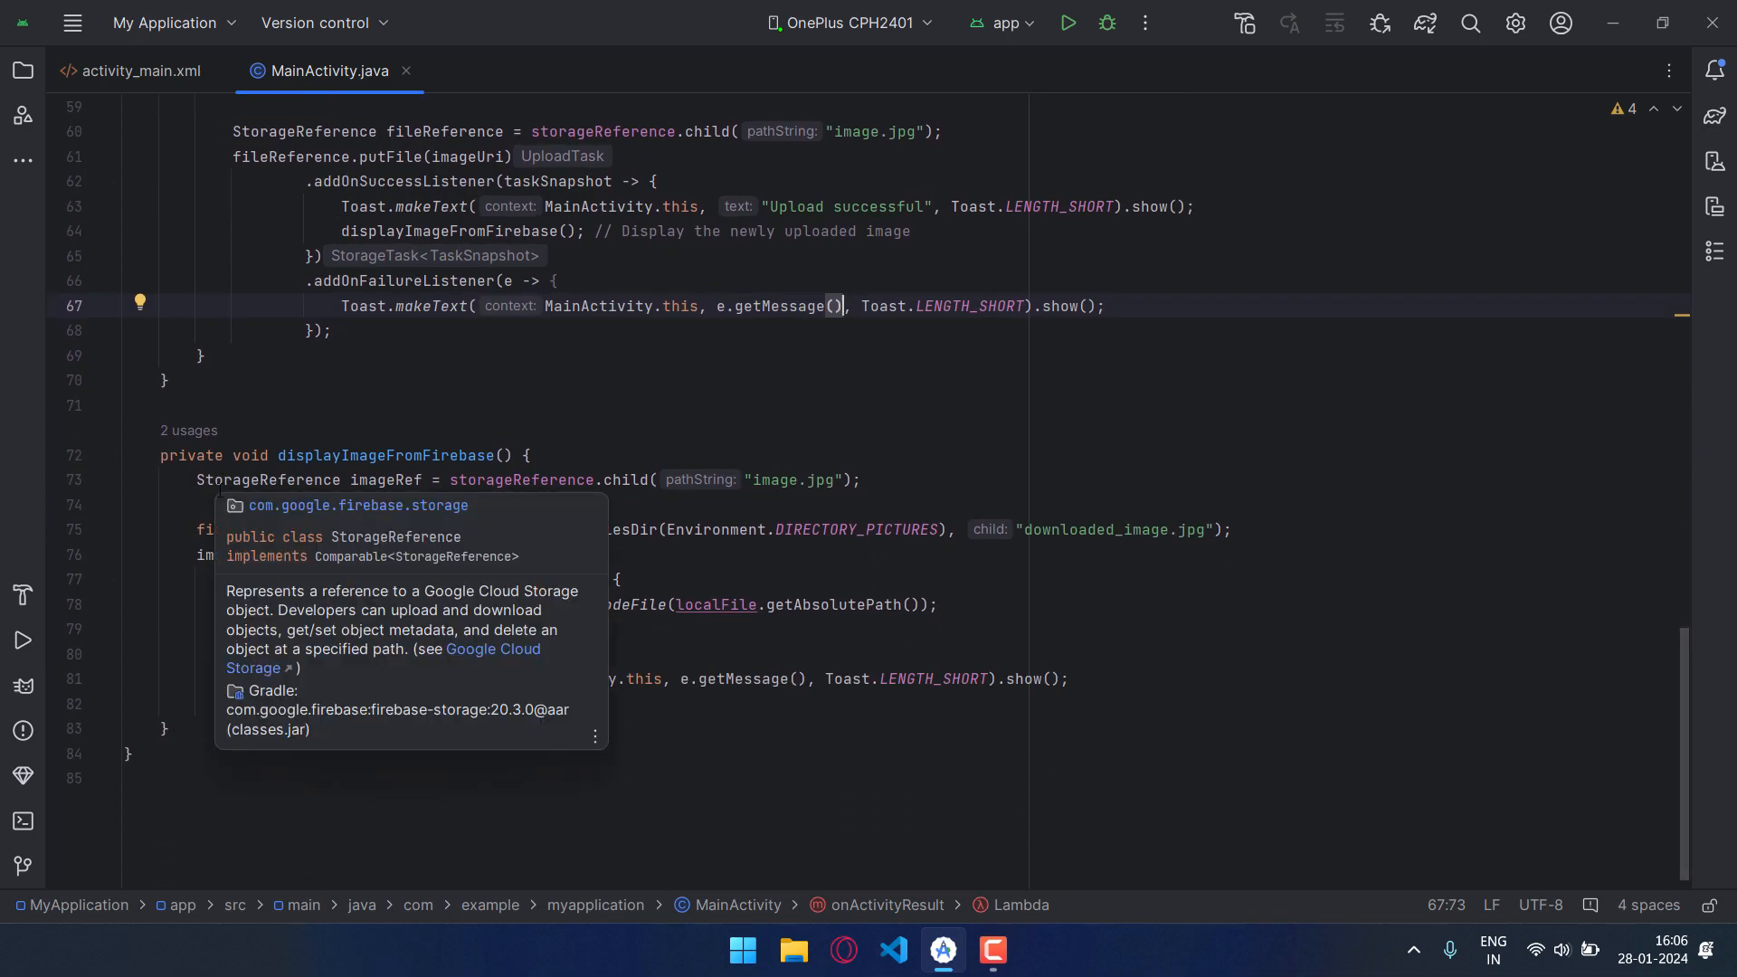
pyautogui.doubleClick(774, 479)
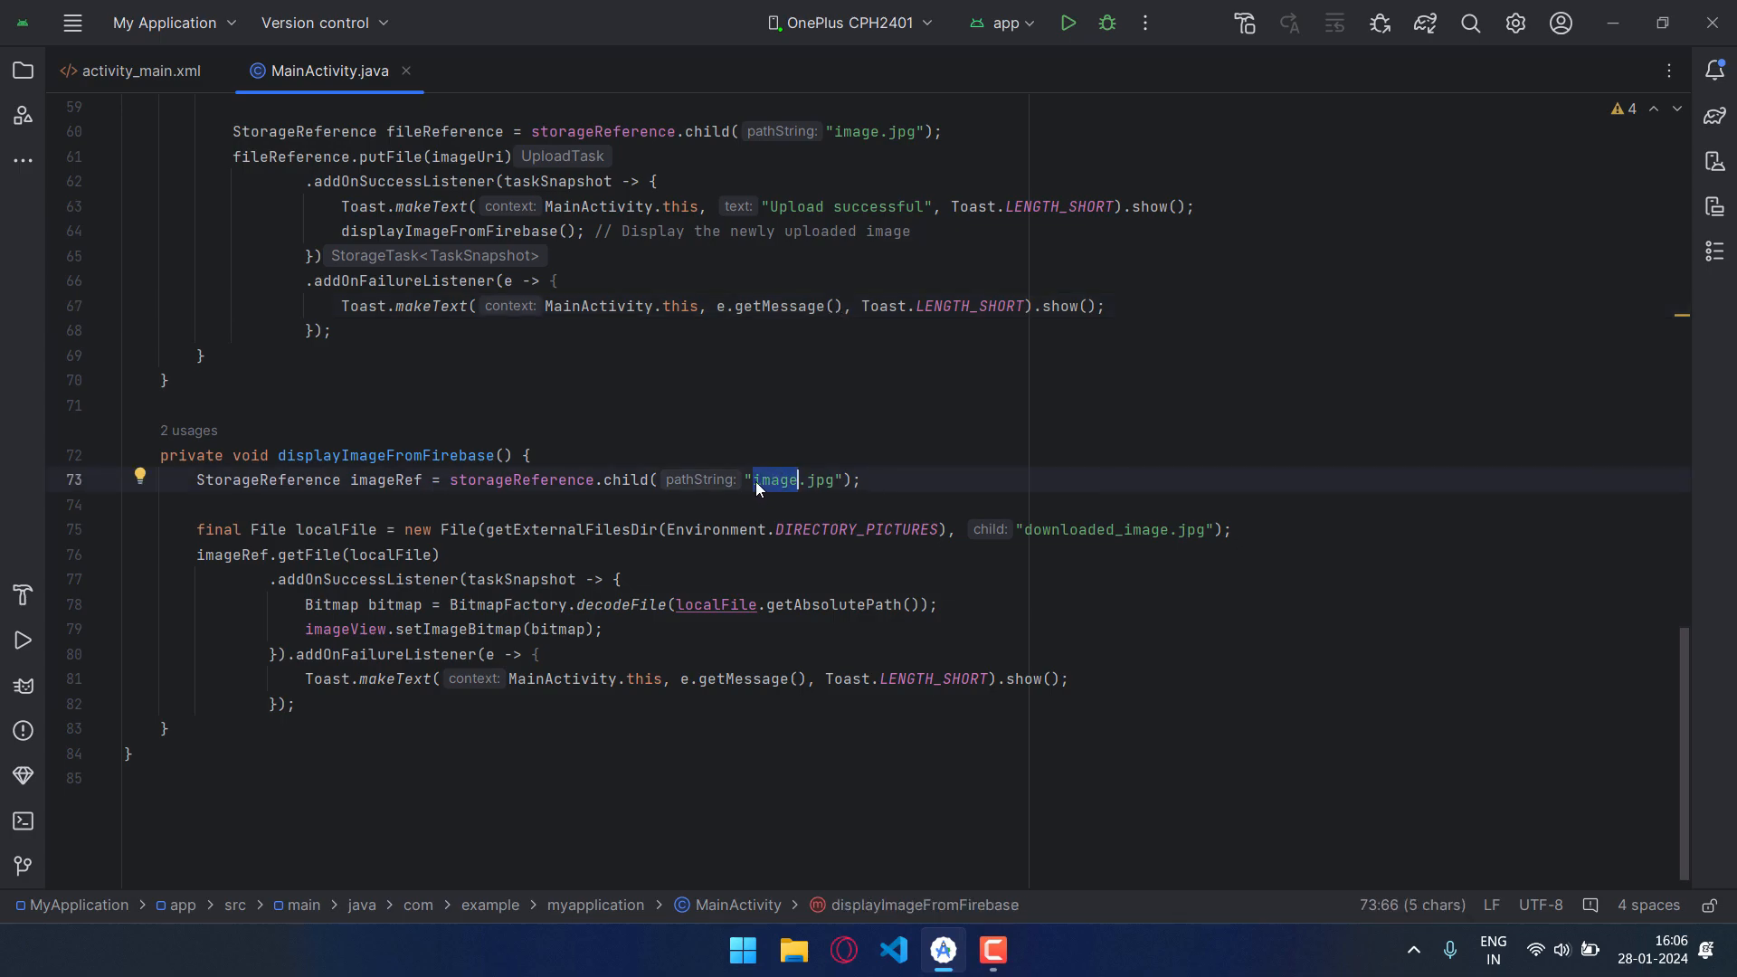
pyautogui.click(761, 479)
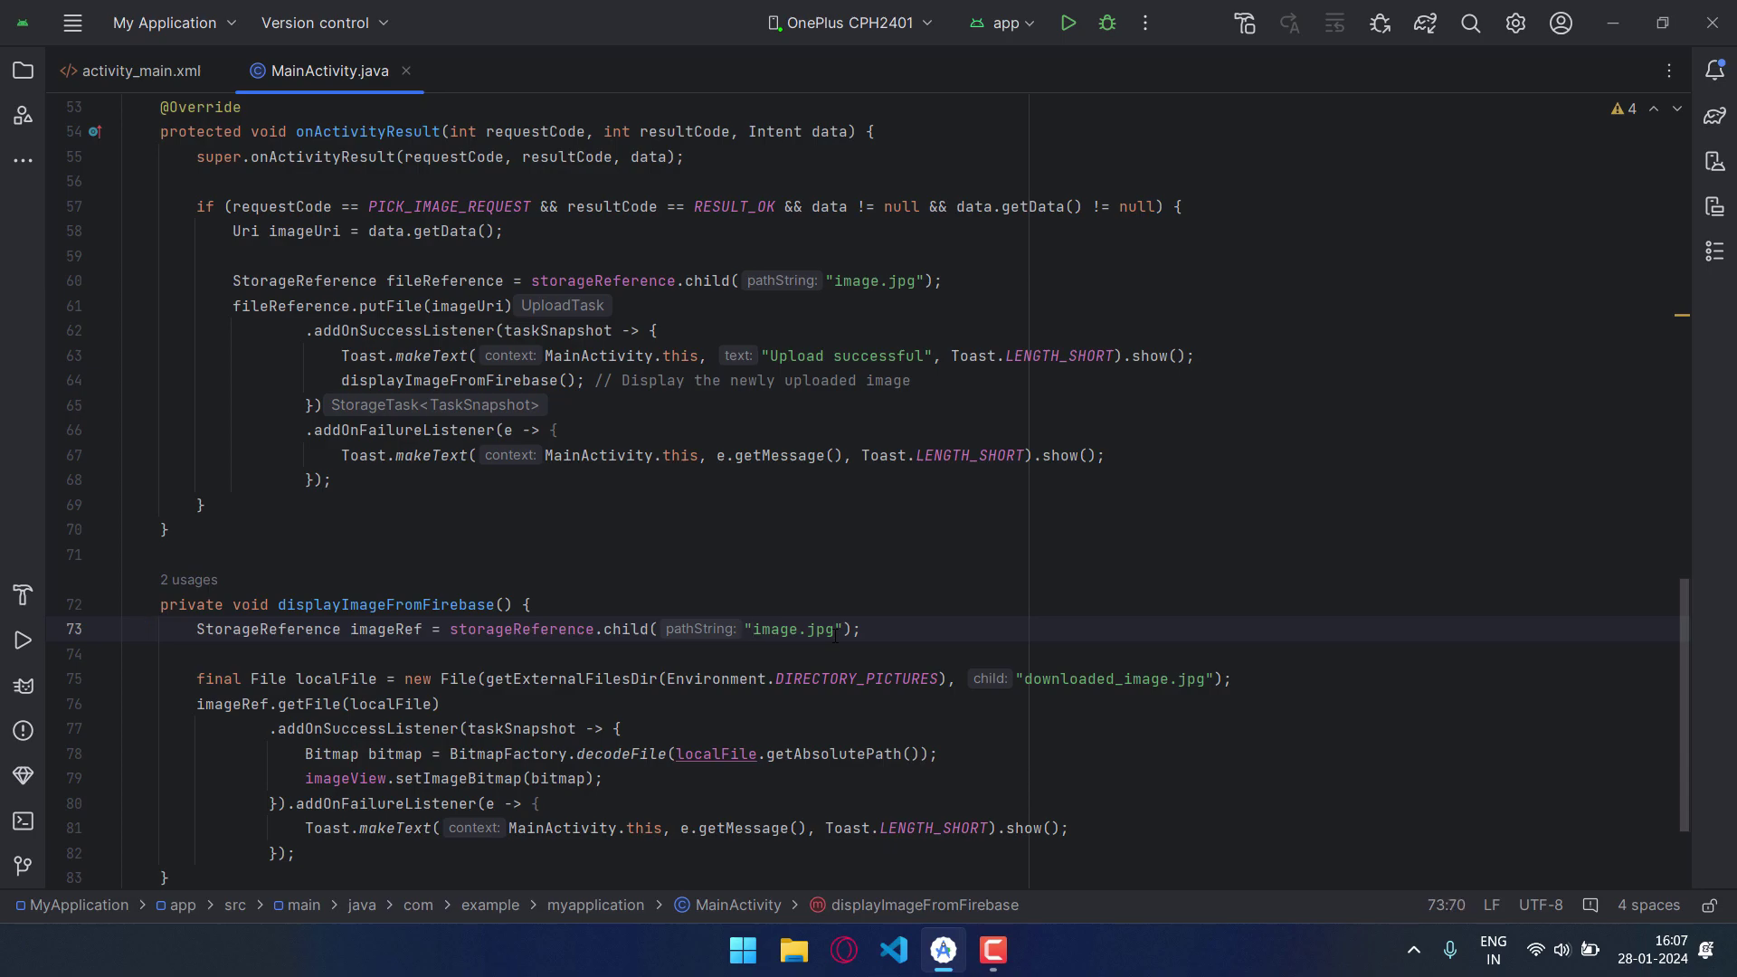
pyautogui.scroll(-3)
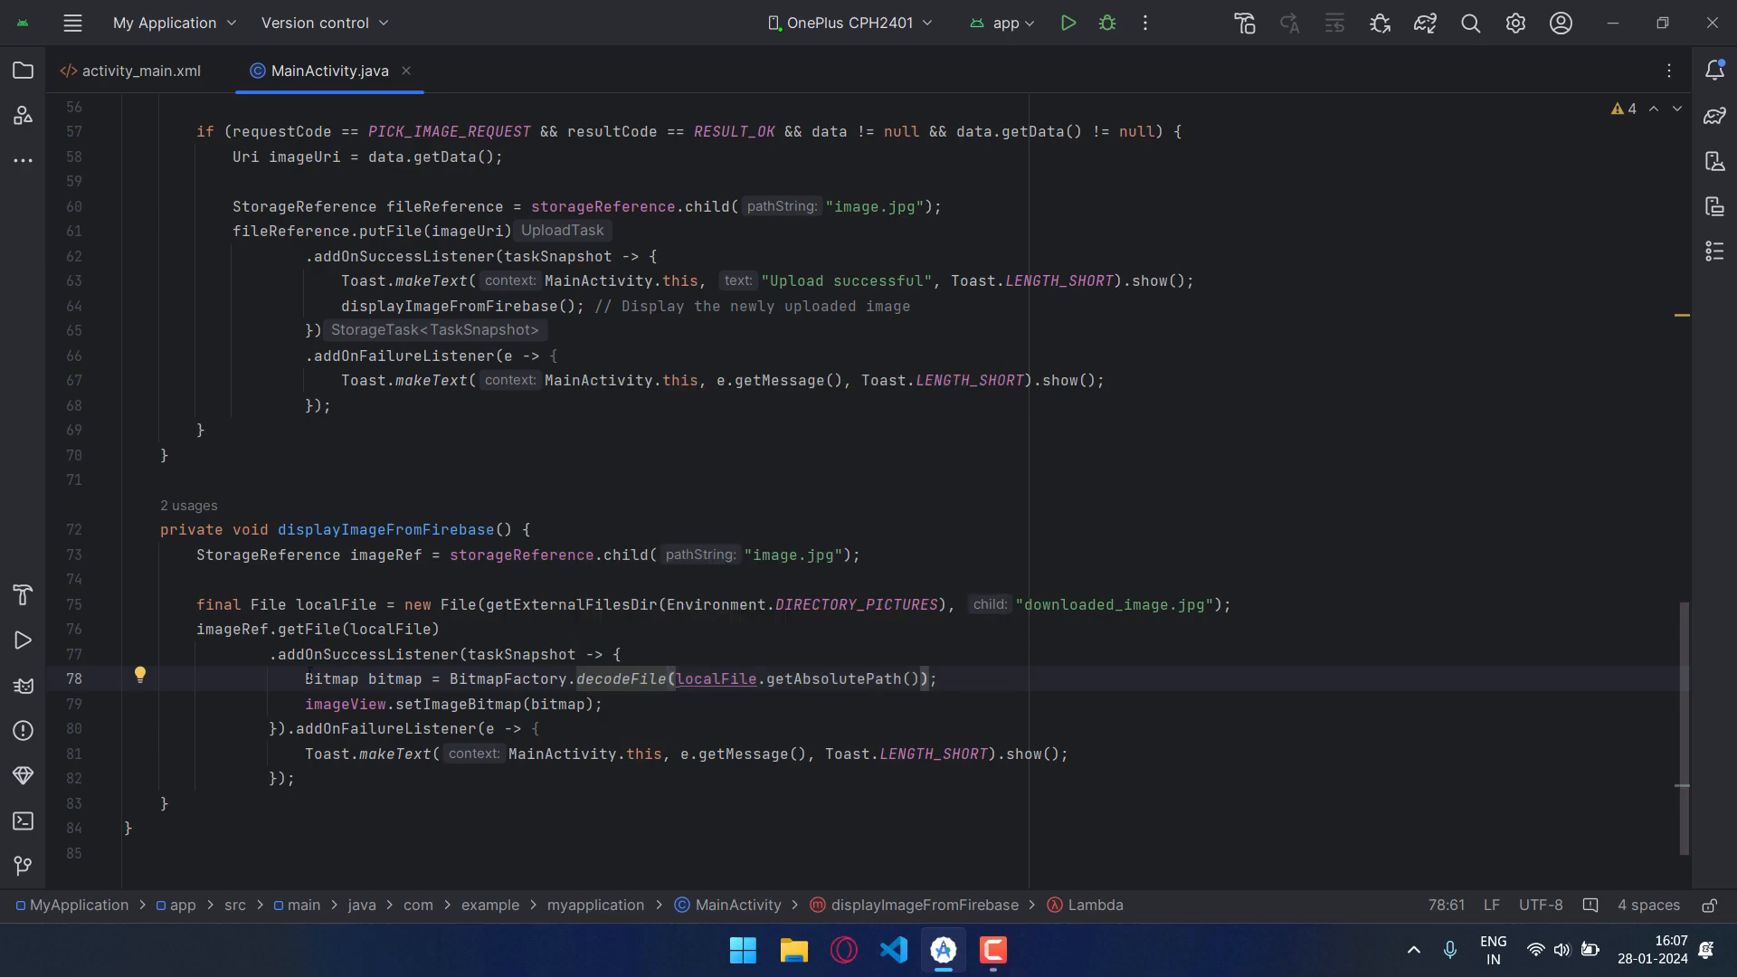
pyautogui.doubleClick(331, 679)
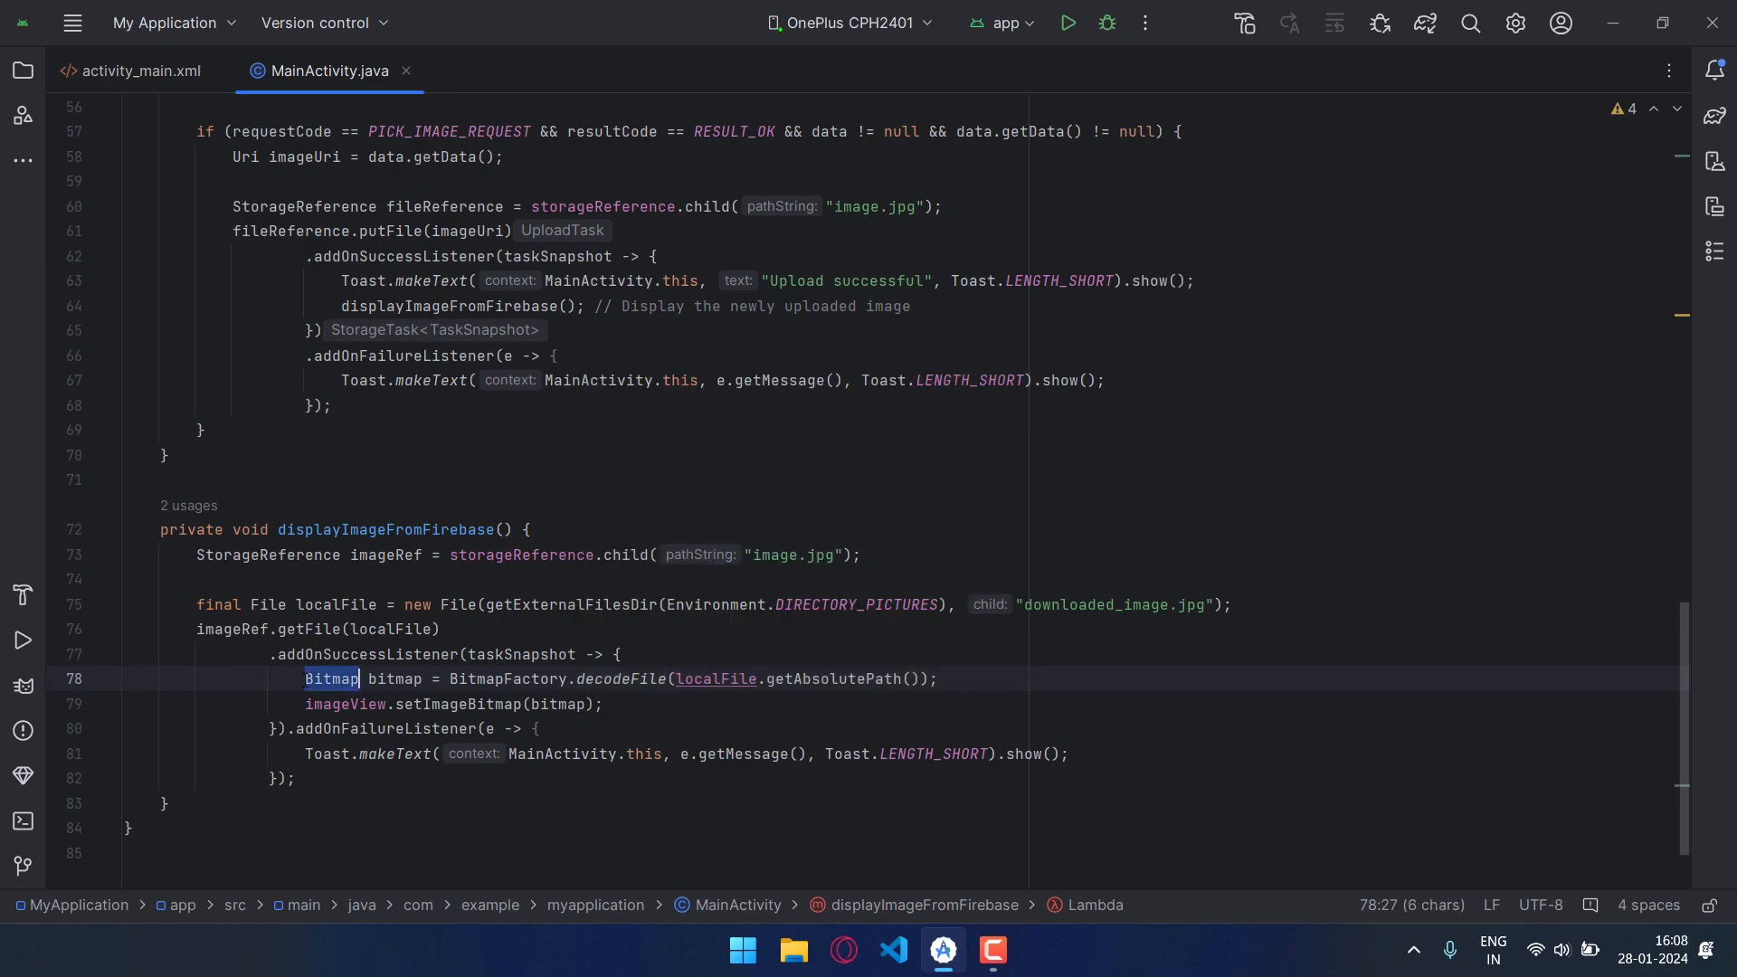
pyautogui.click(306, 679)
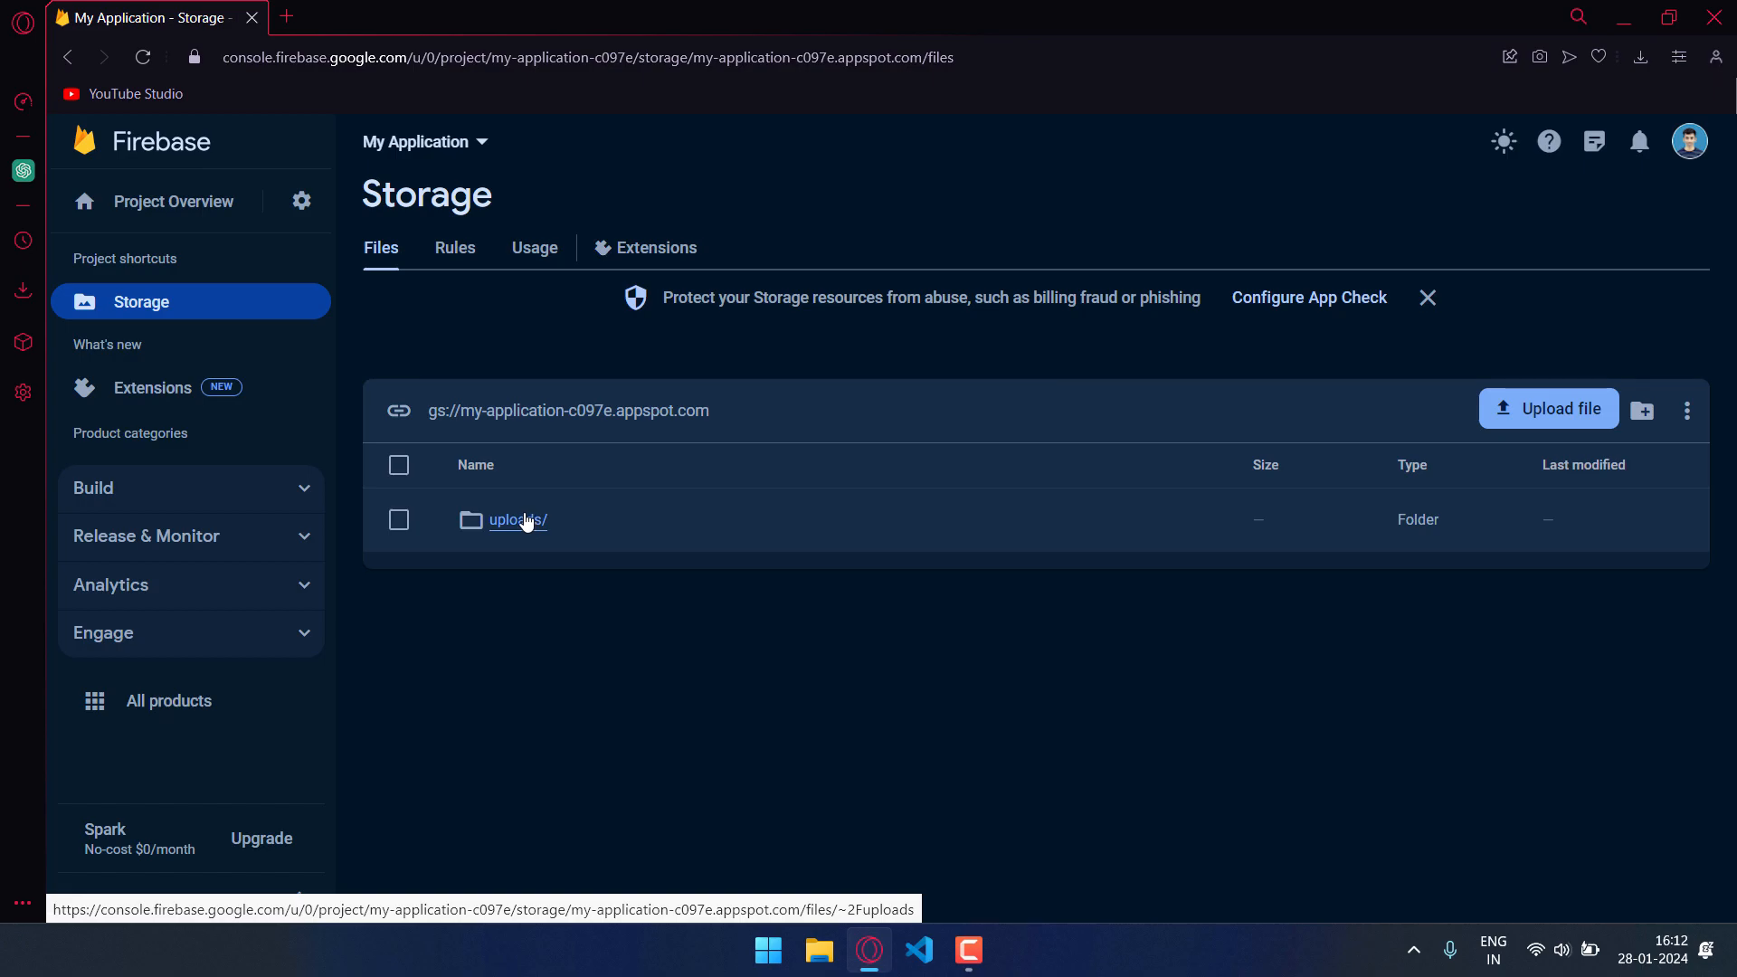
# - Open the uploads/ folder and view image.jpg's details (856.73 KB)
pyautogui.click(518, 520)
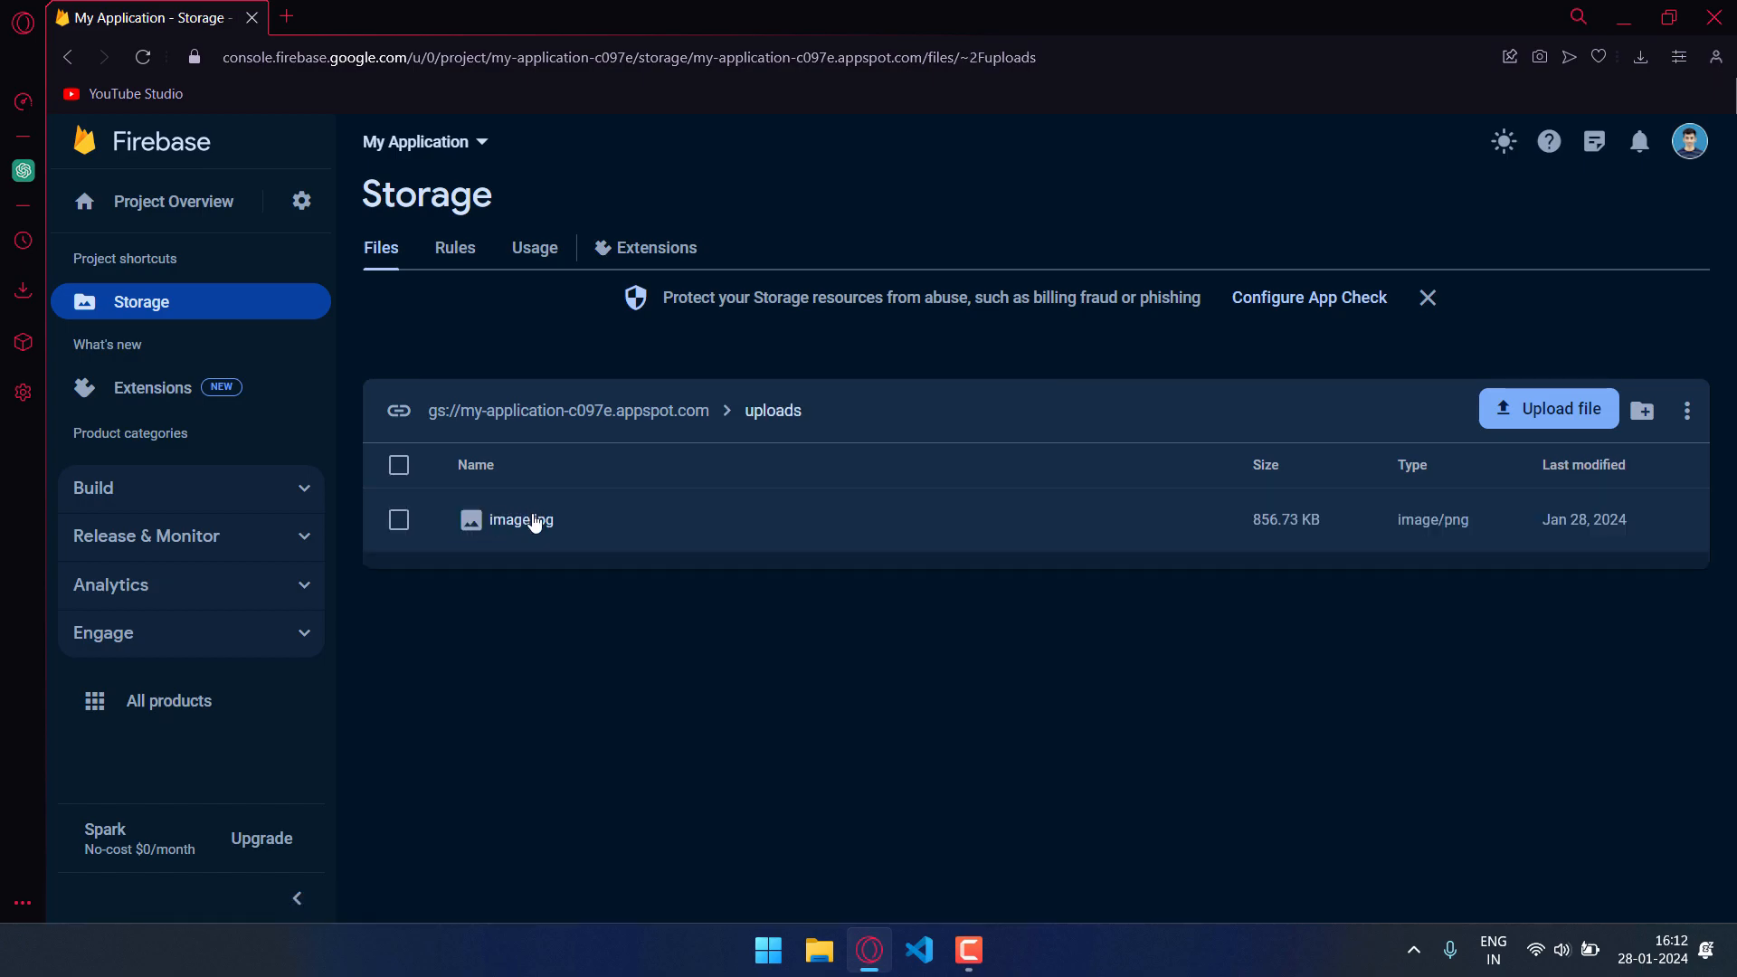
pyautogui.click(521, 520)
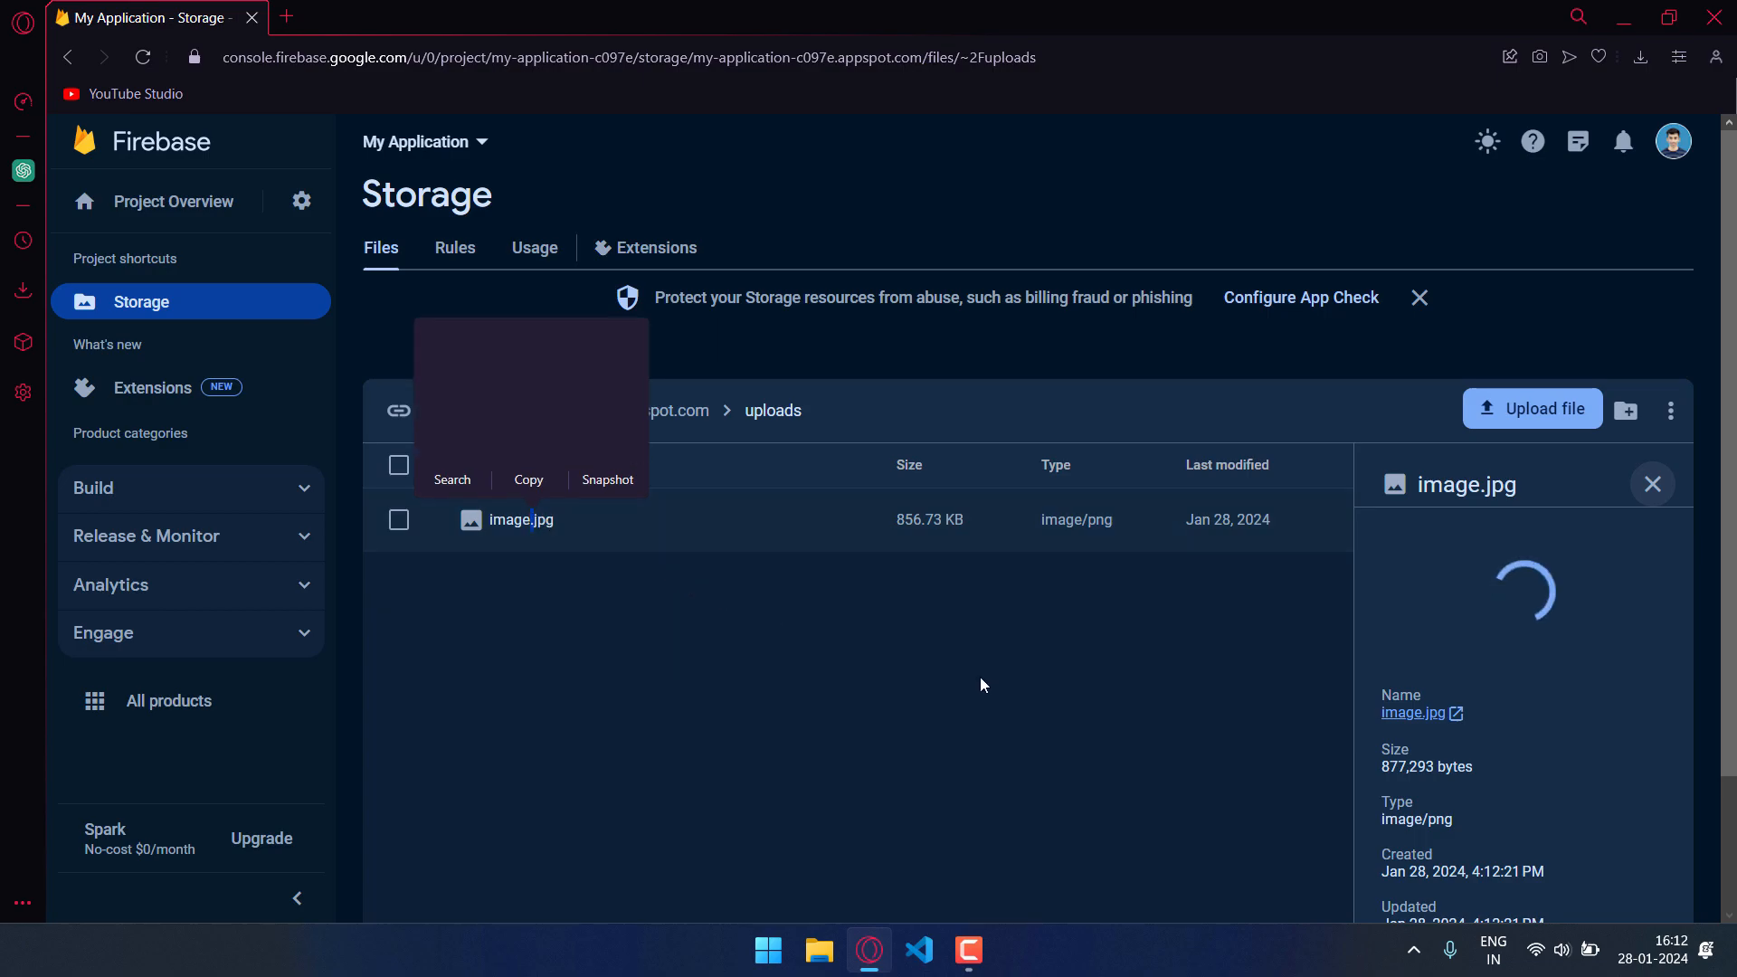